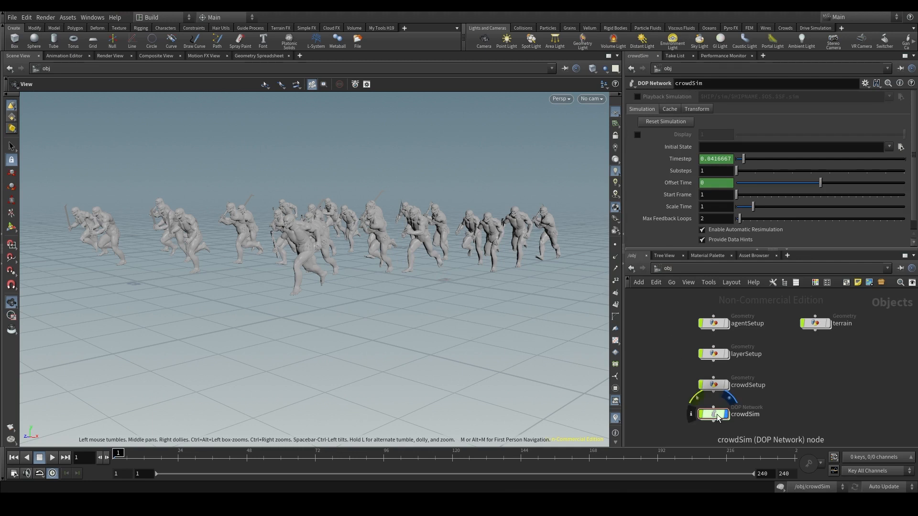
Dive into the crowdSim DOP network to inspect the crowd solver and ROP output
double_click(718, 414)
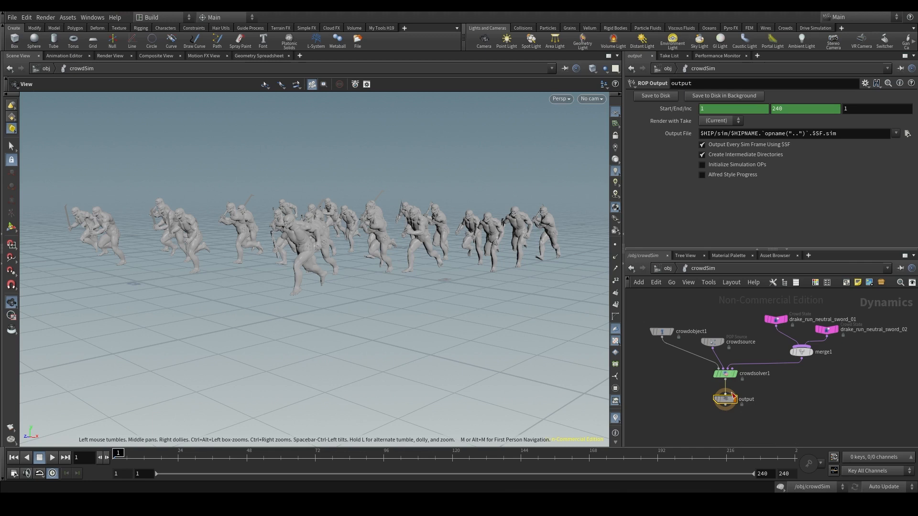
mouse_move(364, 220)
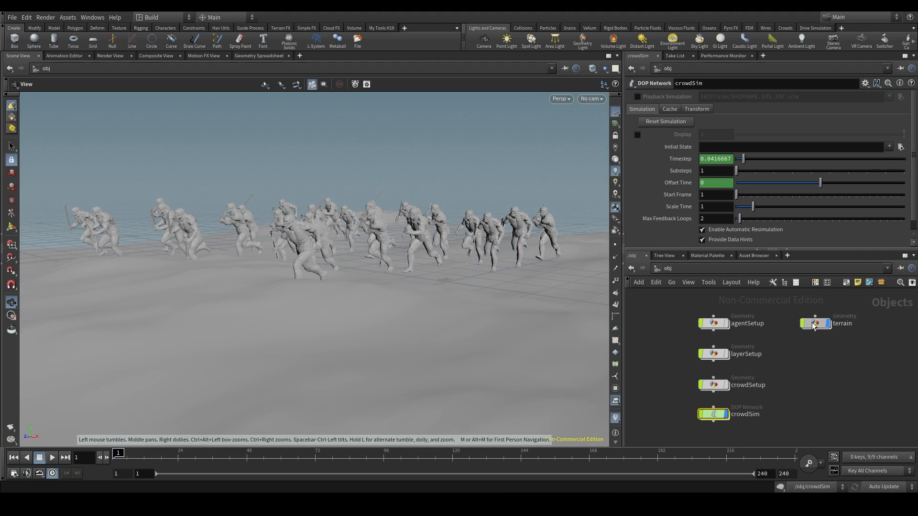
double_click(841, 323)
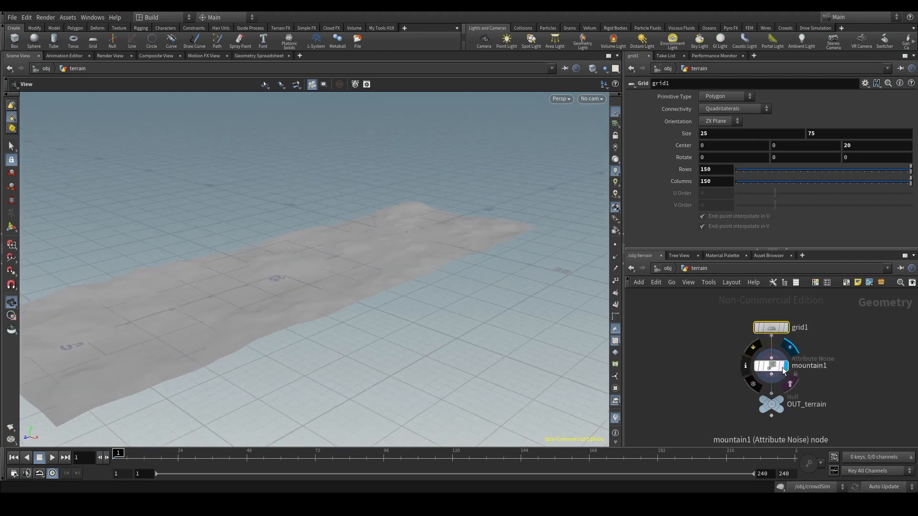
click(771, 367)
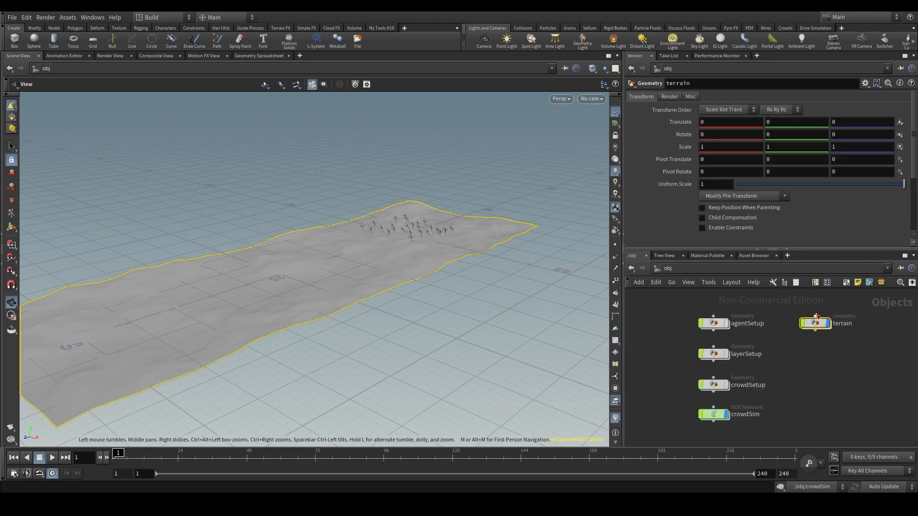
mouse_move(673, 277)
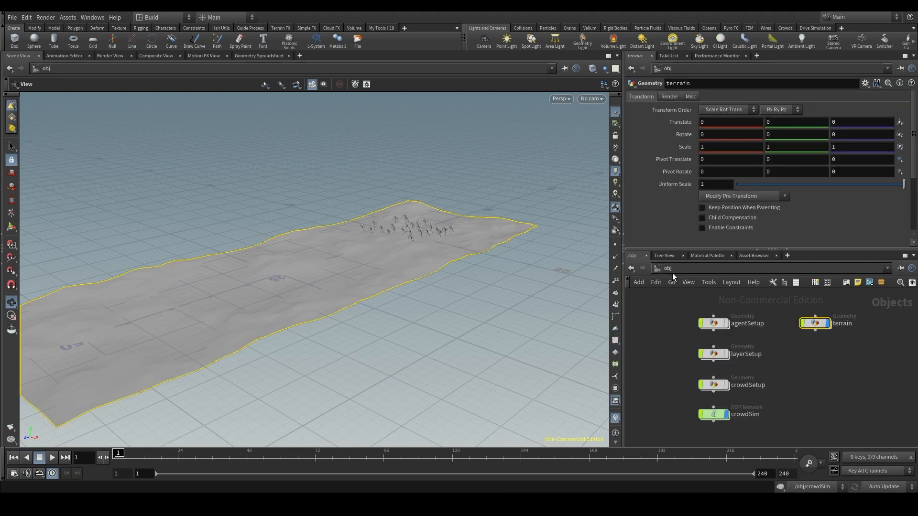
mouse_move(728, 419)
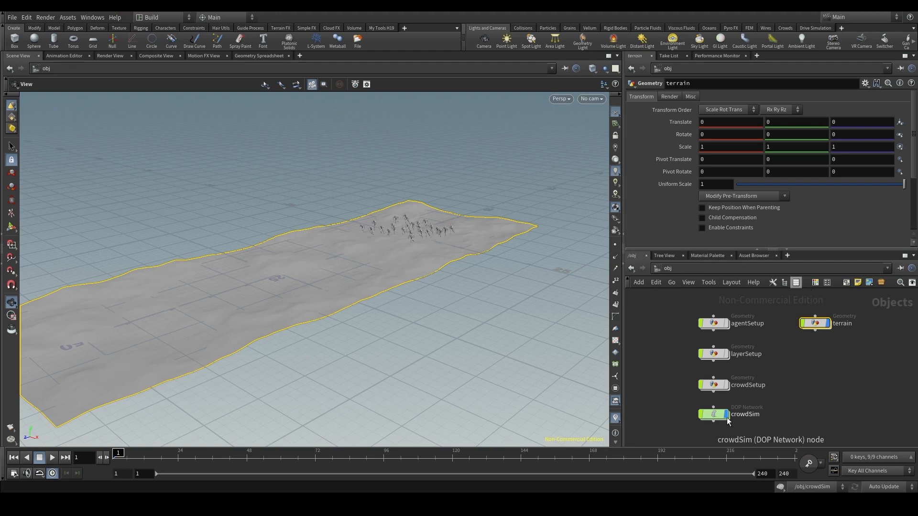
double_click(713, 414)
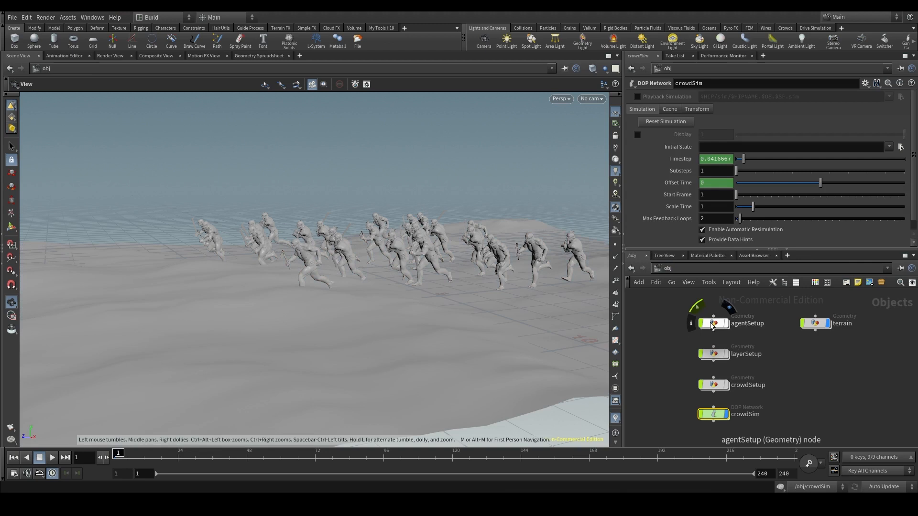
Dive into agentSetup and review the agent clip's locomotion and agent prep settings
double_click(713, 322)
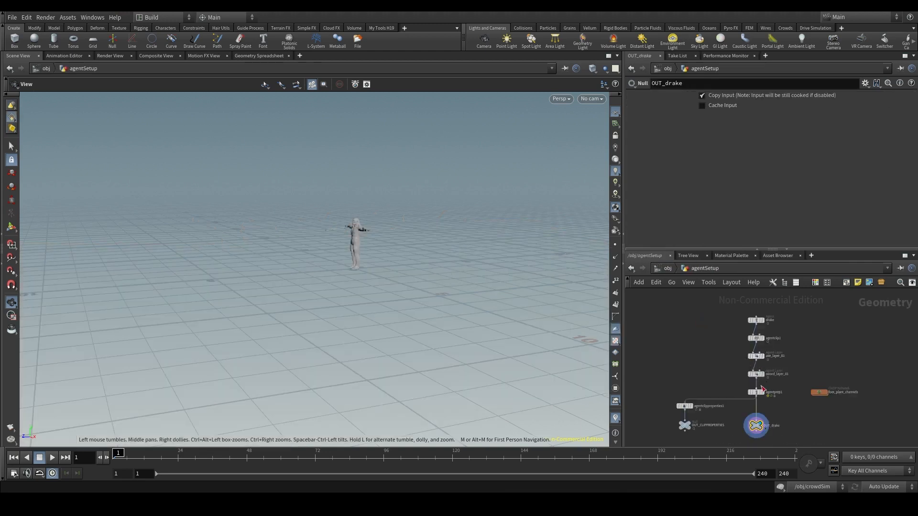
mouse_move(763, 414)
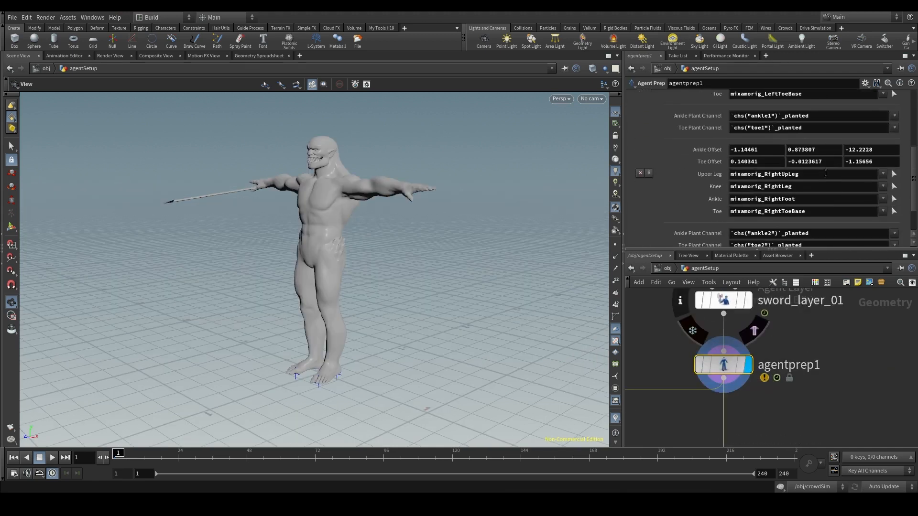
scroll(down, 3)
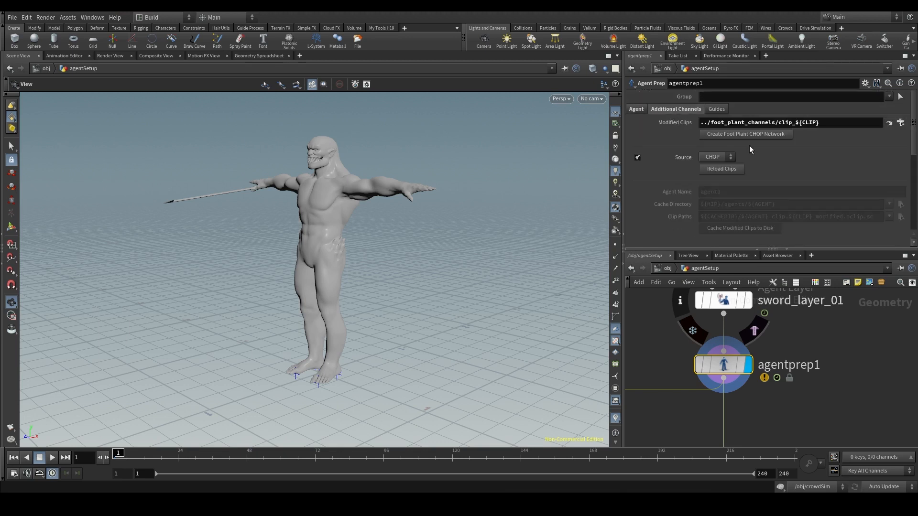
mouse_move(781, 289)
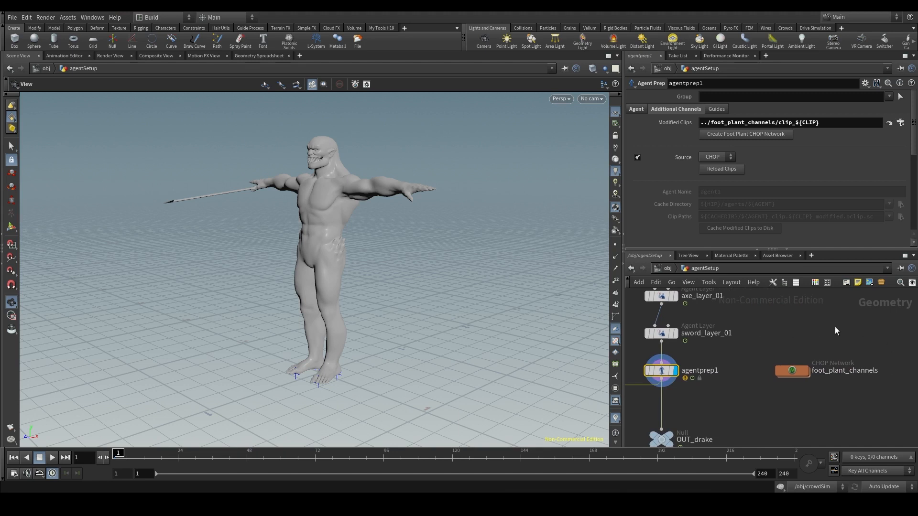
mouse_move(819, 375)
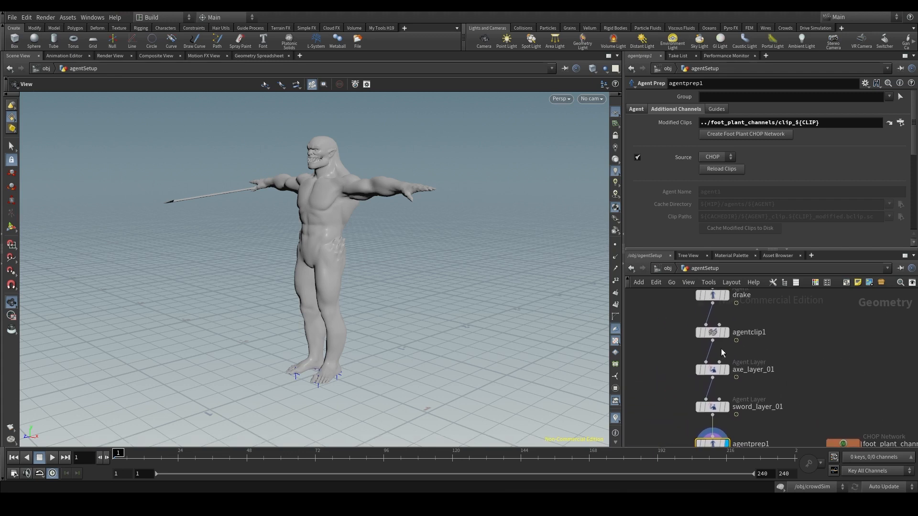
click(712, 332)
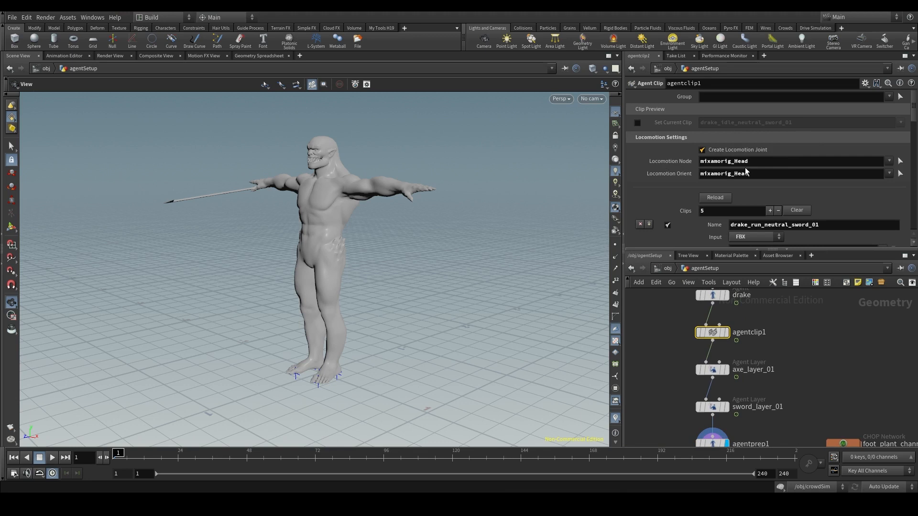
scroll(down, 3)
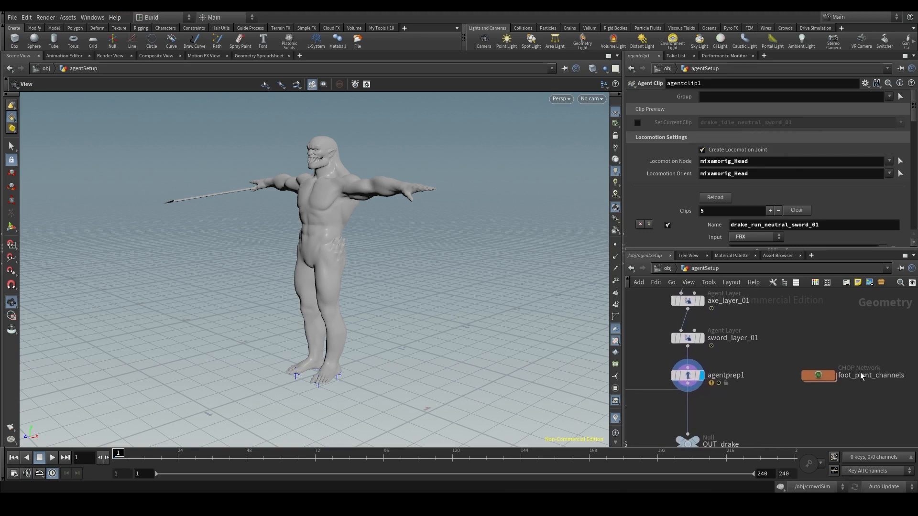
mouse_move(717, 364)
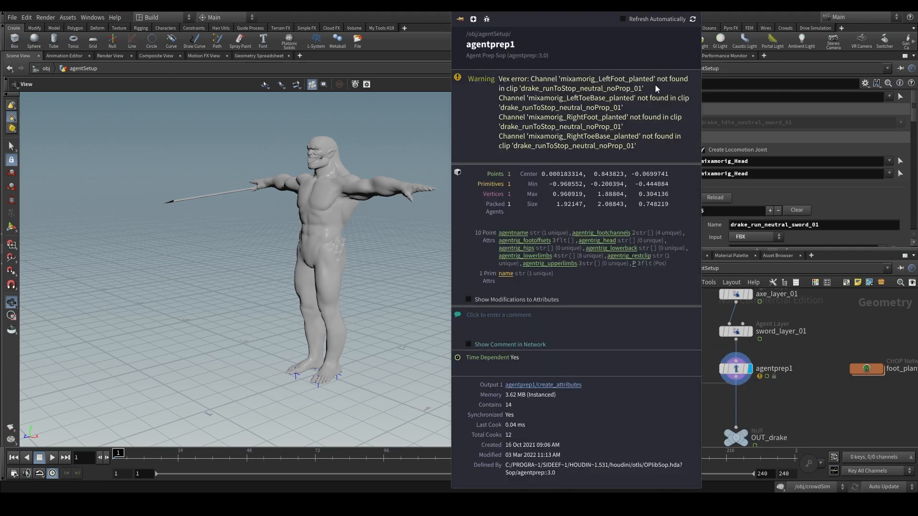
mouse_move(564, 85)
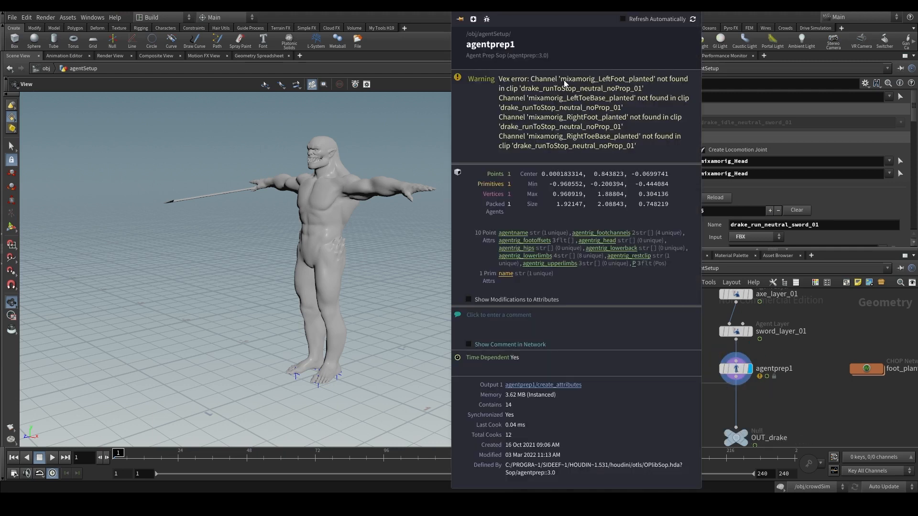
mouse_move(515, 90)
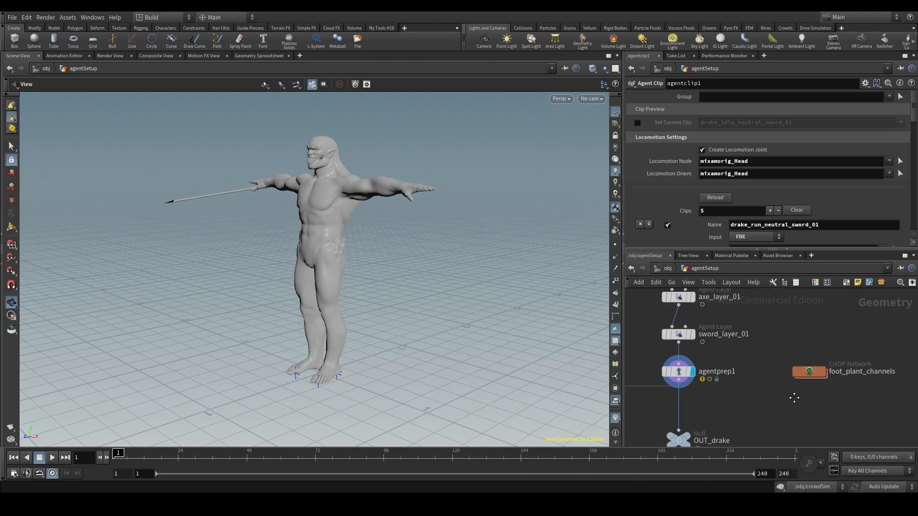
Inspect the foot_plant_channels thresholds and the agent prep's foot-plant clip settings
double_click(810, 371)
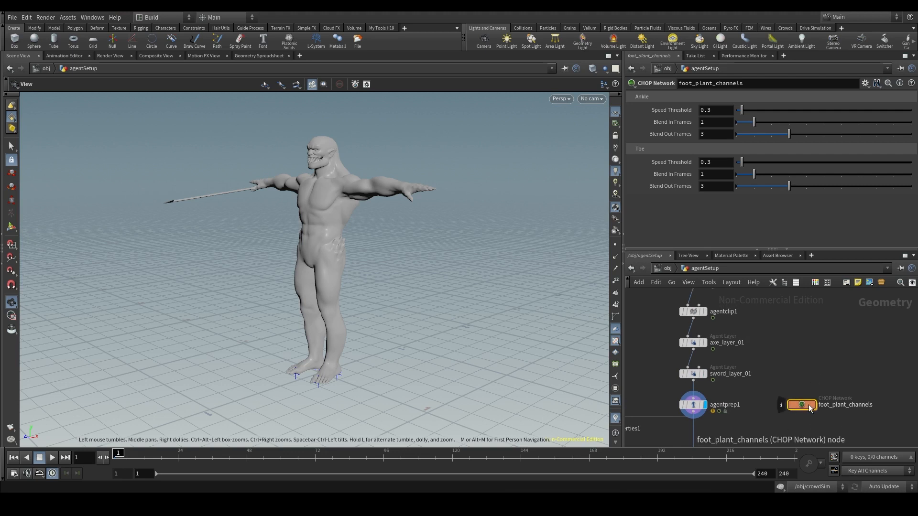
mouse_move(733, 329)
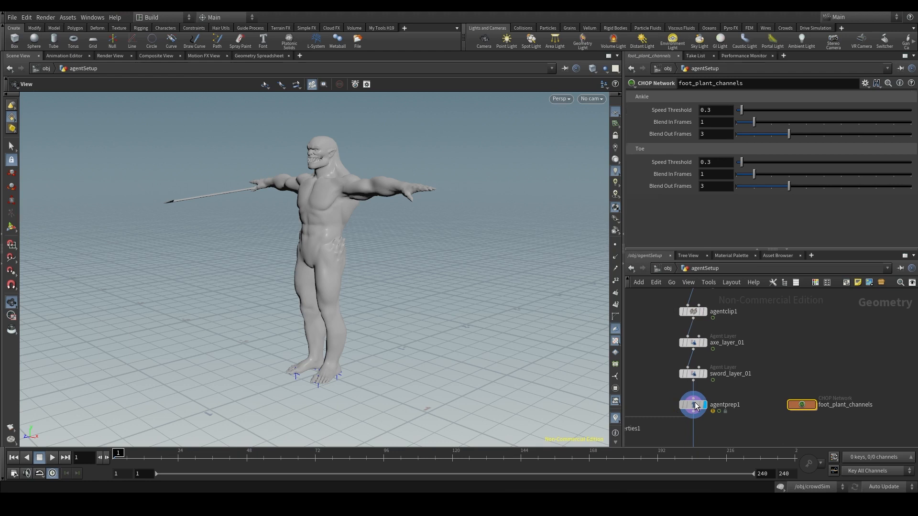
click(694, 405)
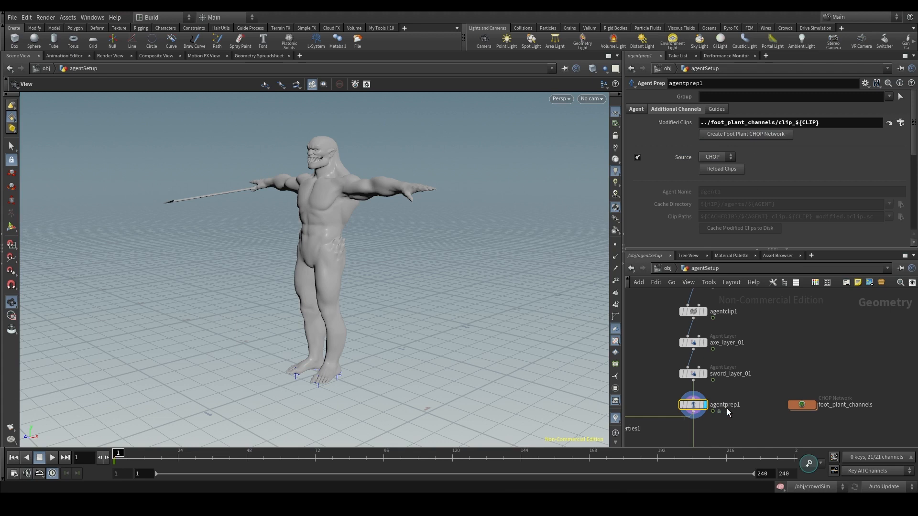
mouse_move(692, 404)
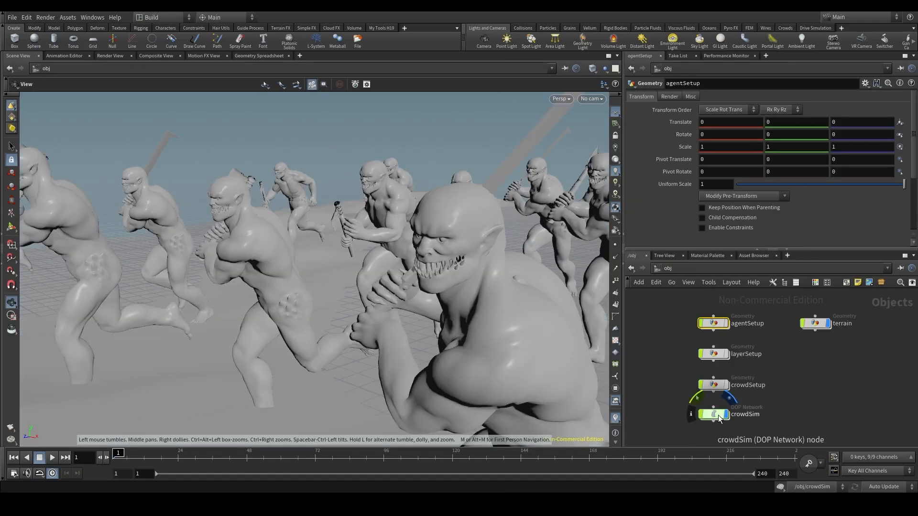
On crowdsolver1's Terrain settings, enable foot locking with knee damping 95
double_click(713, 414)
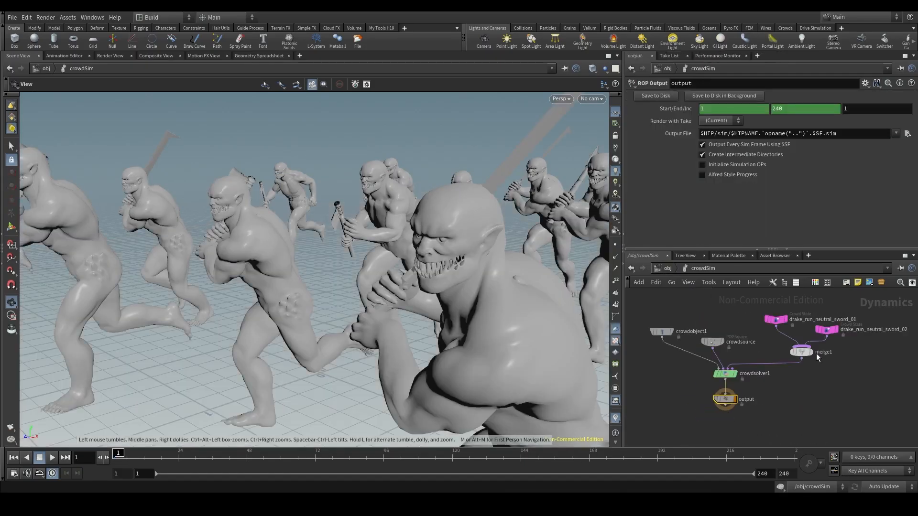
click(724, 374)
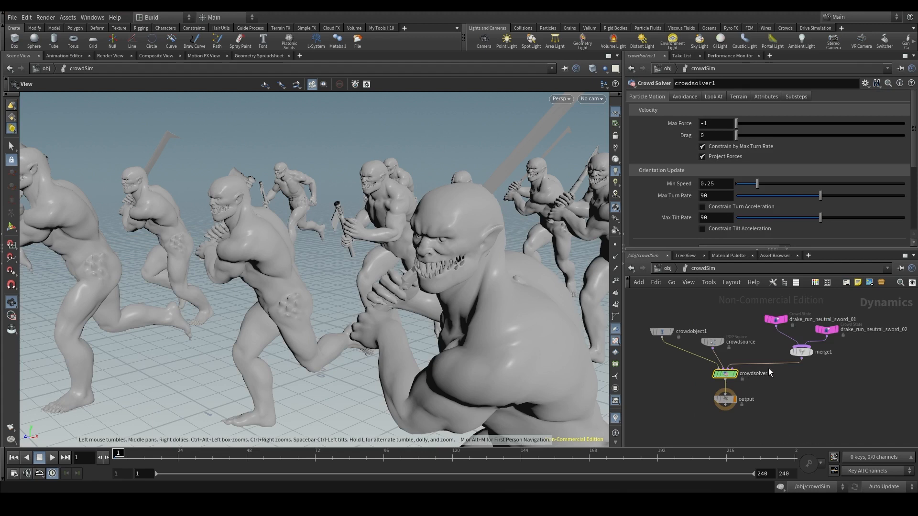
mouse_move(808, 313)
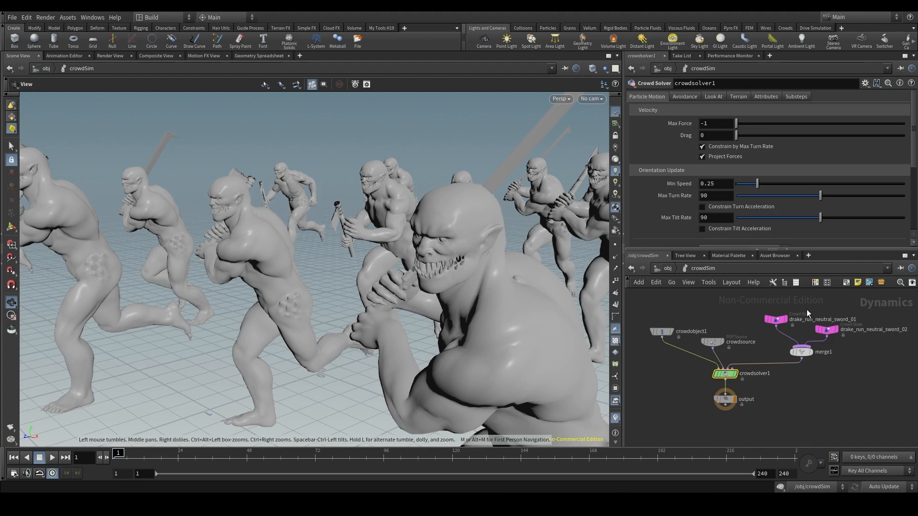
mouse_move(724, 392)
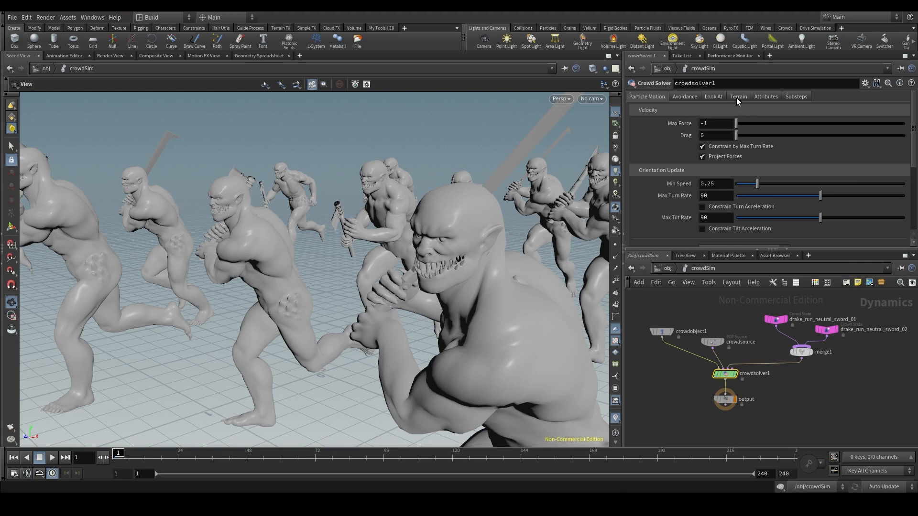
click(737, 96)
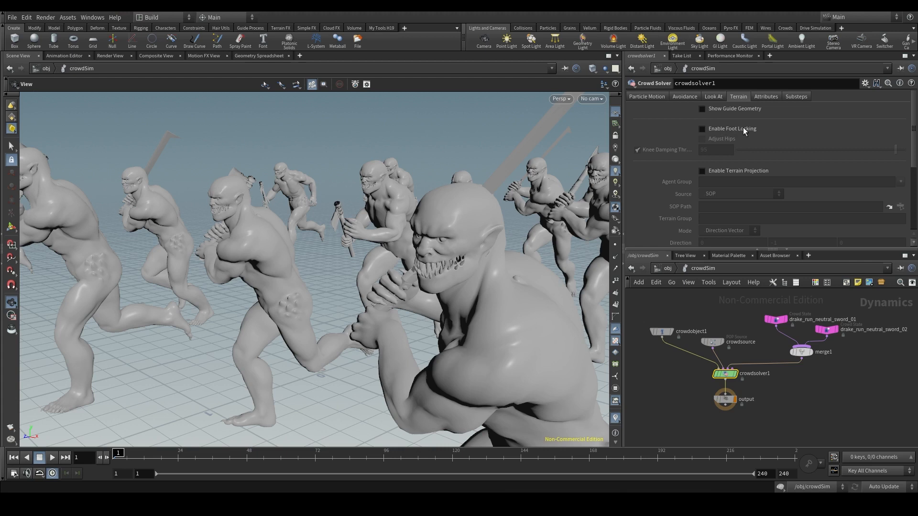
click(702, 128)
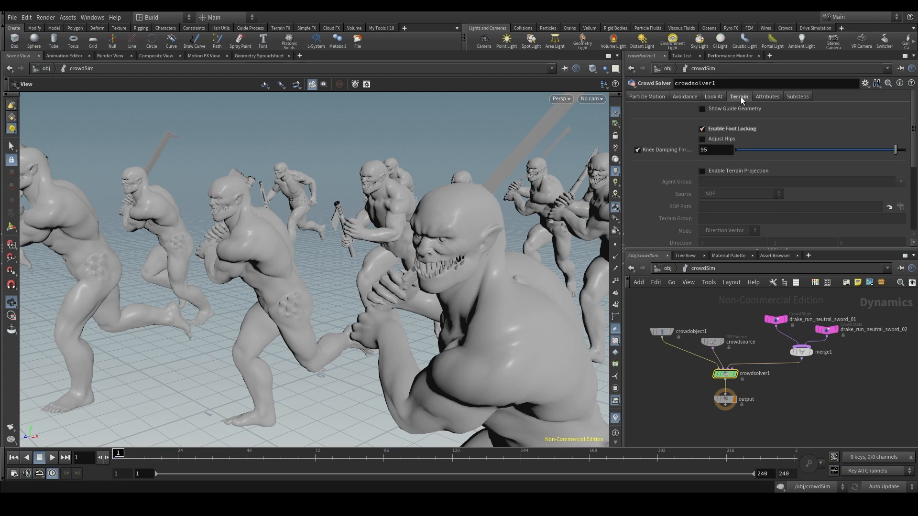
mouse_move(546, 270)
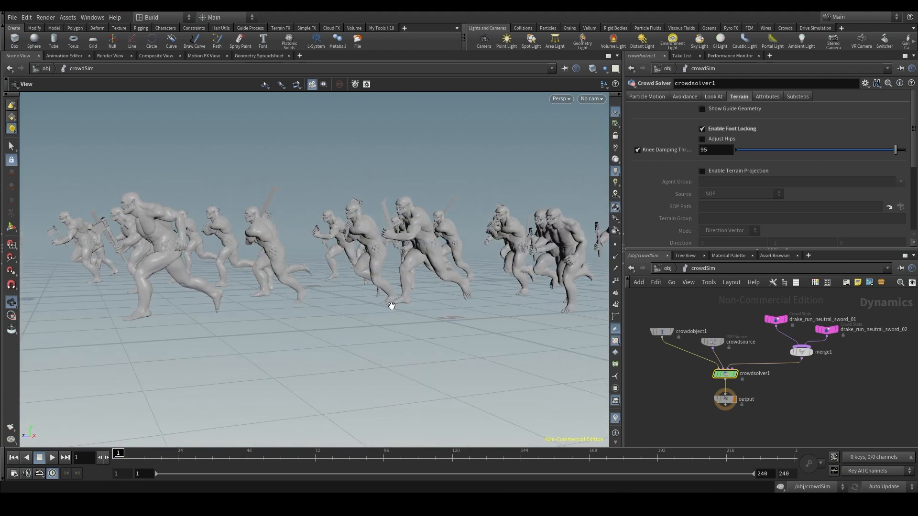
mouse_move(386, 295)
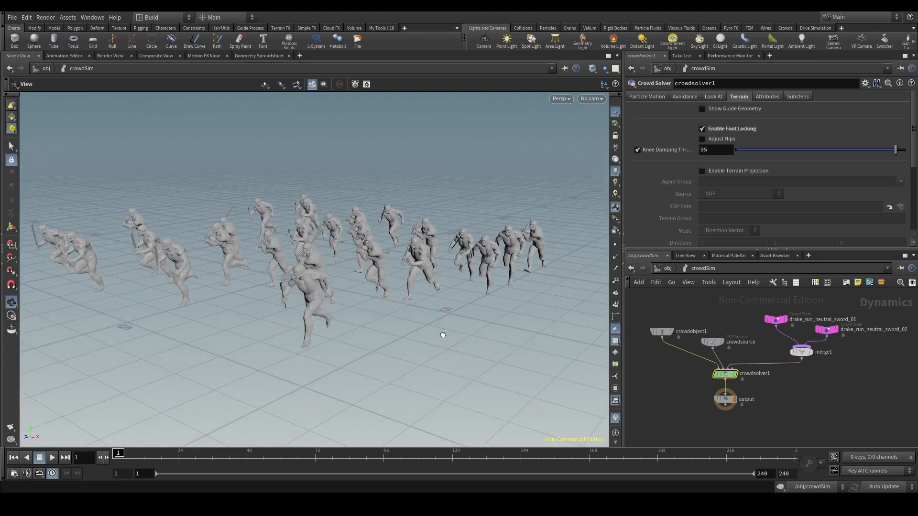
click(702, 108)
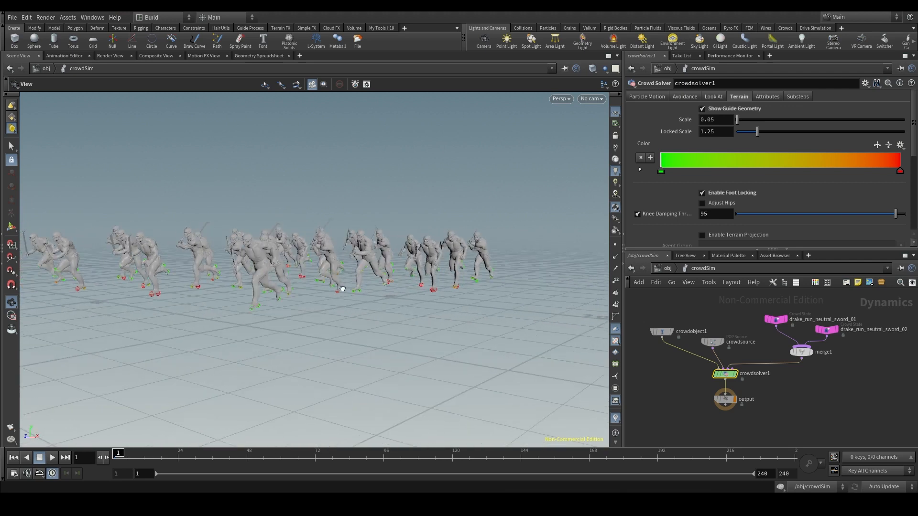
Play the crowd simulation briefly, then return to frame 1
click(52, 457)
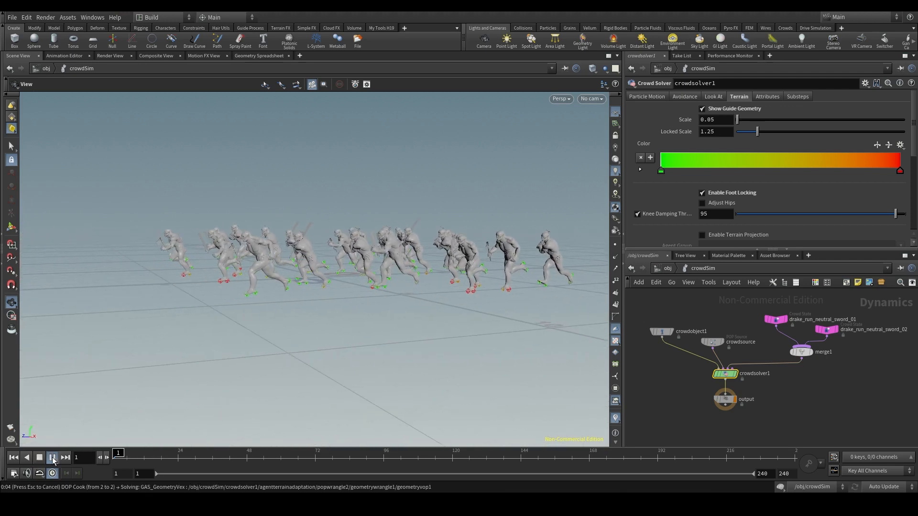
click(52, 458)
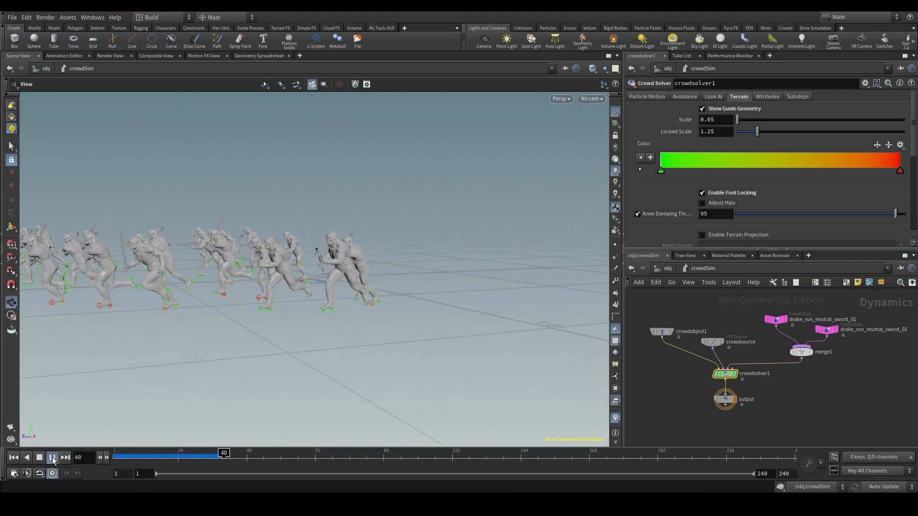
click(702, 235)
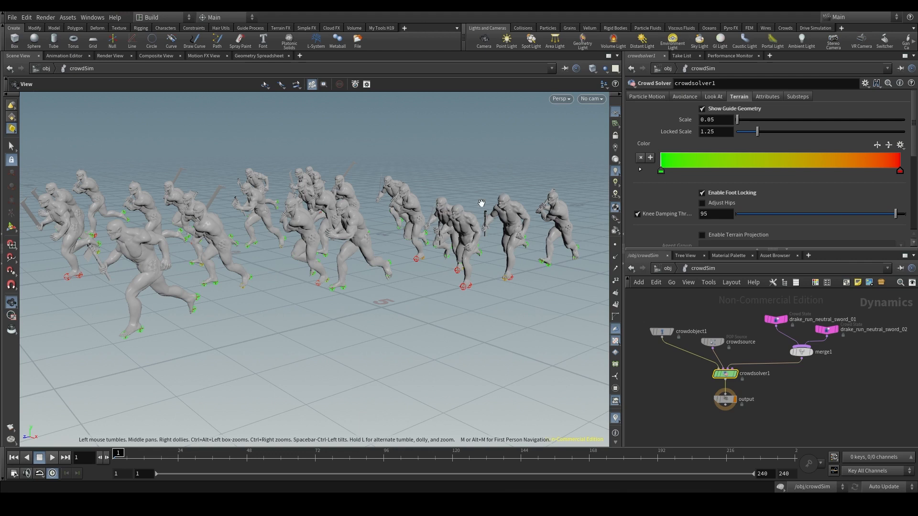
Enable terrain projection on the crowd solver and hide the foot guide geometry
scroll(down, 3)
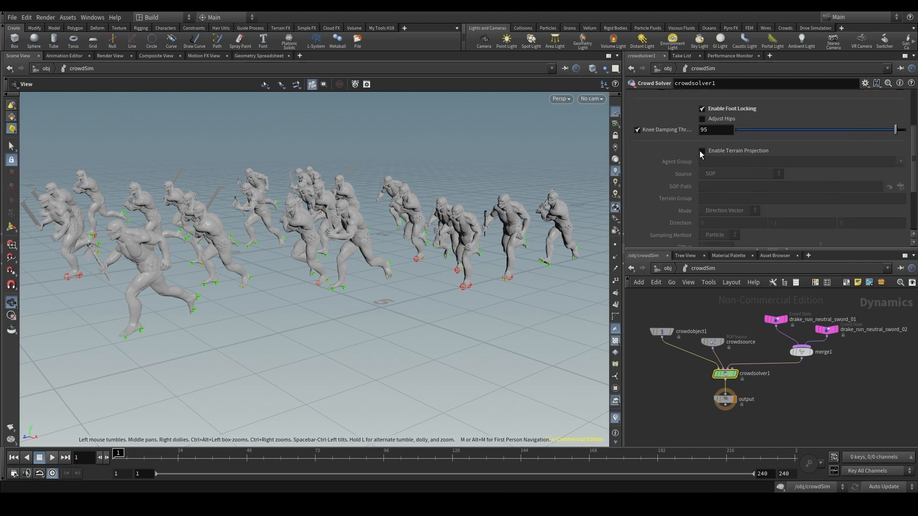
click(701, 151)
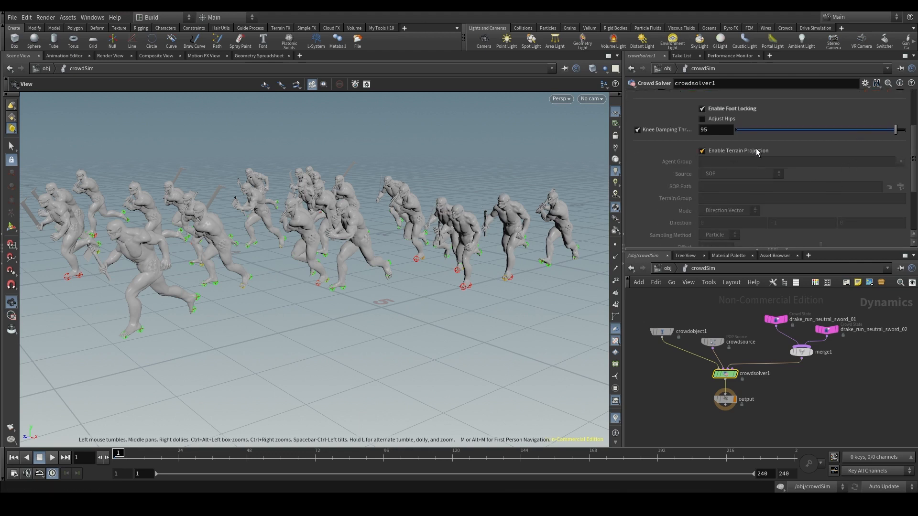
click(738, 95)
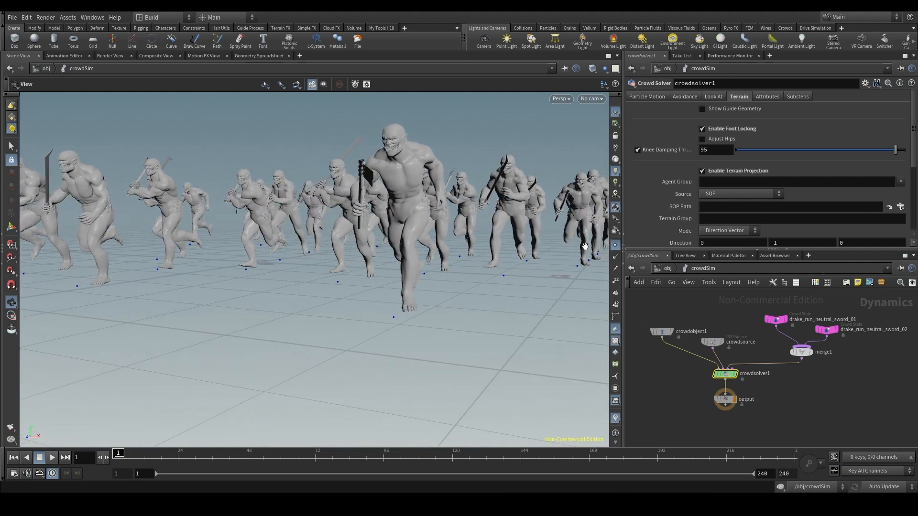
scroll(down, 3)
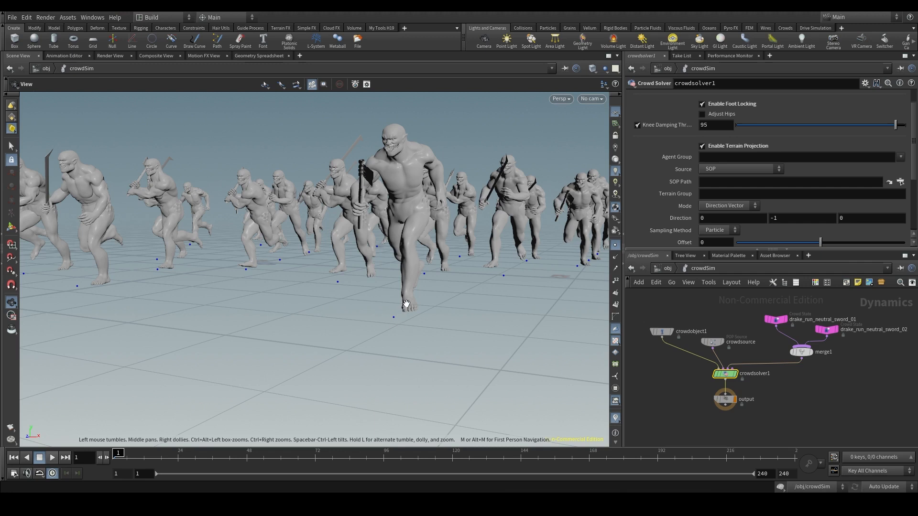
mouse_move(421, 293)
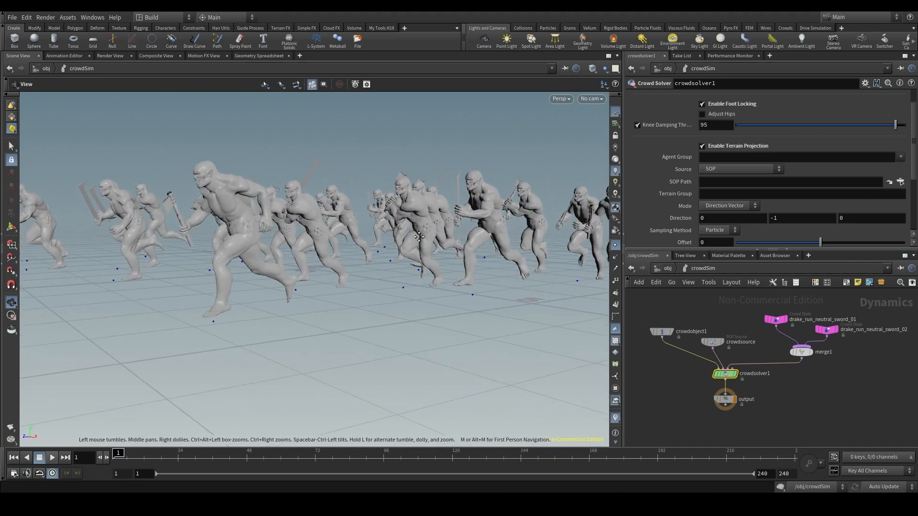
Show all objects so the terrain appears in the viewport, then re-enter crowdSim
click(614, 69)
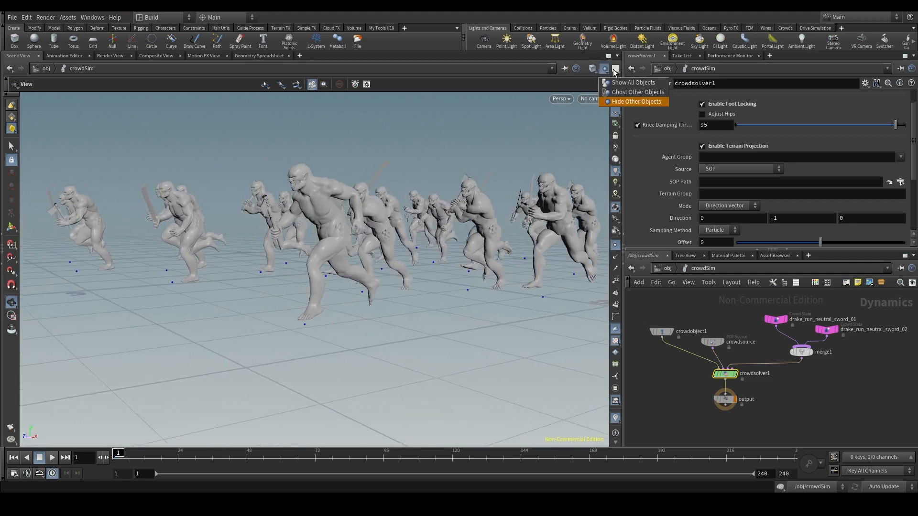
mouse_move(633, 82)
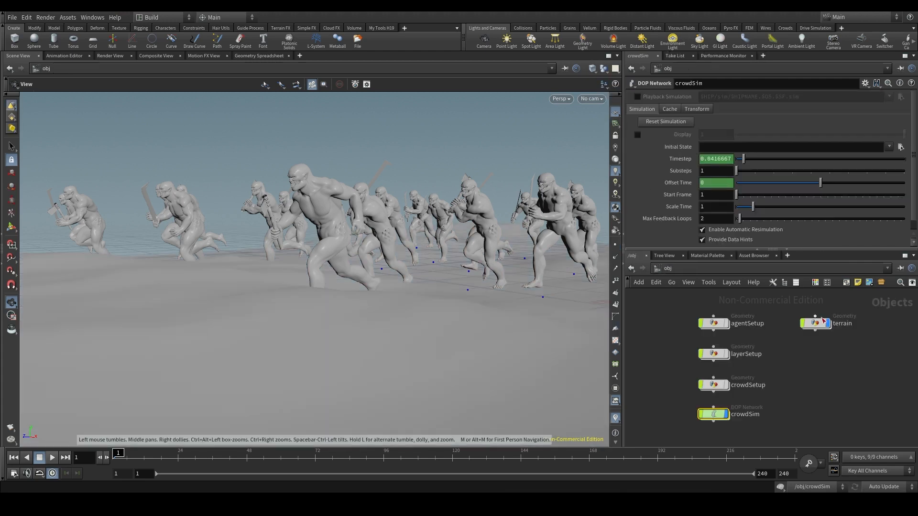
mouse_move(718, 417)
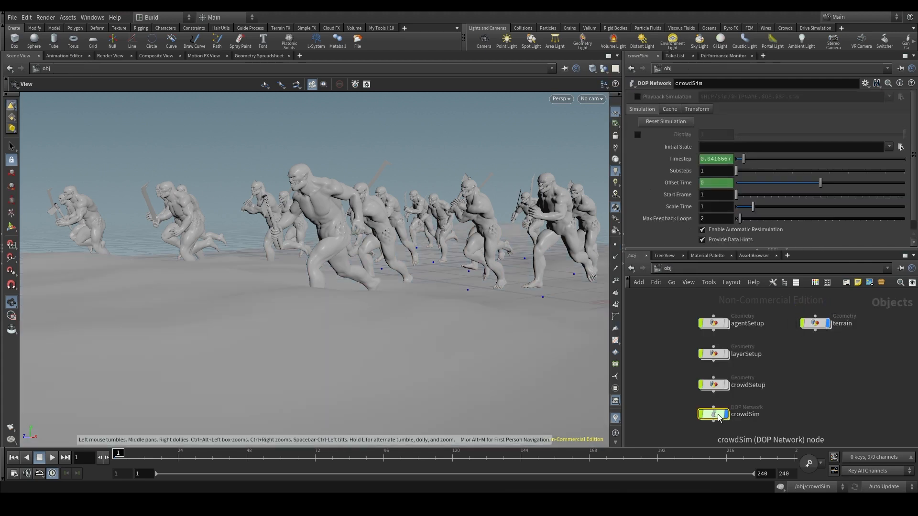
double_click(714, 414)
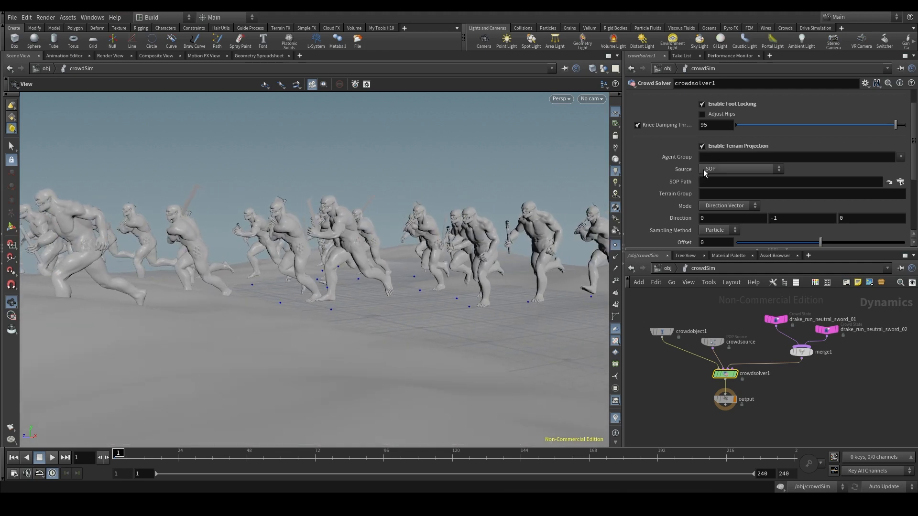
Set terrain projection source to SOP with path /obj/terrain/OUT_terrain
click(739, 170)
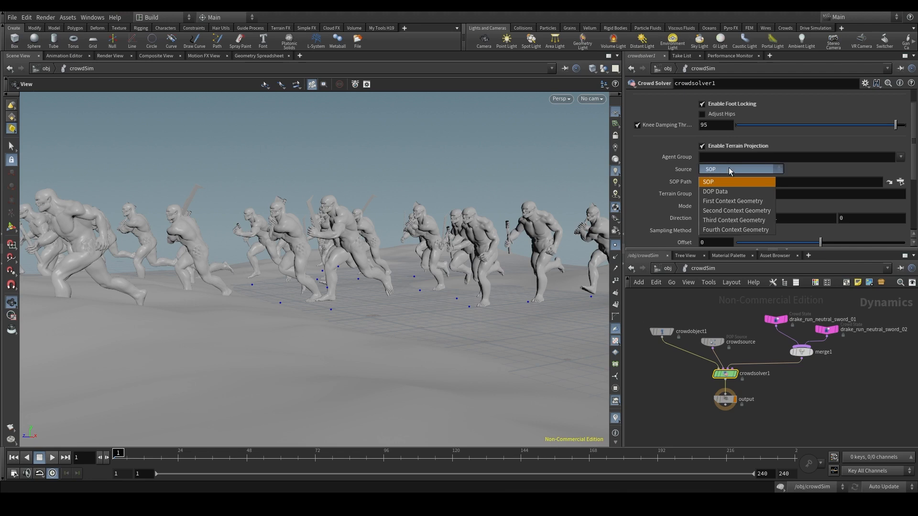
click(707, 182)
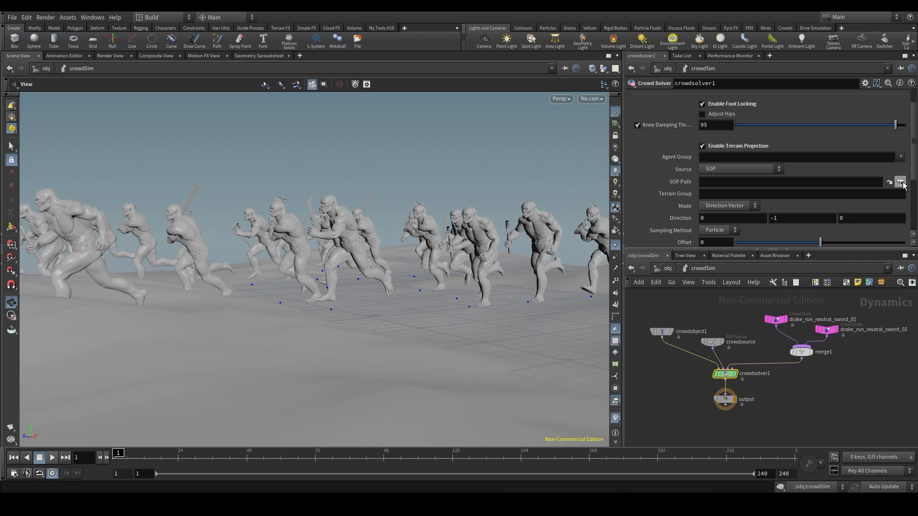
click(901, 182)
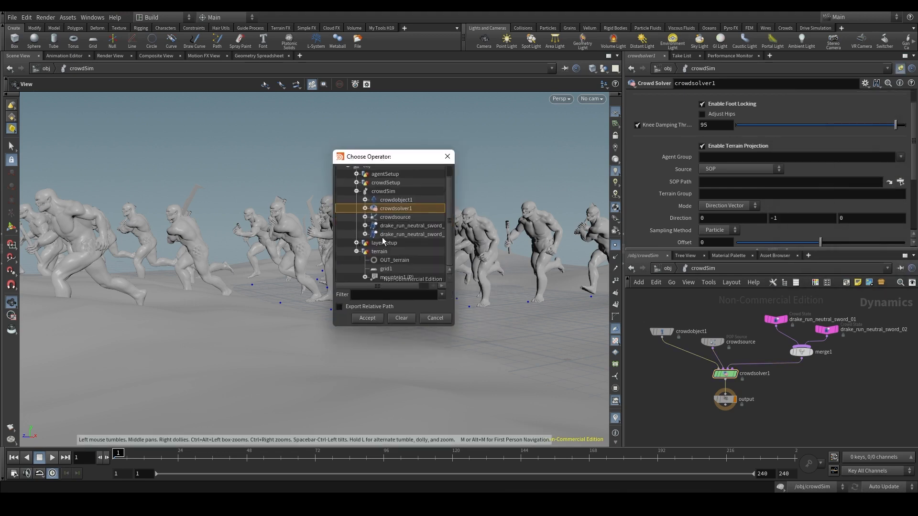
click(366, 317)
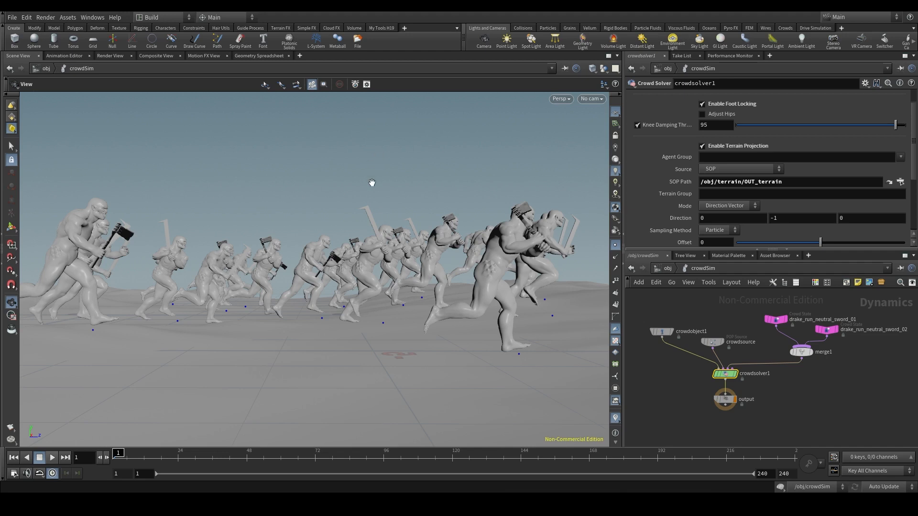
mouse_move(704, 252)
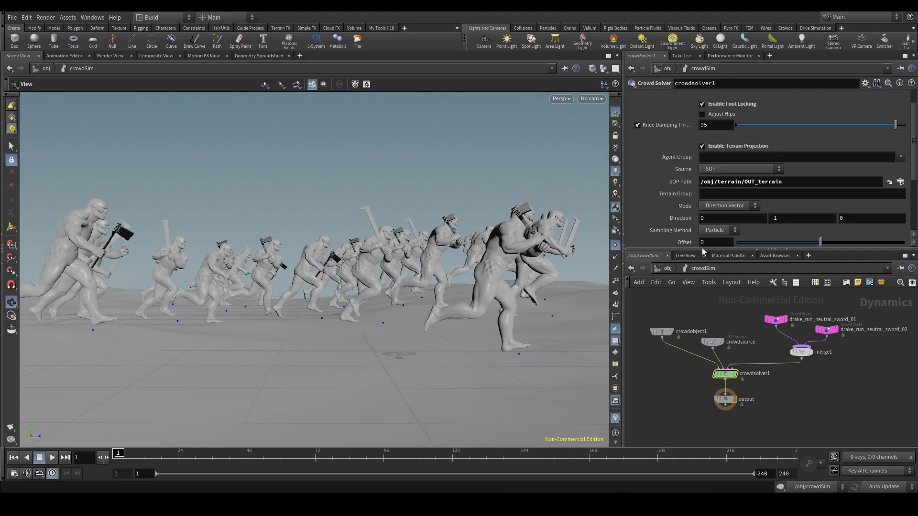
scroll(down, 3)
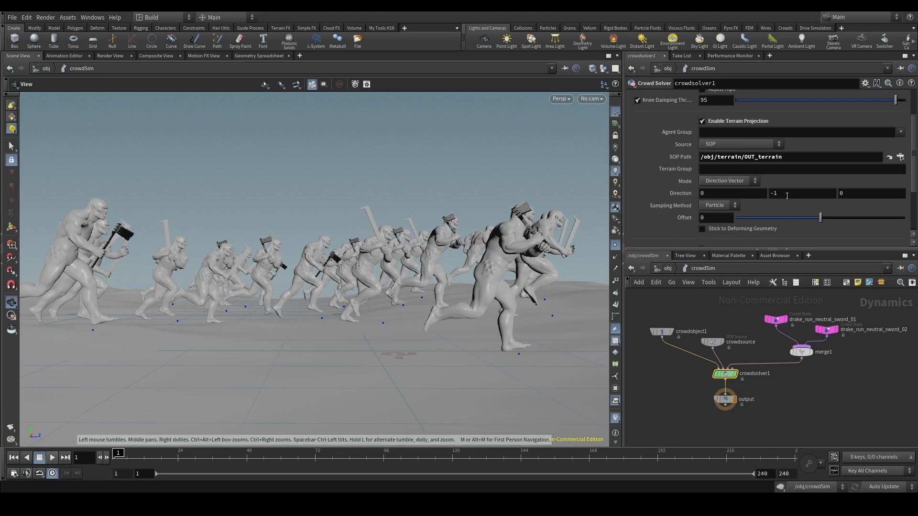
mouse_move(400, 219)
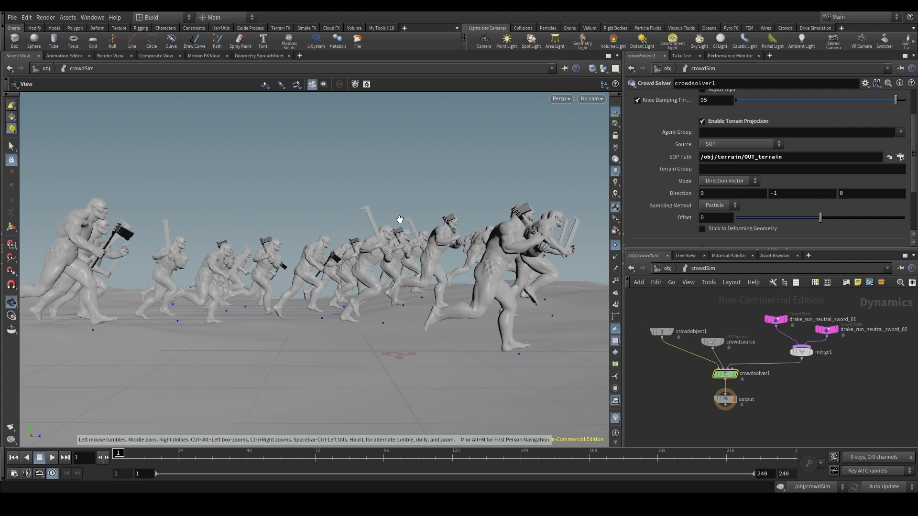
mouse_move(401, 293)
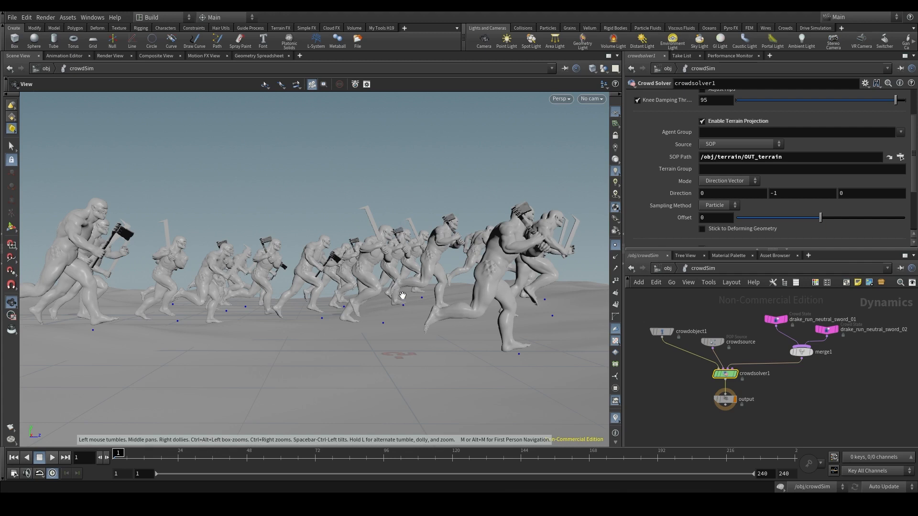
mouse_move(383, 154)
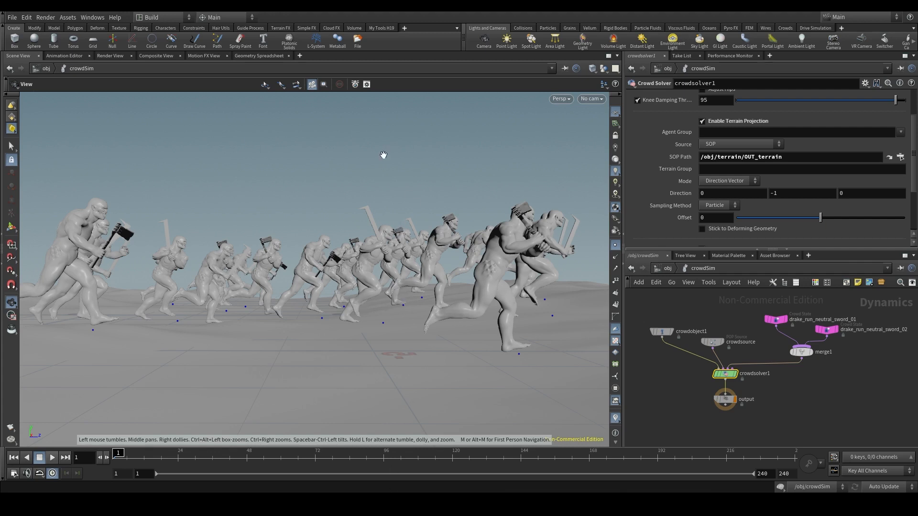
mouse_move(390, 294)
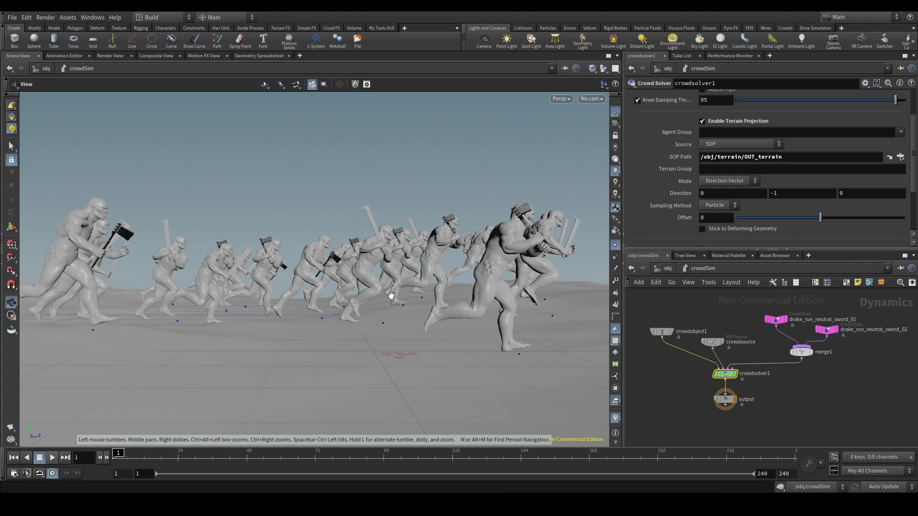
mouse_move(737, 188)
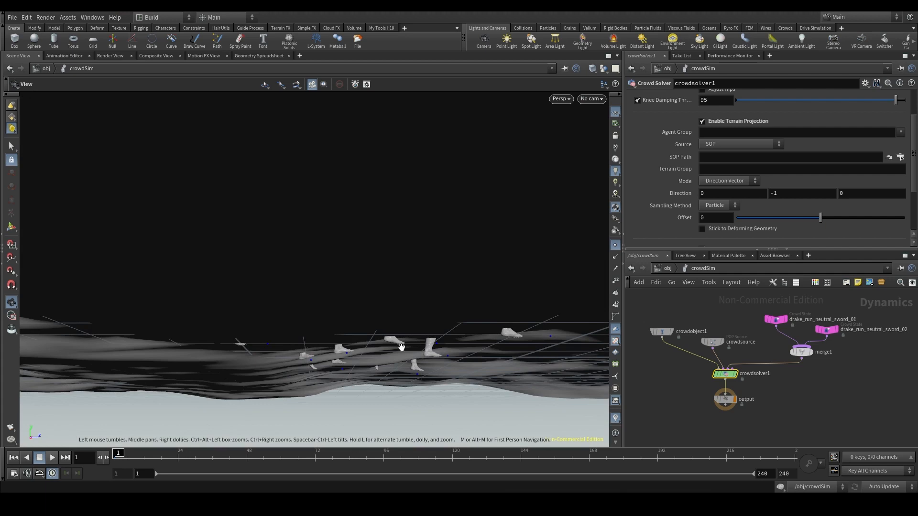
click(901, 156)
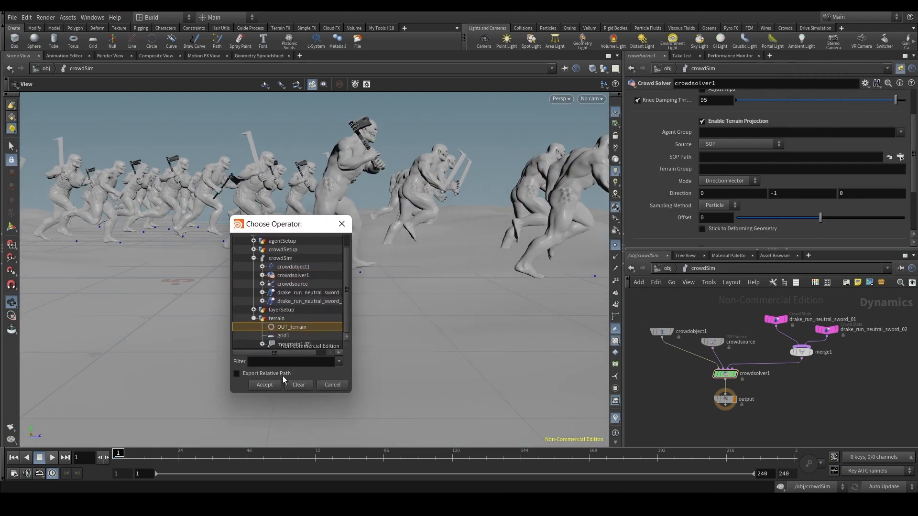
click(264, 385)
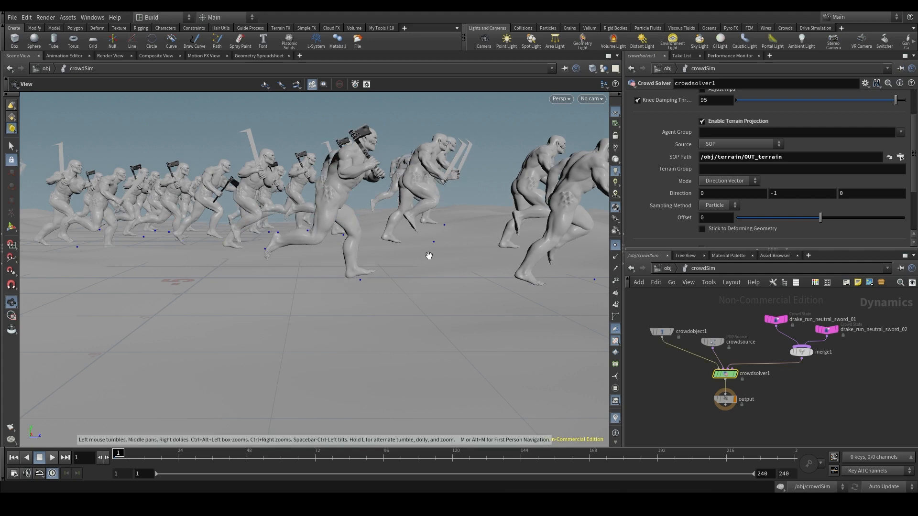
mouse_move(450, 232)
text(1)
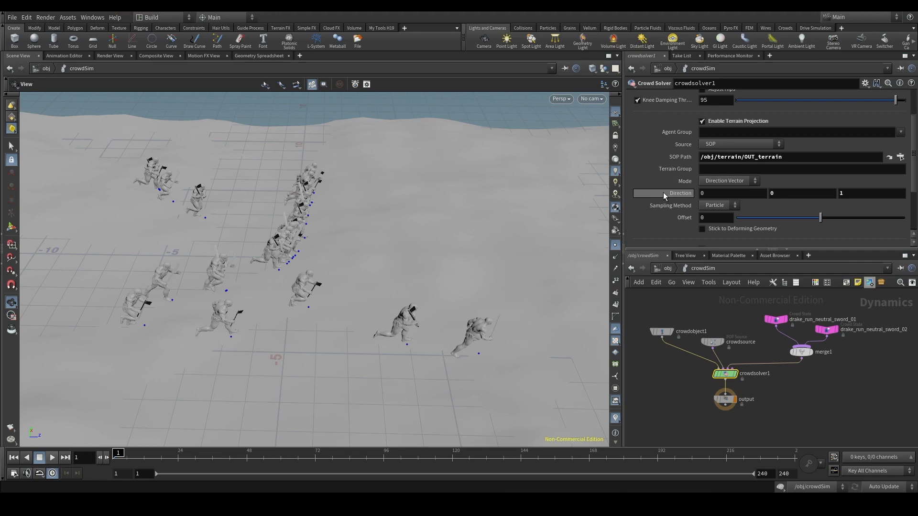
mouse_move(680, 193)
text(-1)
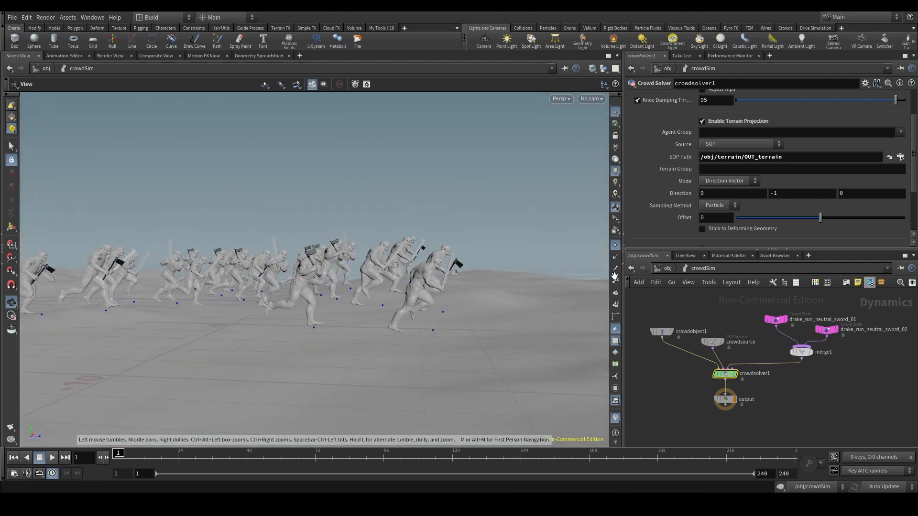
mouse_move(841, 191)
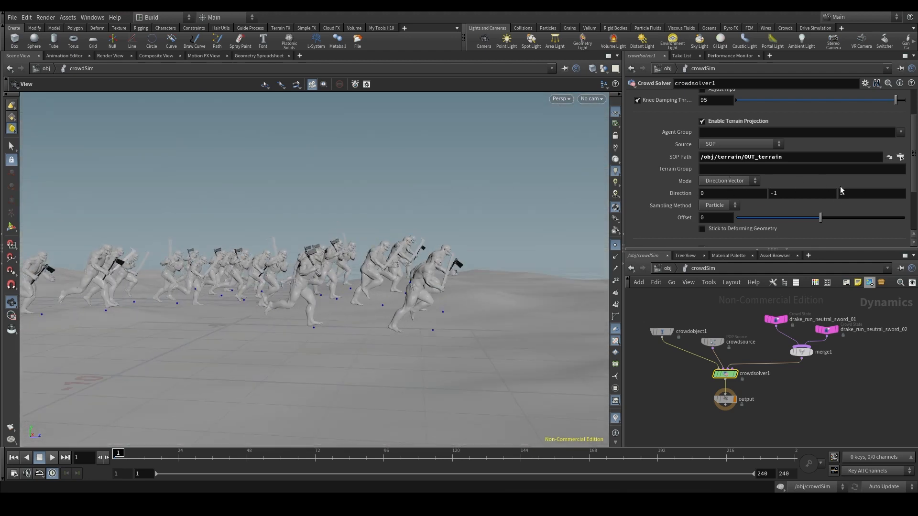
Try the Up Attribute projection mode, then switch to Direction Vector 0, -1, 0
click(729, 181)
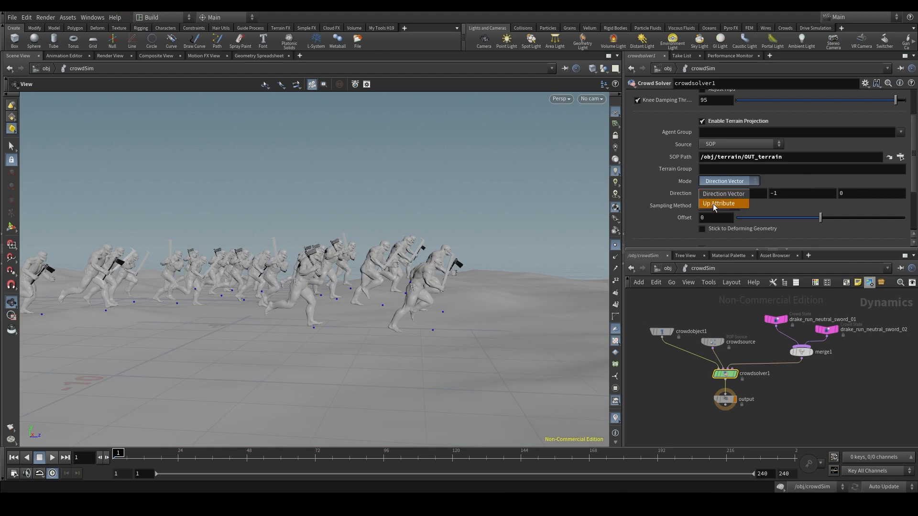
click(719, 202)
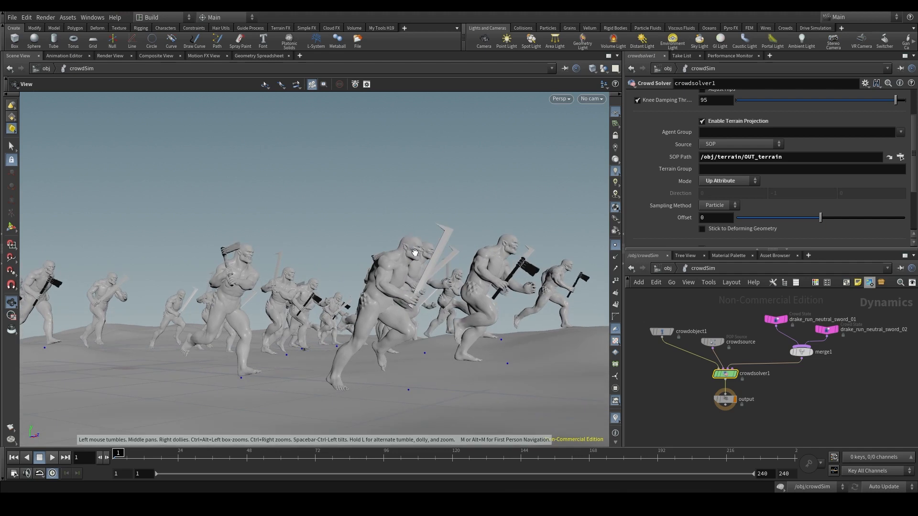
mouse_move(710, 181)
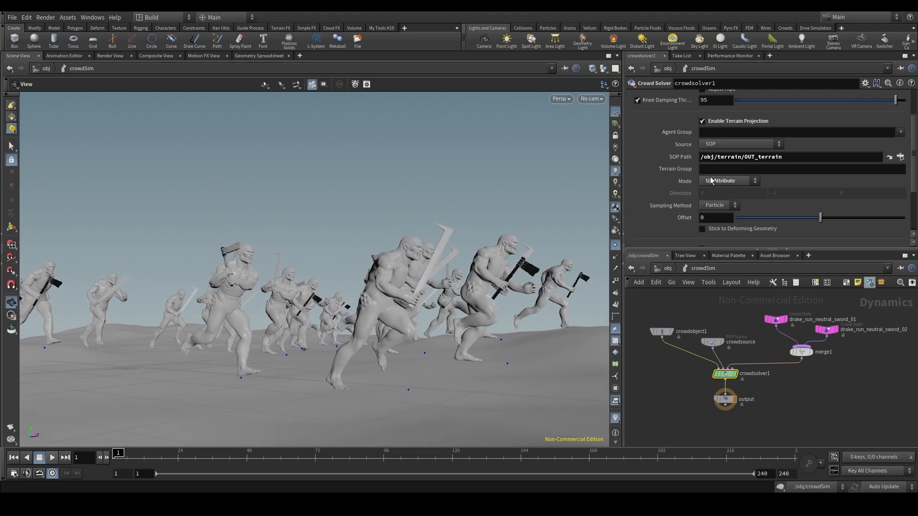
mouse_move(396, 274)
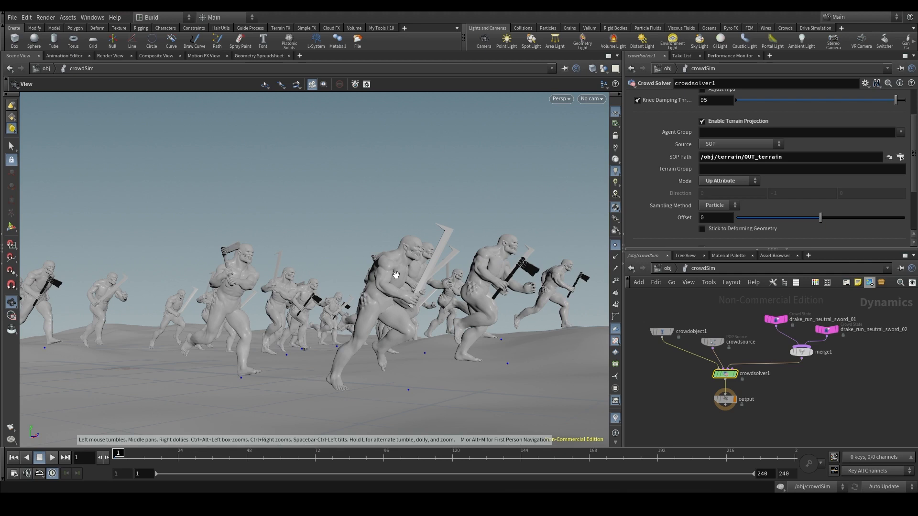
mouse_move(307, 309)
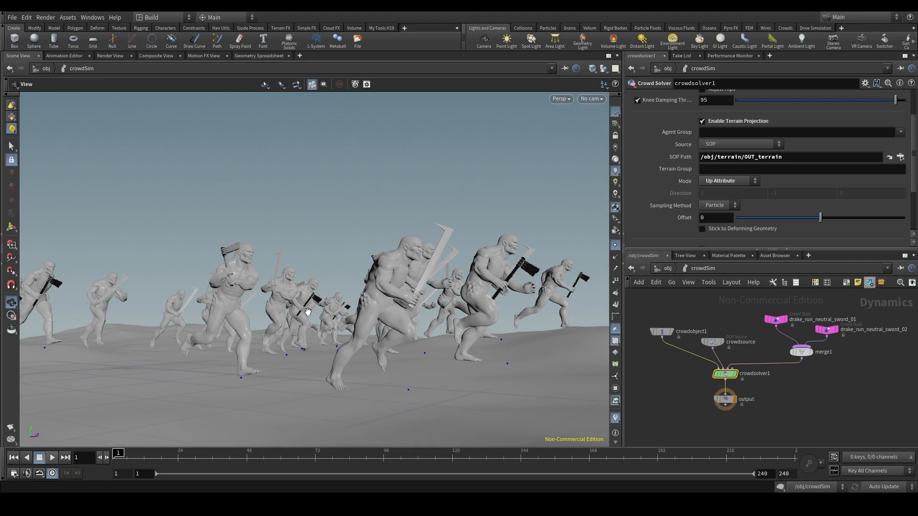
mouse_move(252, 352)
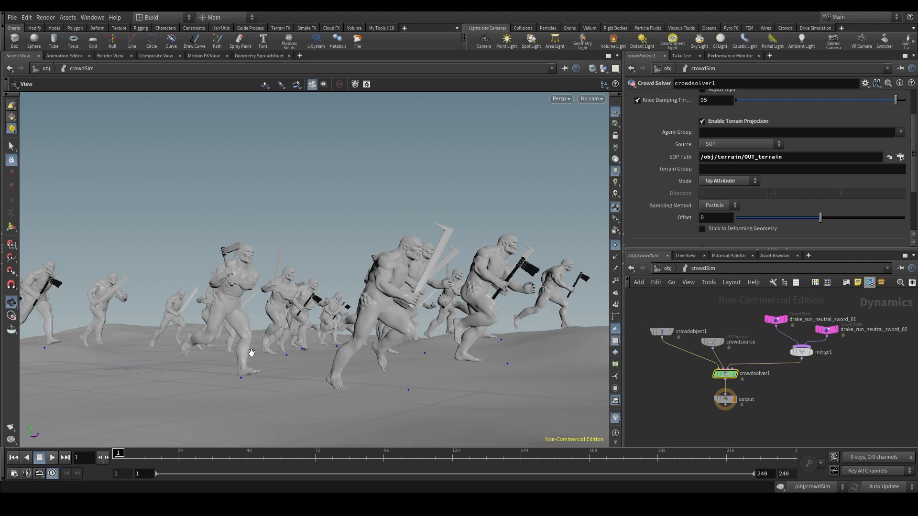
mouse_move(285, 369)
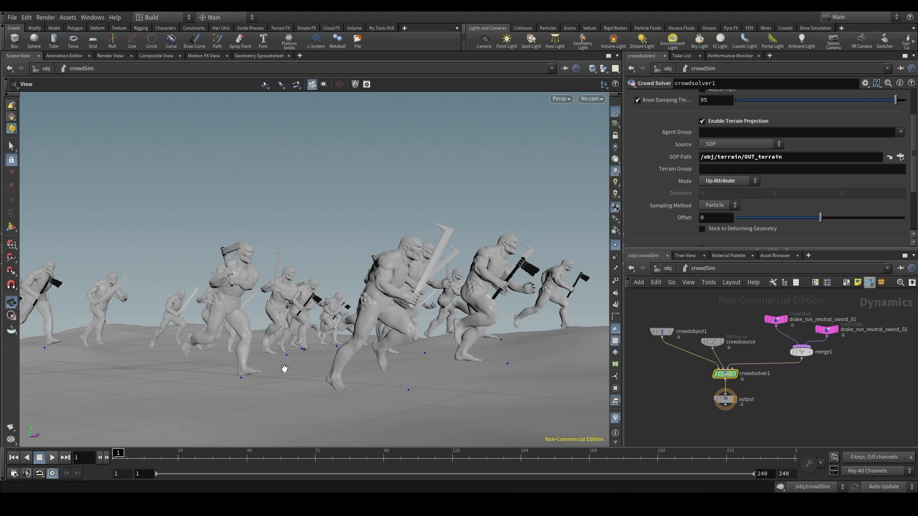
mouse_move(418, 305)
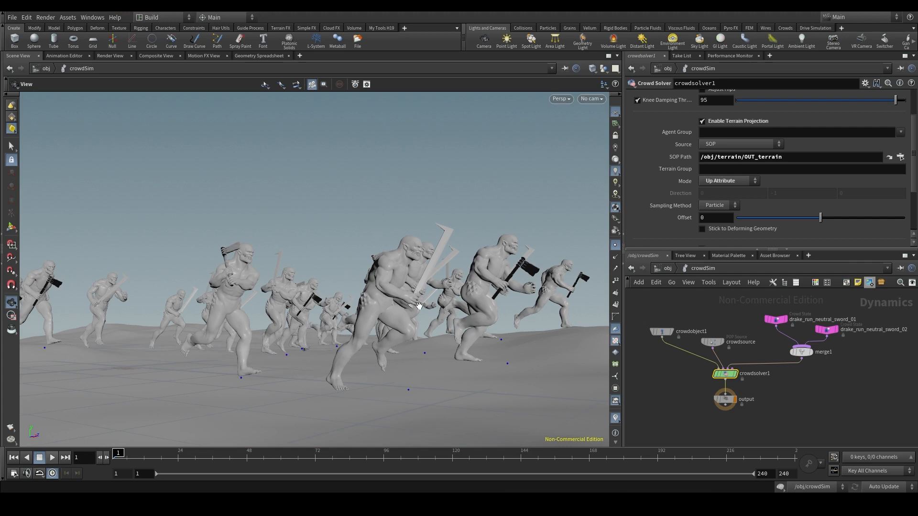
click(729, 181)
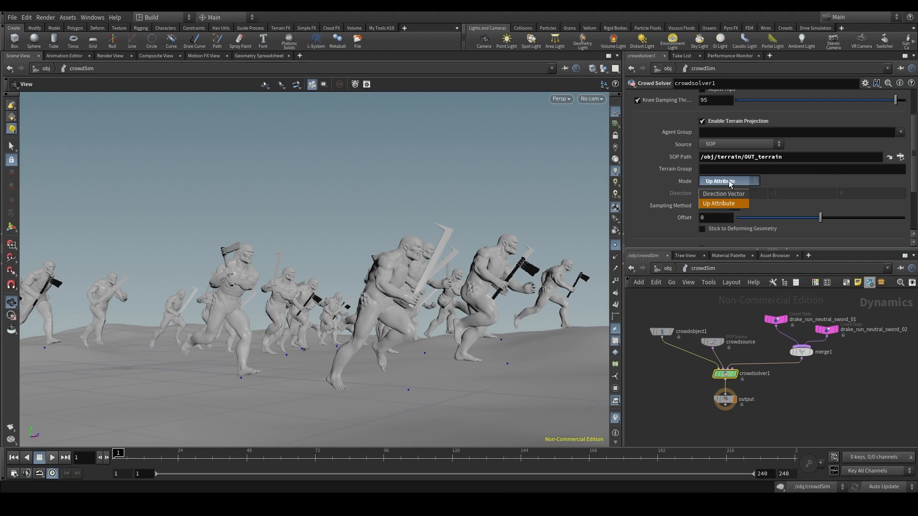
click(723, 193)
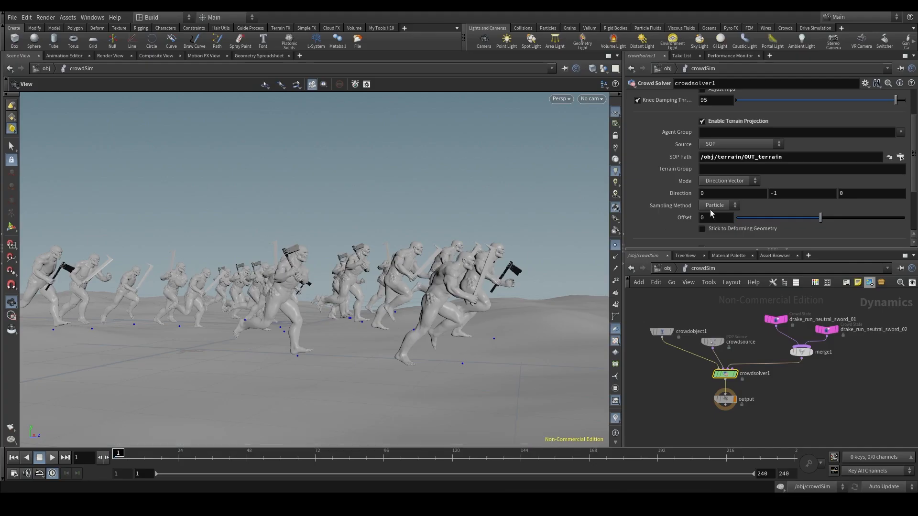
mouse_move(664, 206)
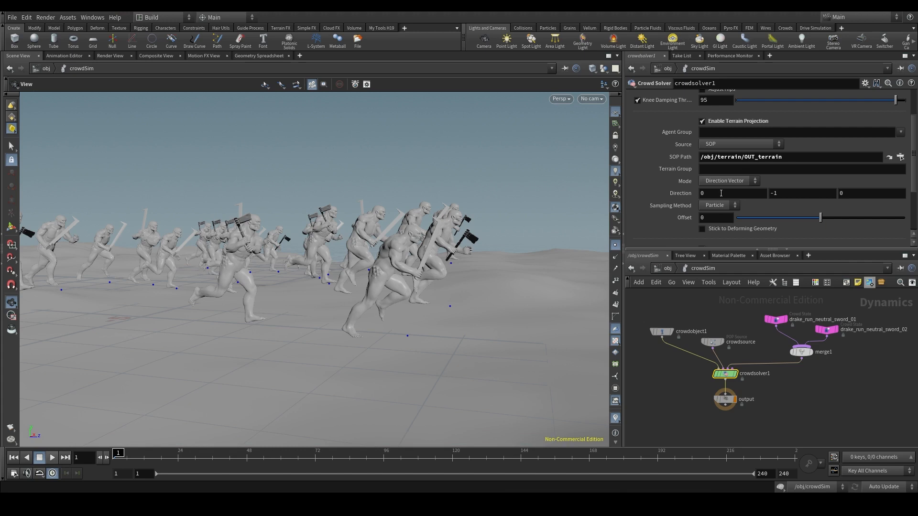
mouse_move(559, 283)
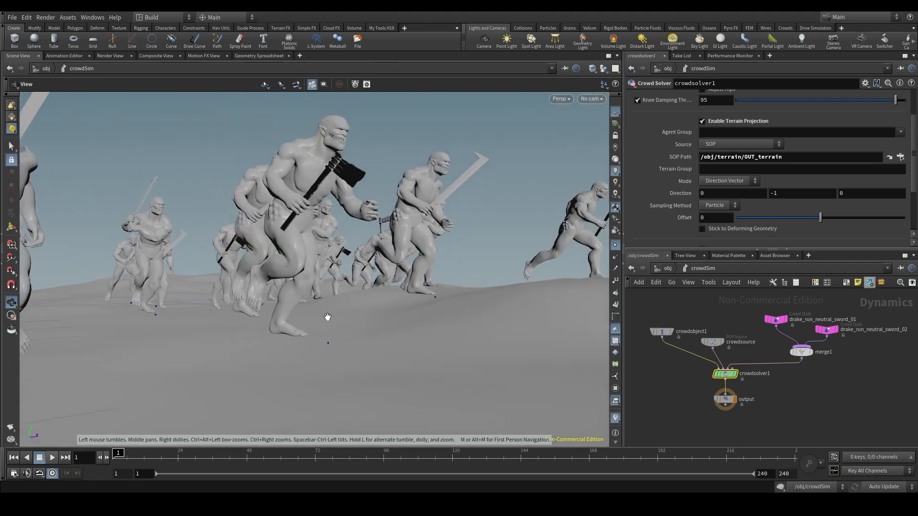
Set terrain sampling method to Foot, sampling from the agent's plane
click(719, 204)
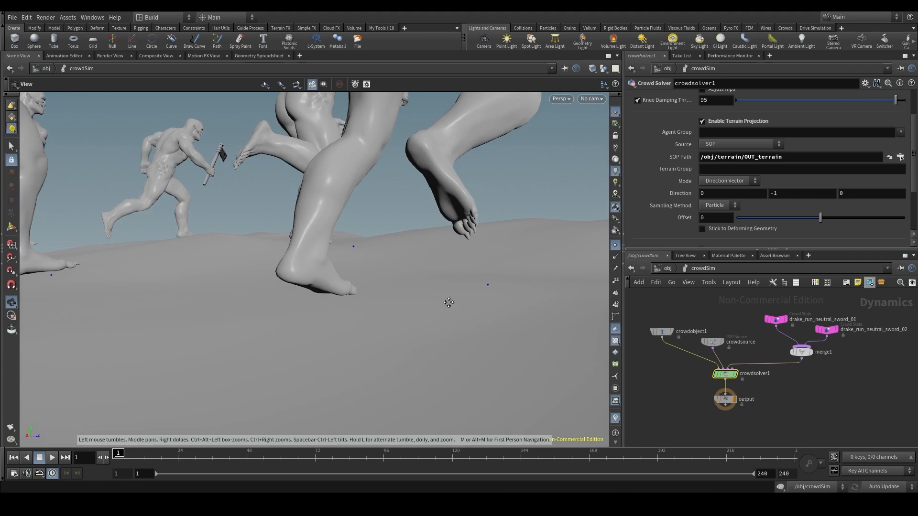
click(719, 205)
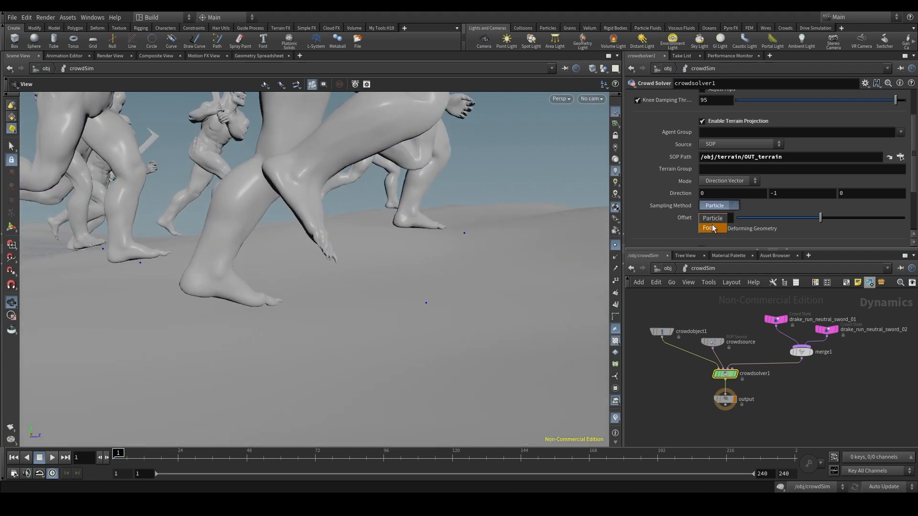
click(707, 228)
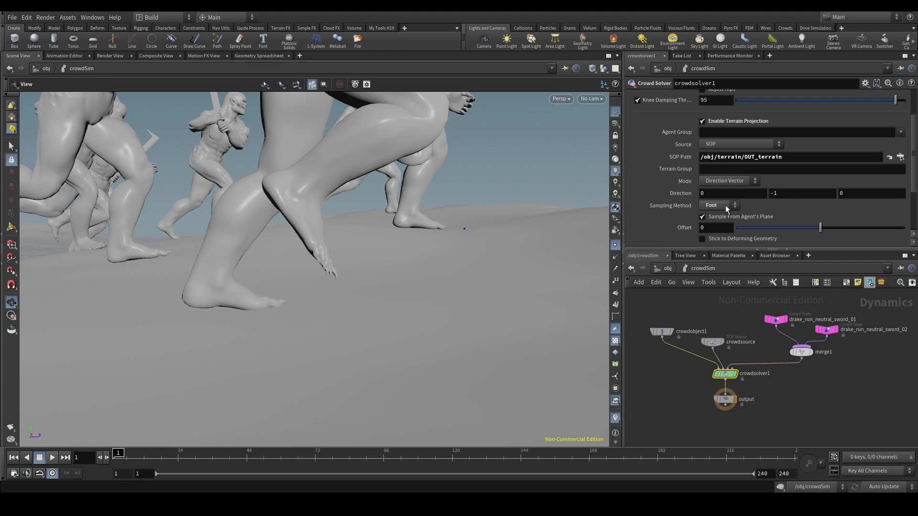
mouse_move(711, 209)
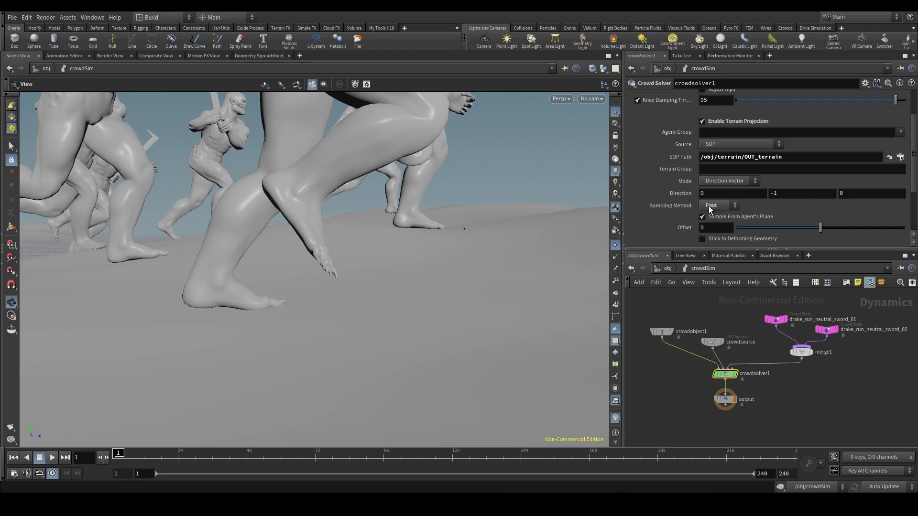
mouse_move(351, 246)
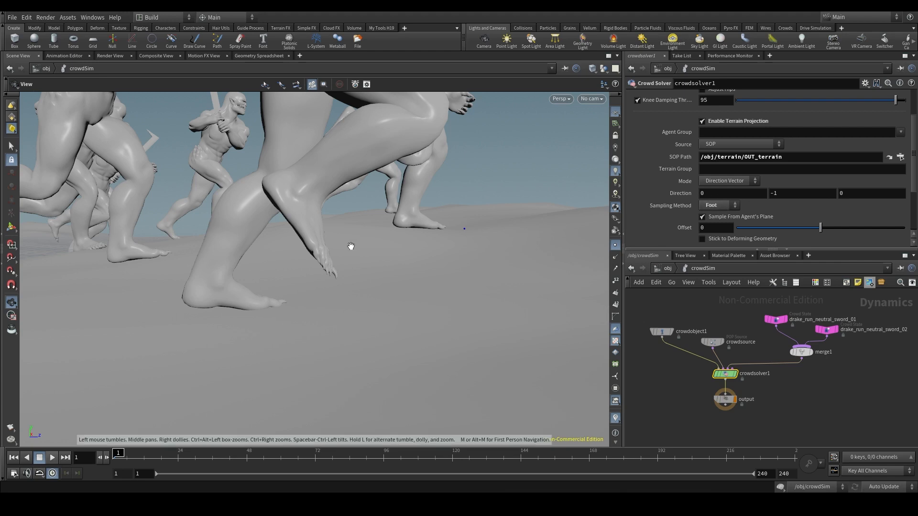
mouse_move(322, 138)
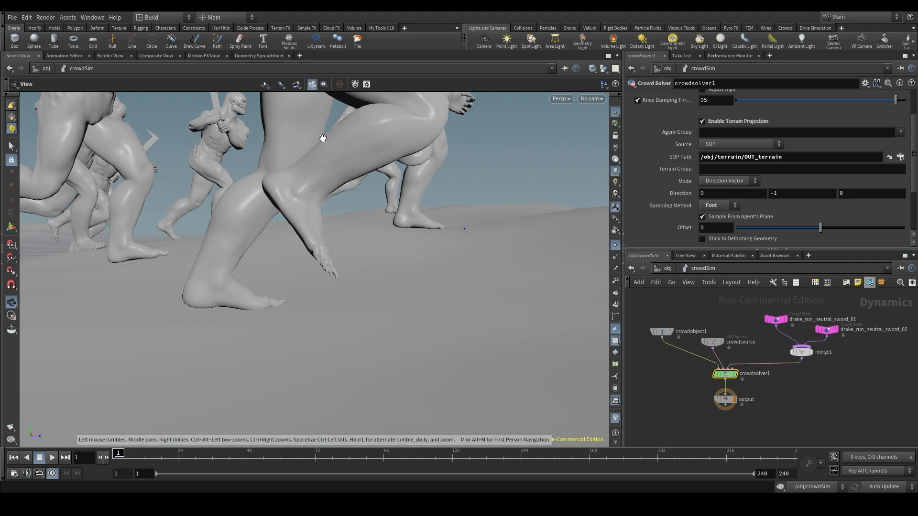
click(718, 205)
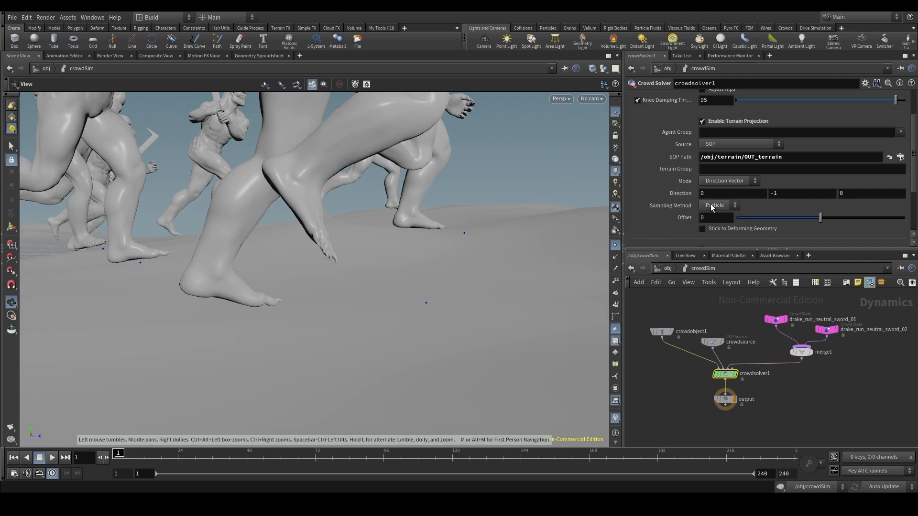
click(719, 205)
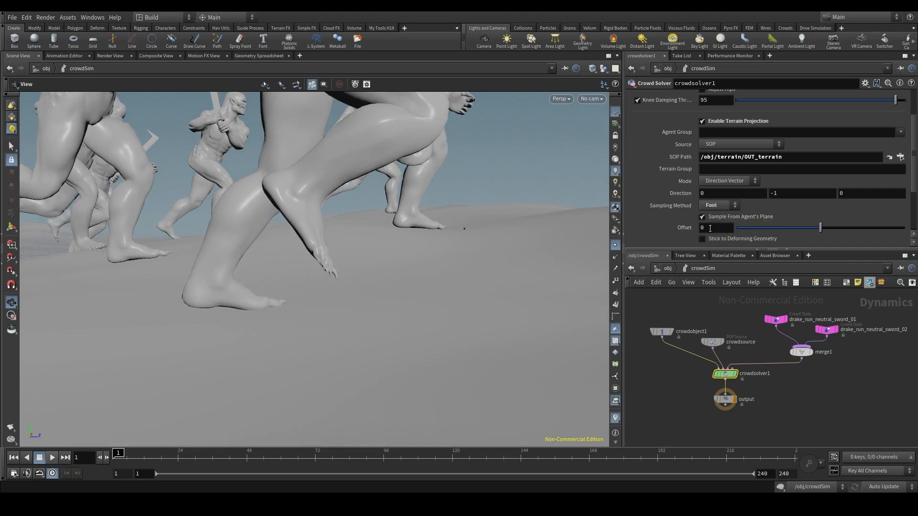
mouse_move(350, 296)
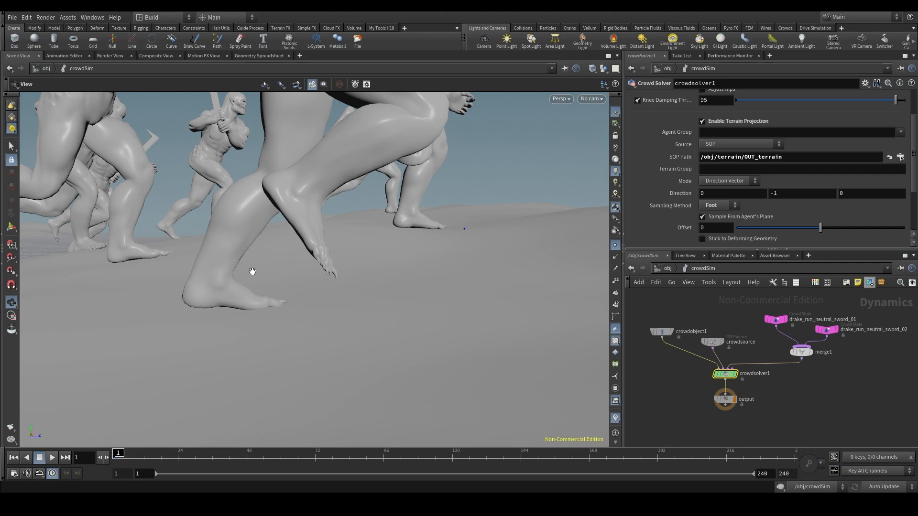
mouse_move(314, 262)
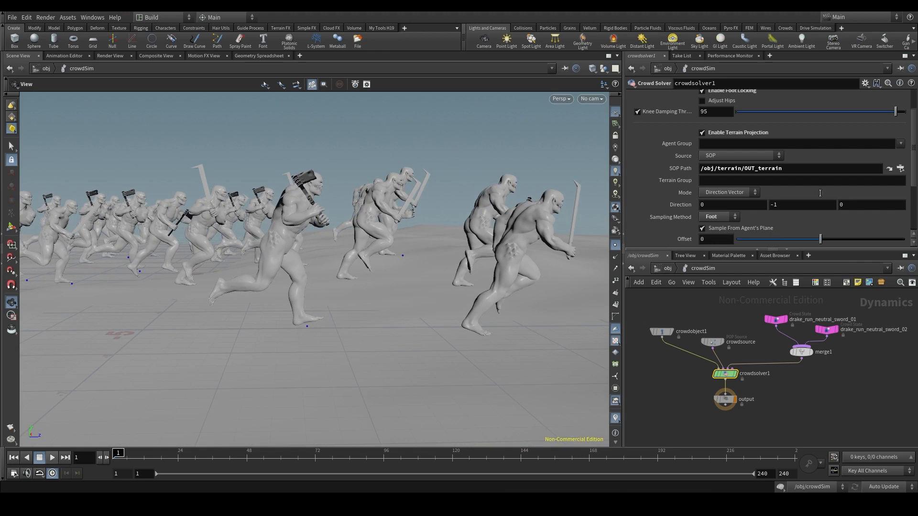
Toggle terrain projection off and on to compare, leaving it enabled
scroll(down, 3)
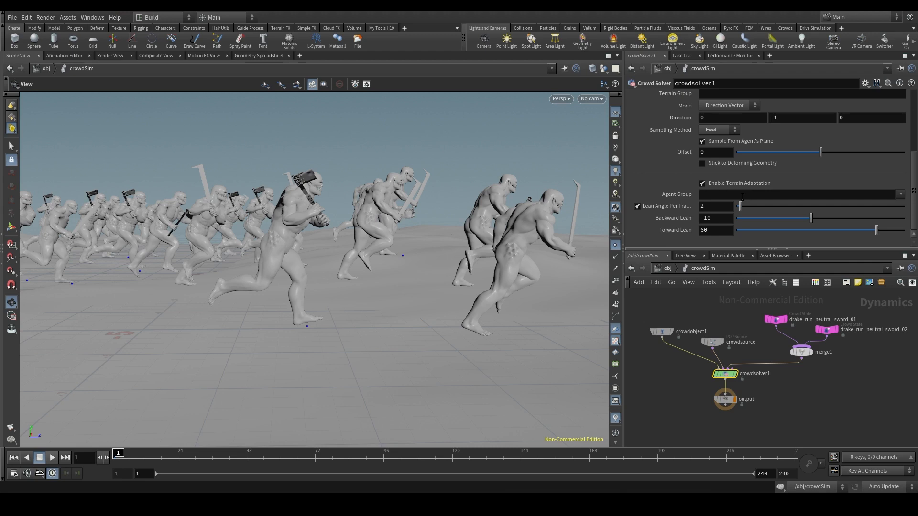
mouse_move(748, 192)
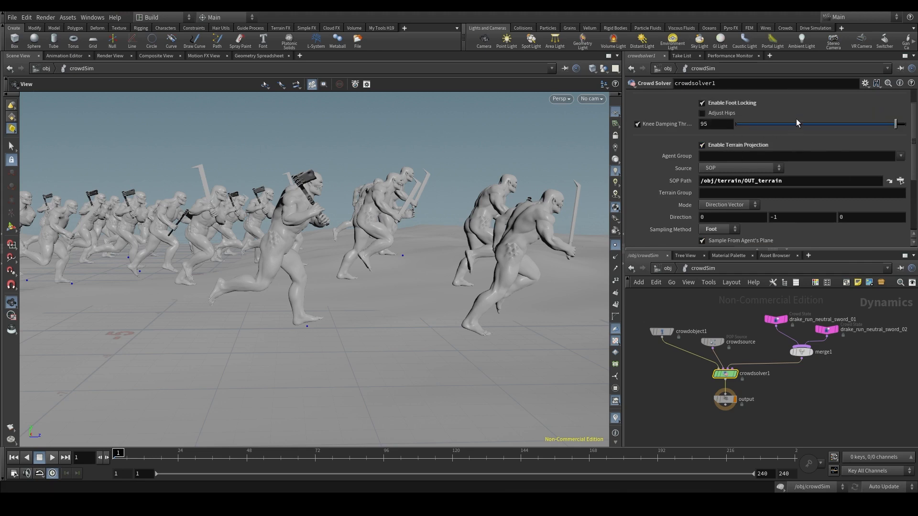
mouse_move(772, 135)
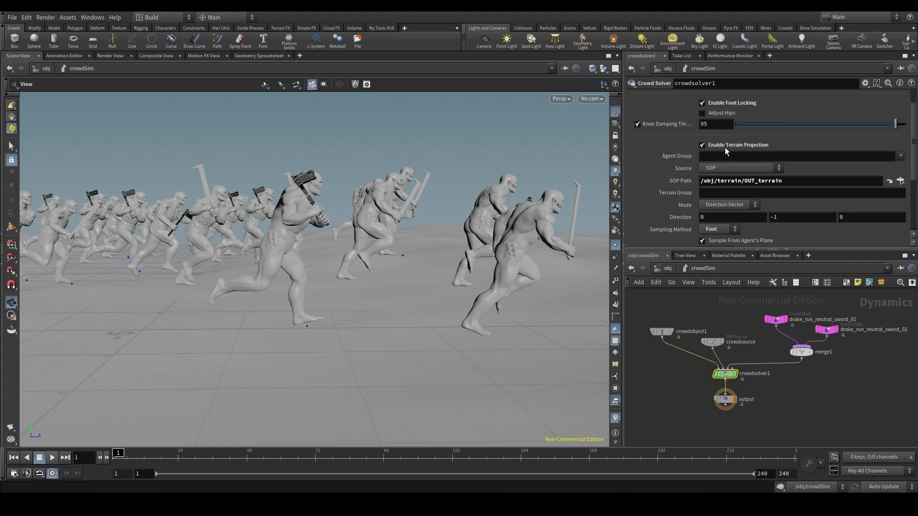
mouse_move(403, 290)
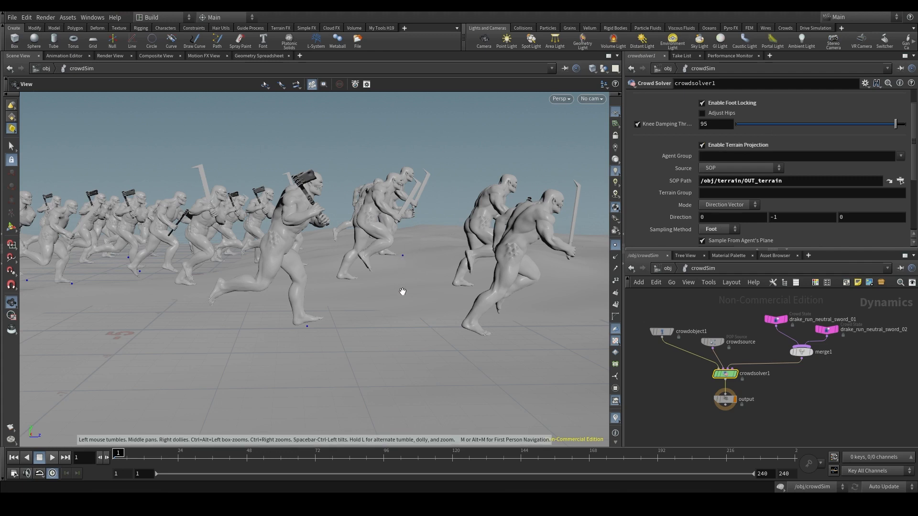
mouse_move(410, 239)
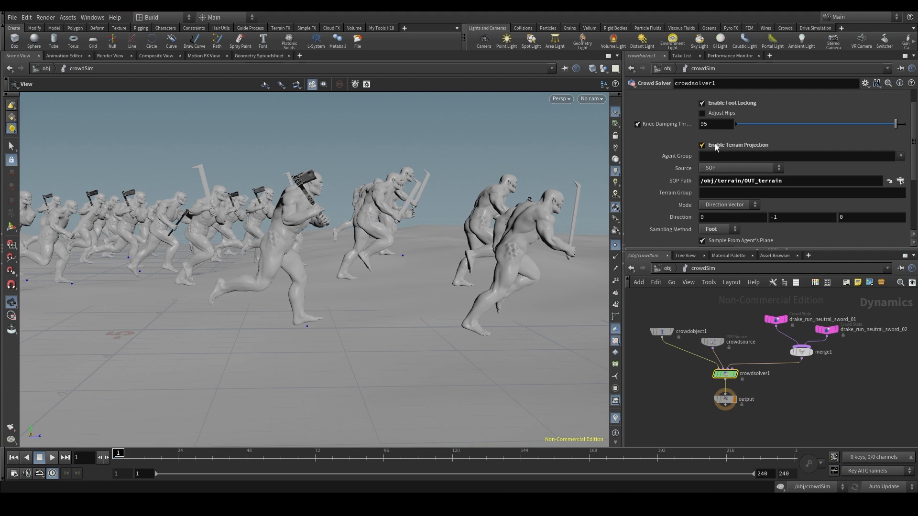
click(702, 144)
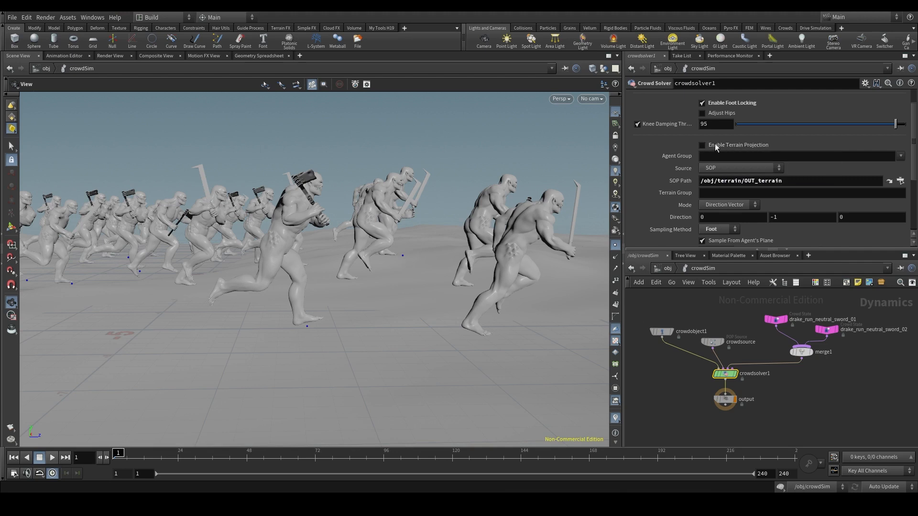
click(702, 144)
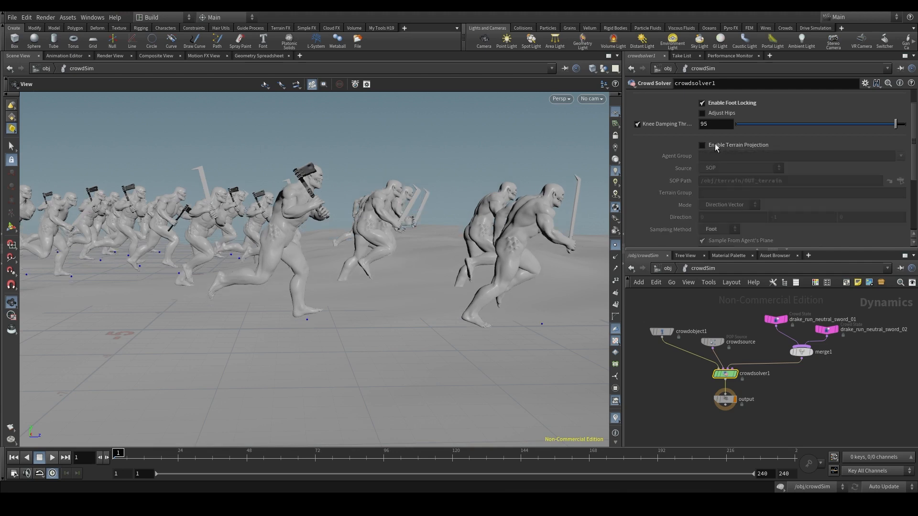
click(702, 144)
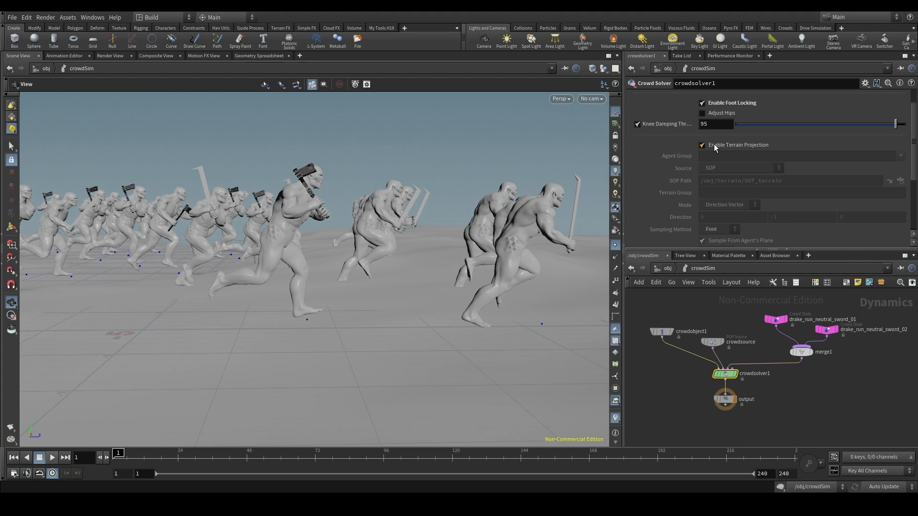
click(702, 144)
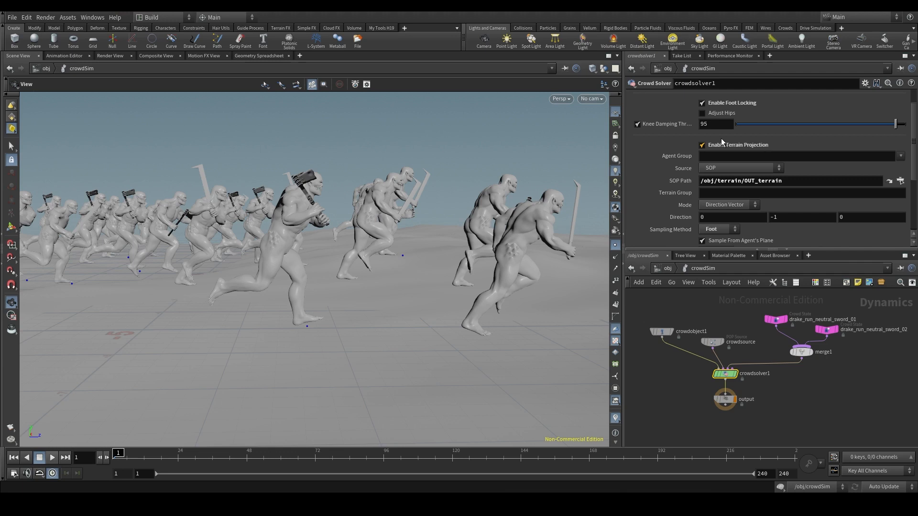
click(702, 144)
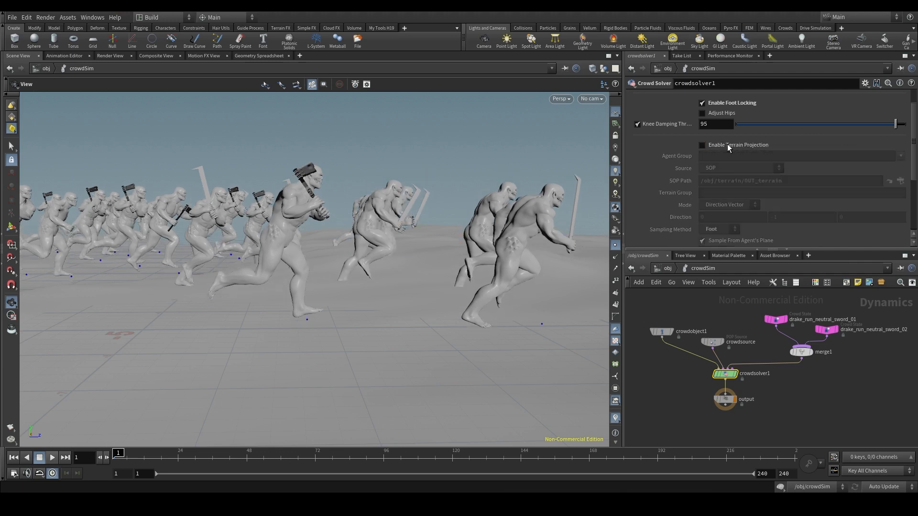
click(702, 144)
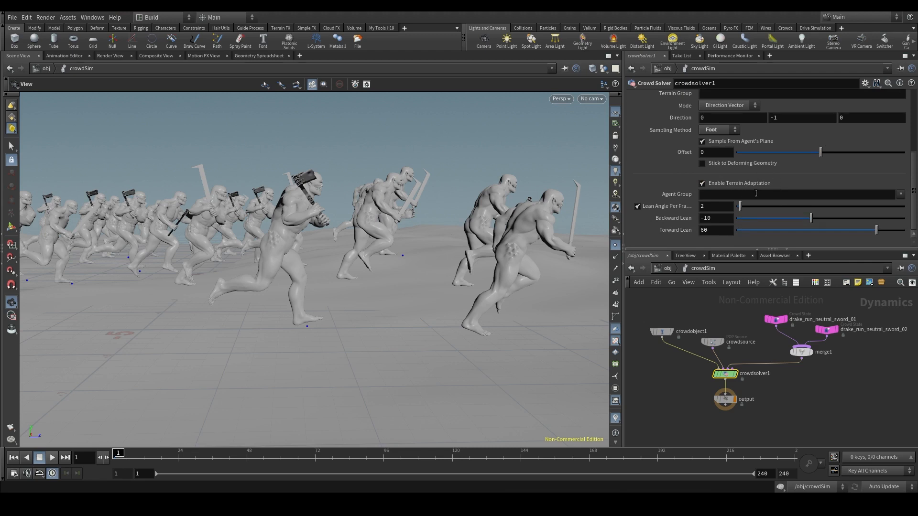
Toggle terrain adaptation off and on to compare the agents' posture, leaving it enabled
click(702, 184)
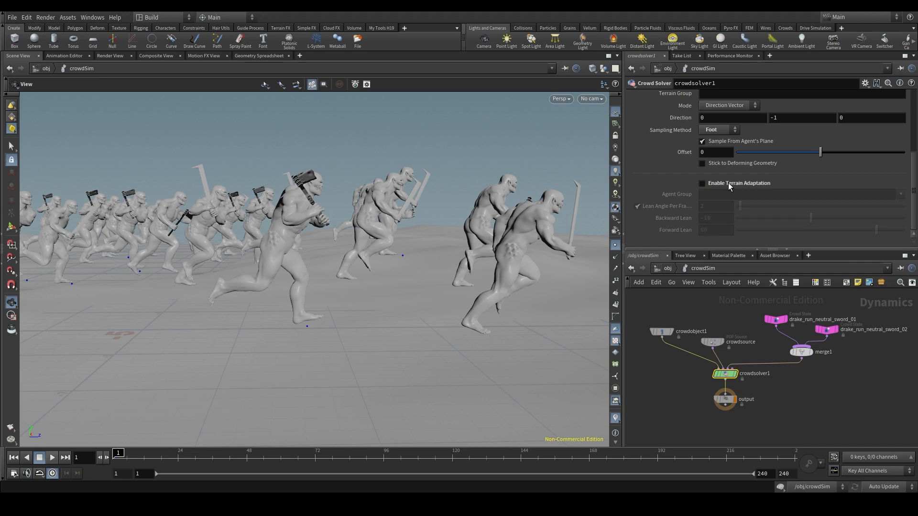
click(702, 183)
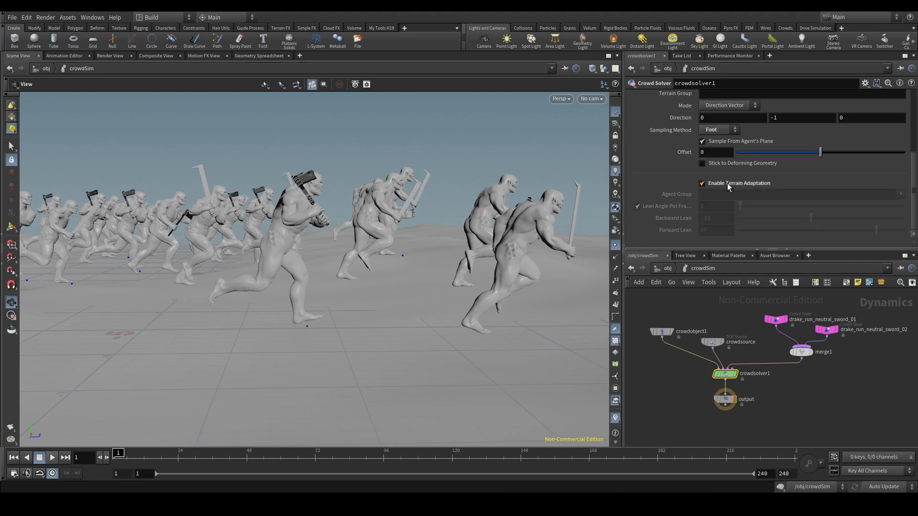
click(702, 182)
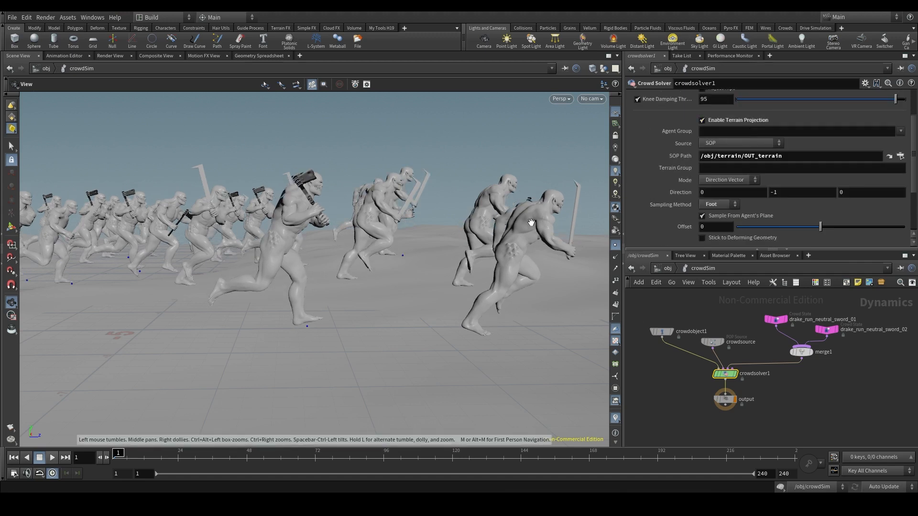
scroll(down, 3)
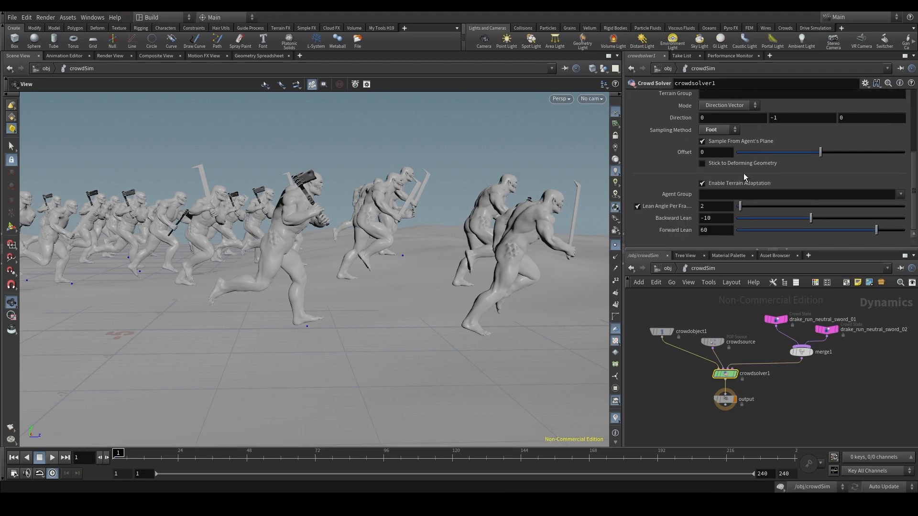
click(702, 183)
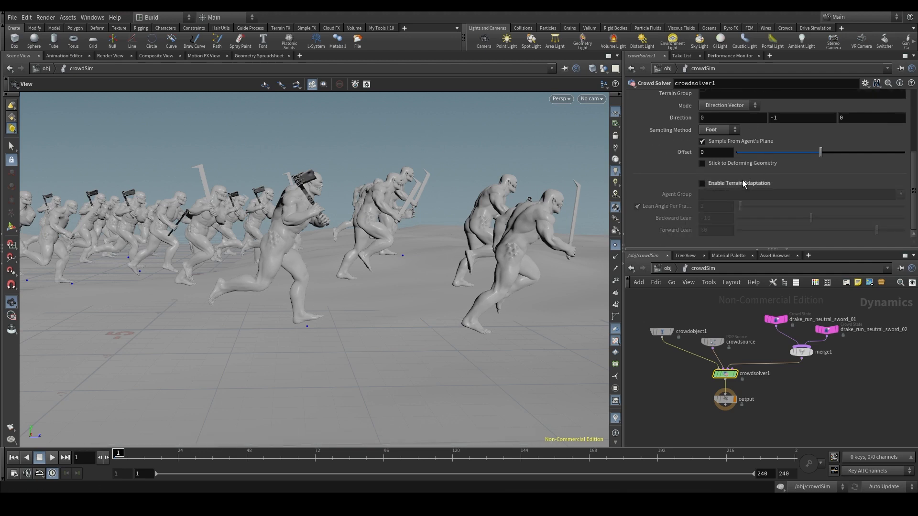
click(701, 184)
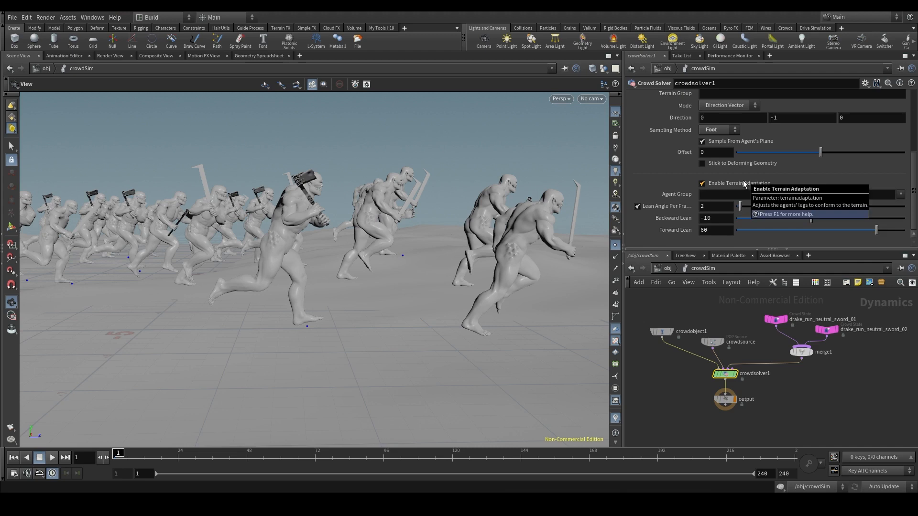
click(702, 184)
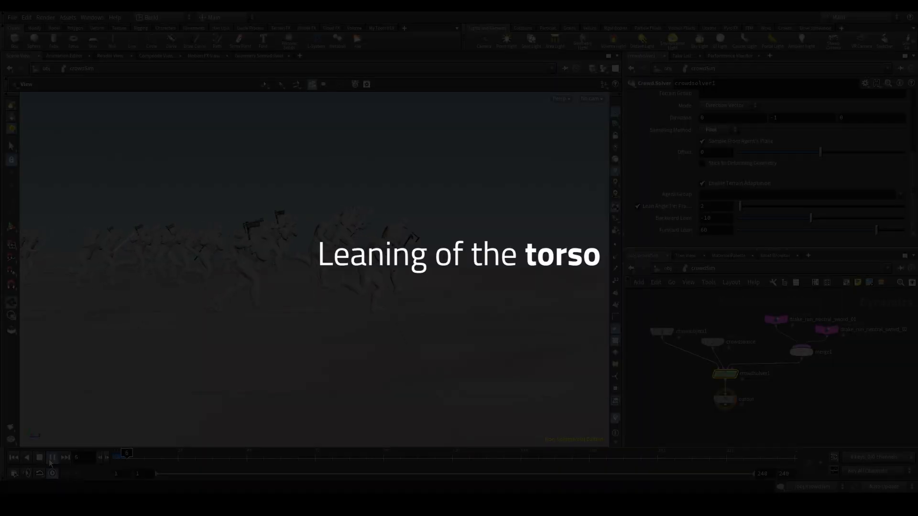
click(51, 458)
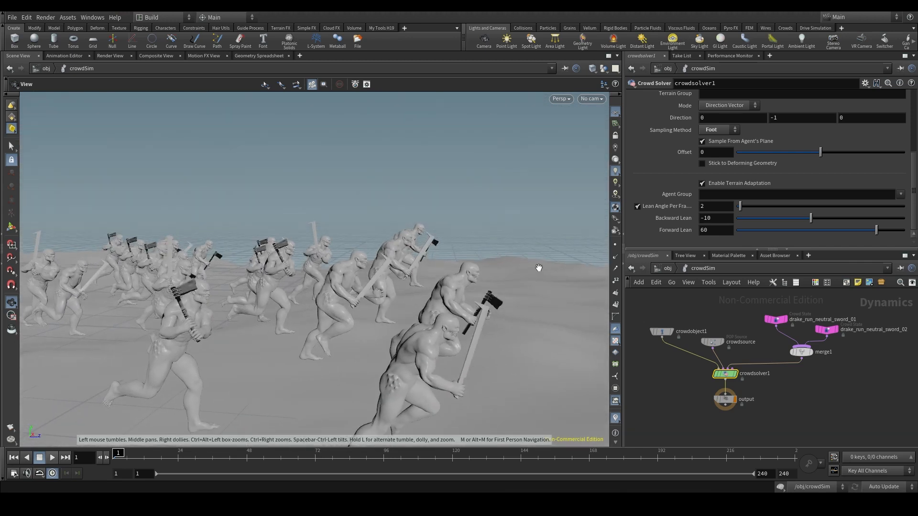
mouse_move(500, 295)
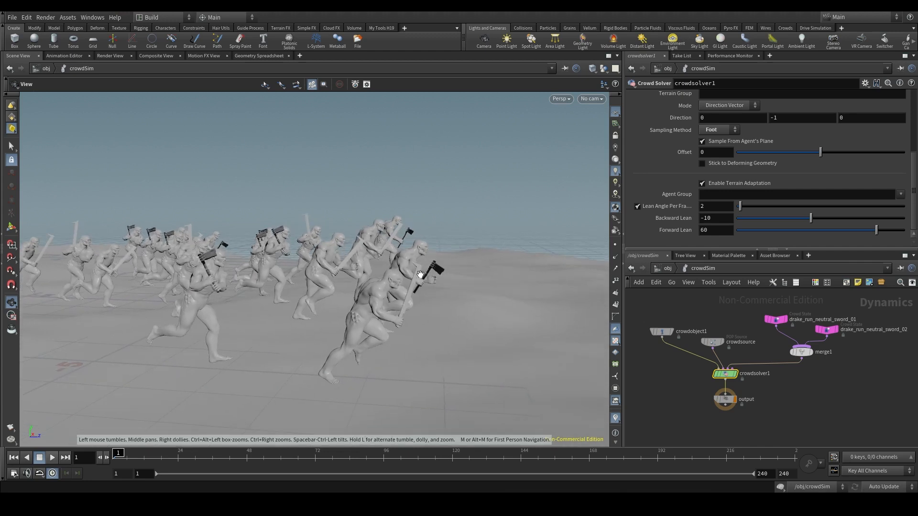
mouse_move(415, 270)
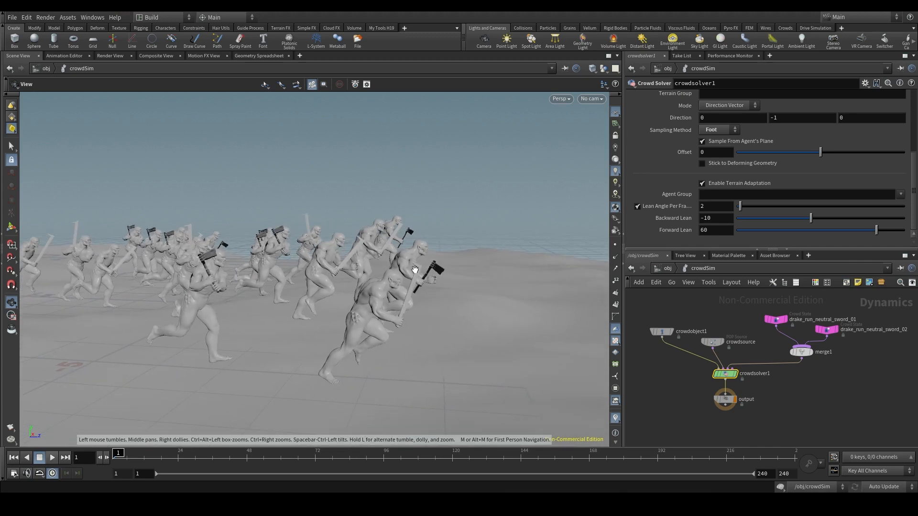
mouse_move(745, 191)
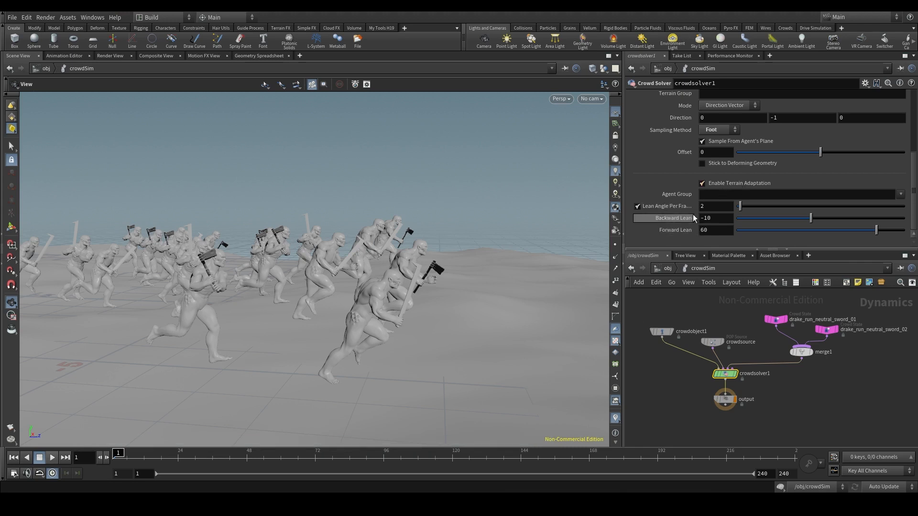
mouse_move(724, 202)
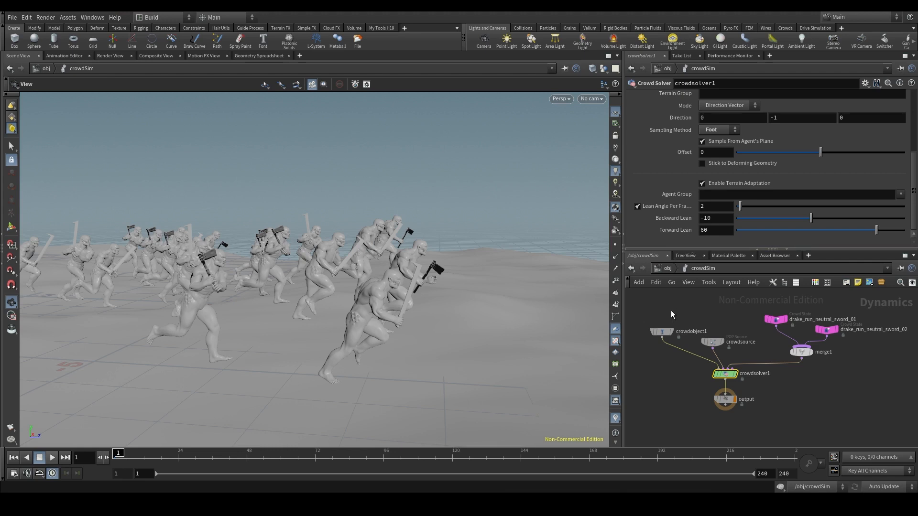
mouse_move(403, 268)
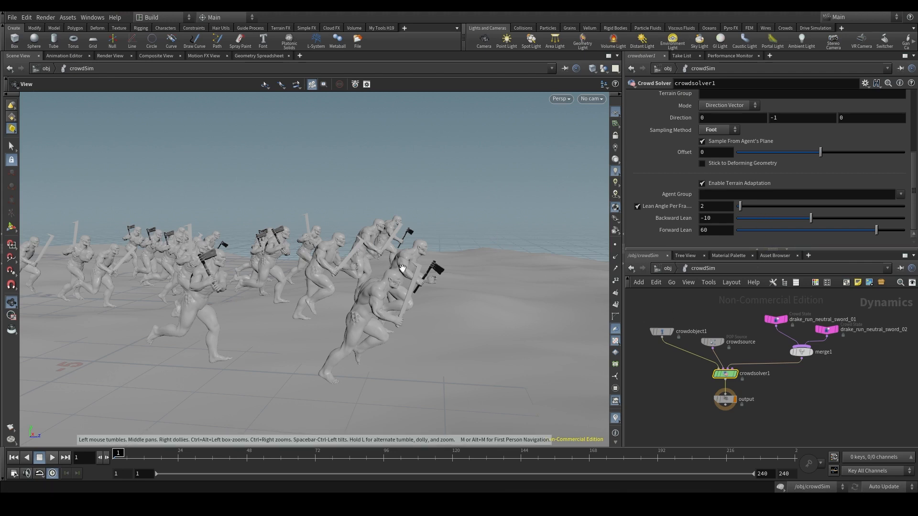
mouse_move(678, 273)
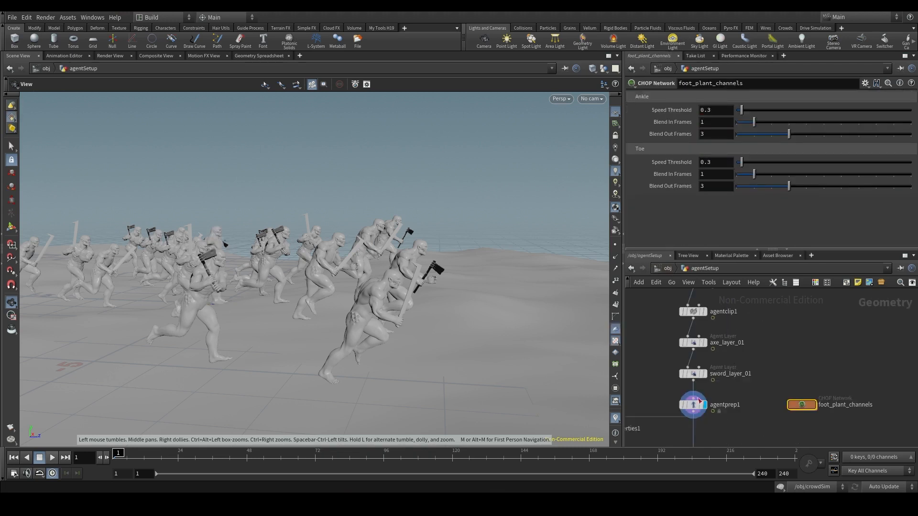
On agentprep1 add a Torso channel and map its Hips joint to mixamorig_Hips
click(692, 403)
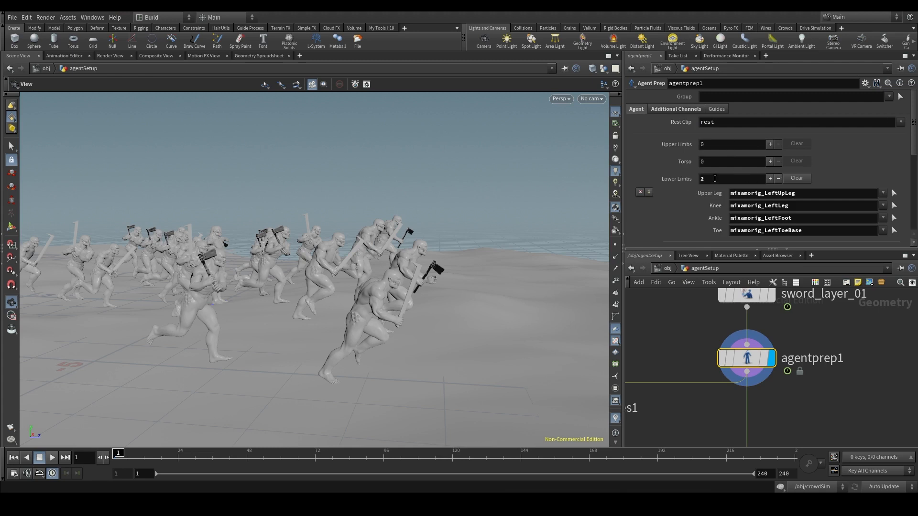
scroll(down, 3)
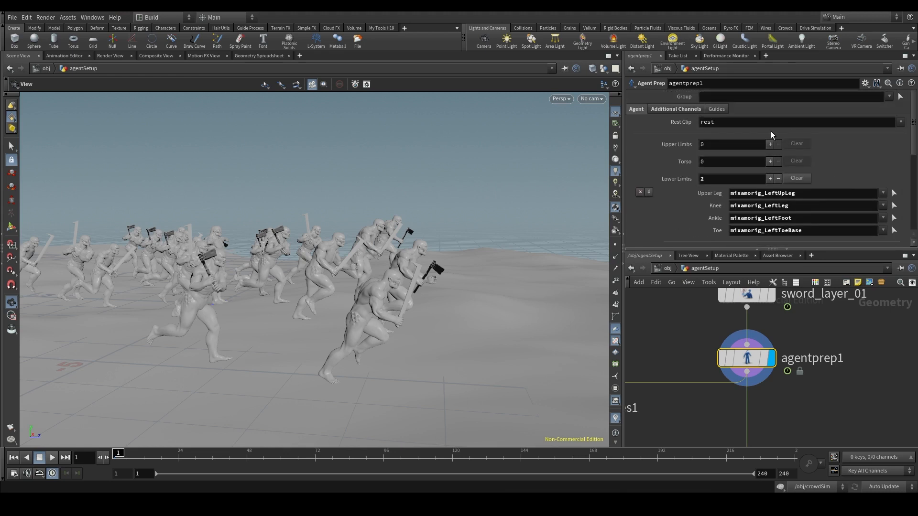
mouse_move(783, 168)
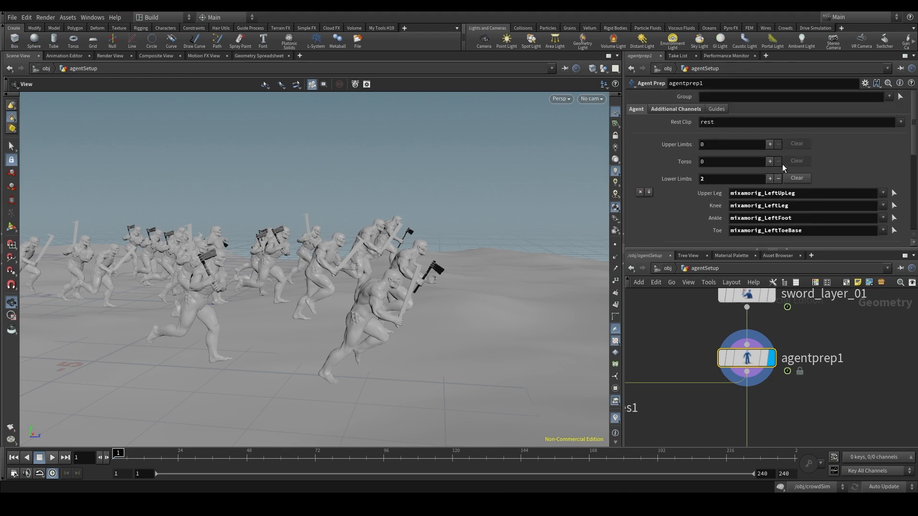
click(770, 160)
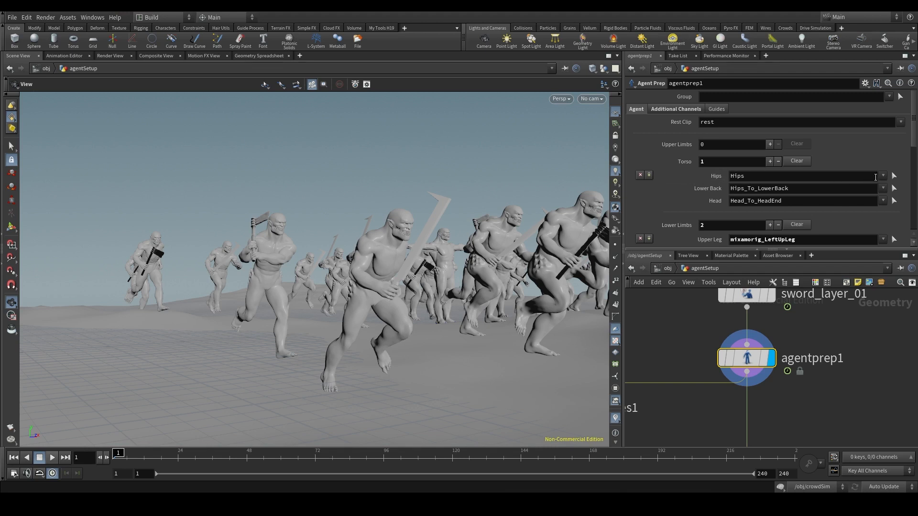
click(882, 176)
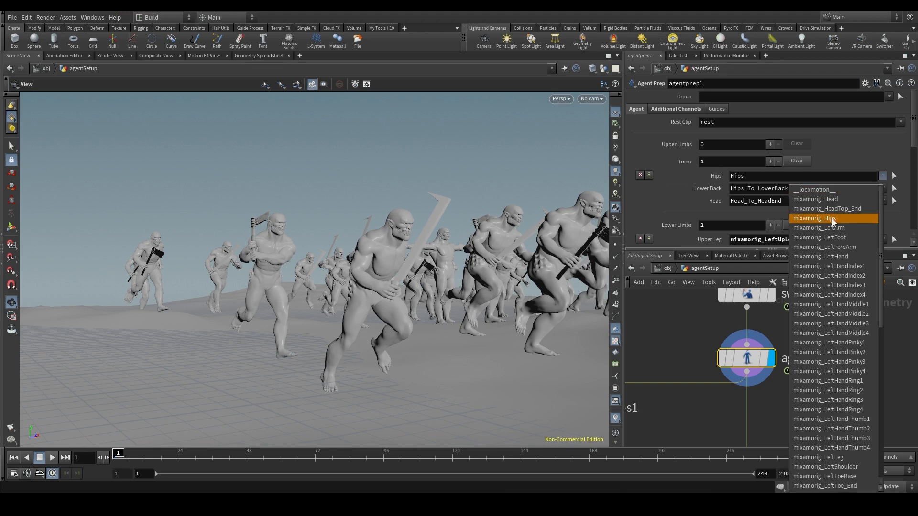
click(819, 218)
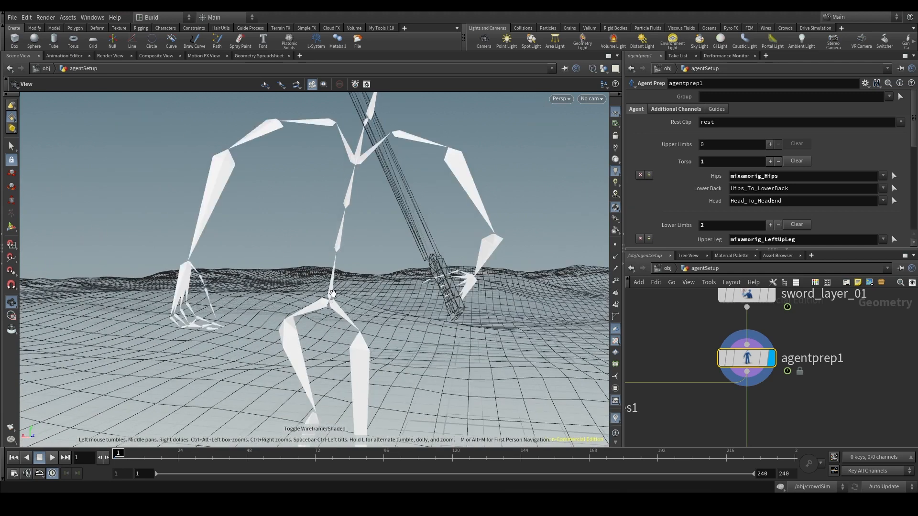
mouse_move(349, 289)
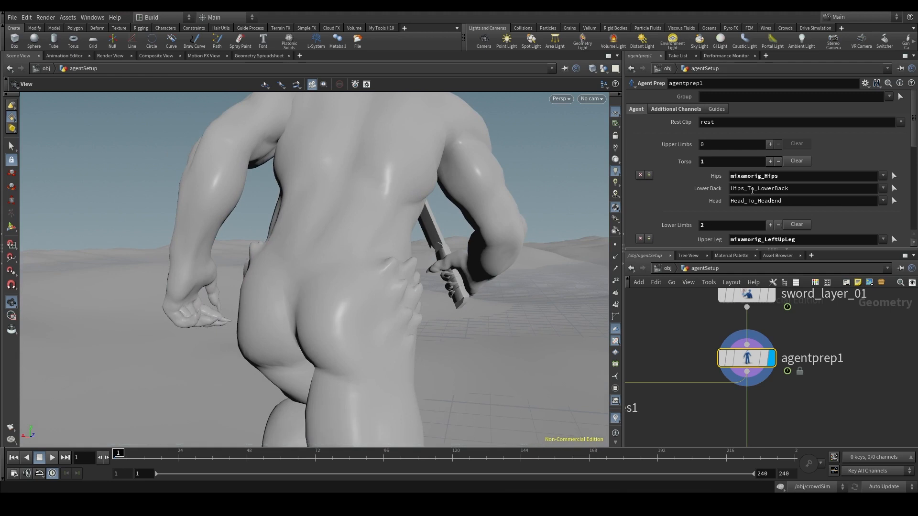
Map the torso channel's Lower Back to mixamorig_Spine and Head to mixamorig_Head
click(882, 188)
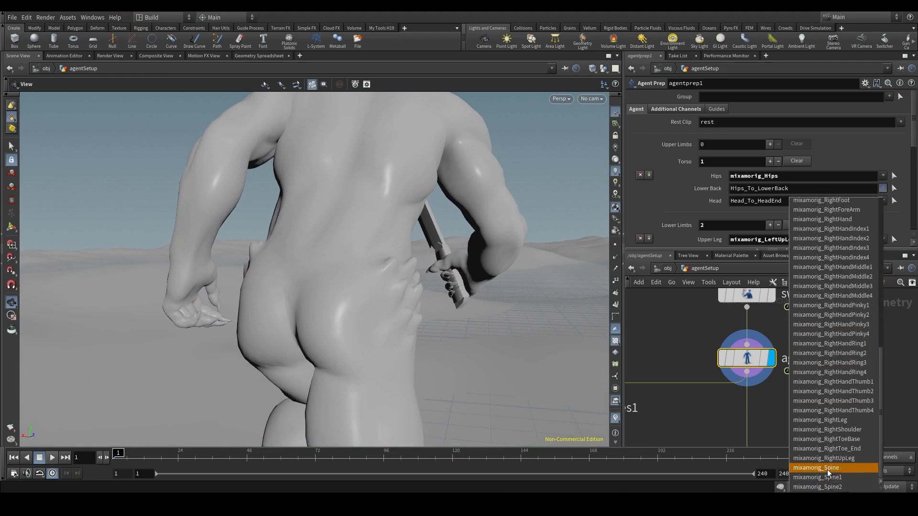
click(816, 468)
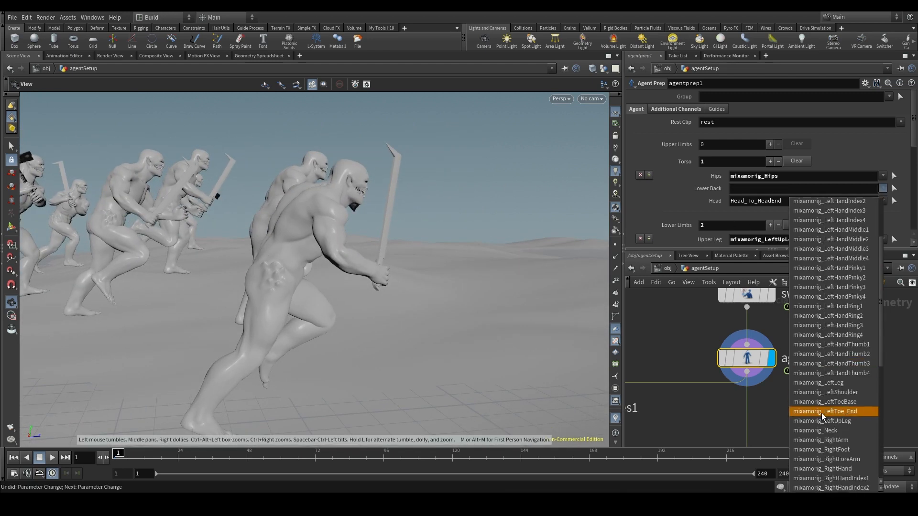
scroll(down, 3)
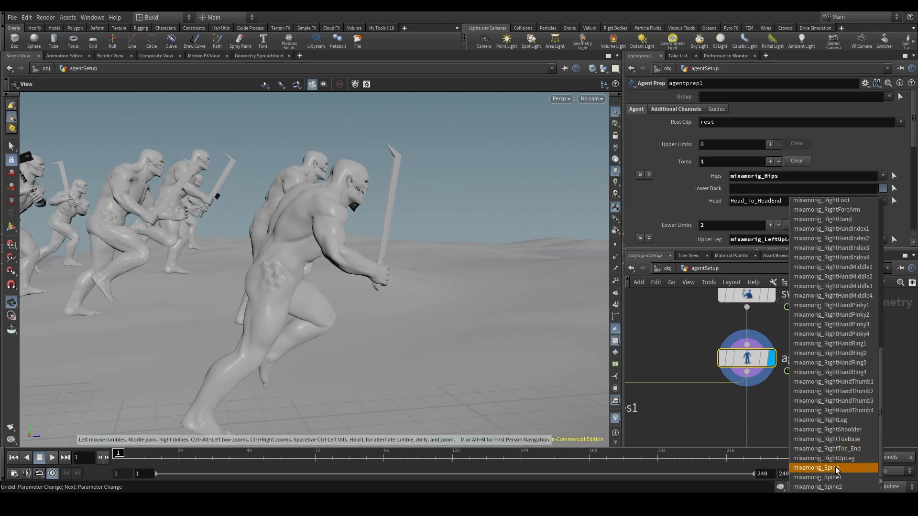
click(825, 468)
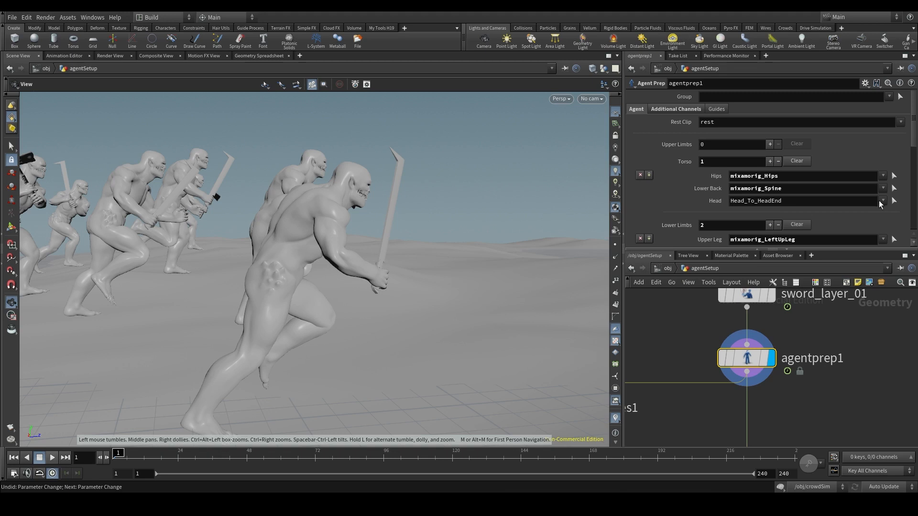
click(882, 200)
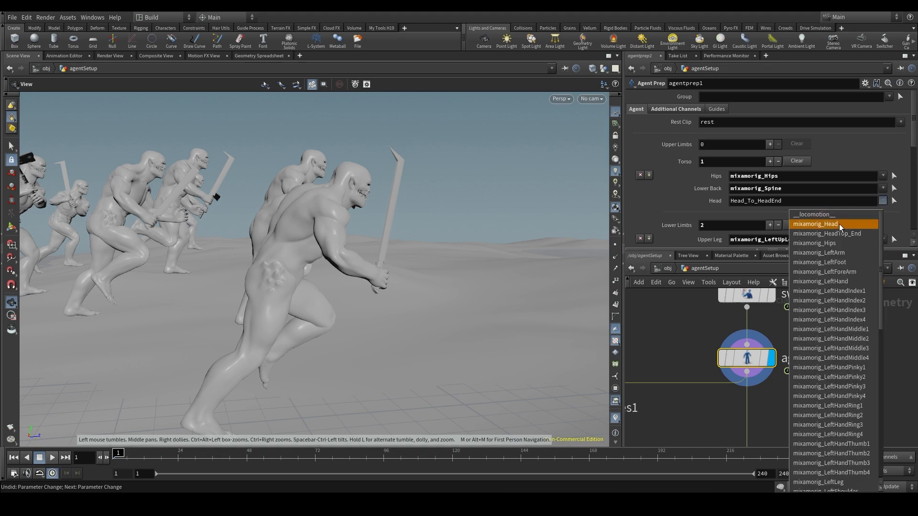
click(816, 224)
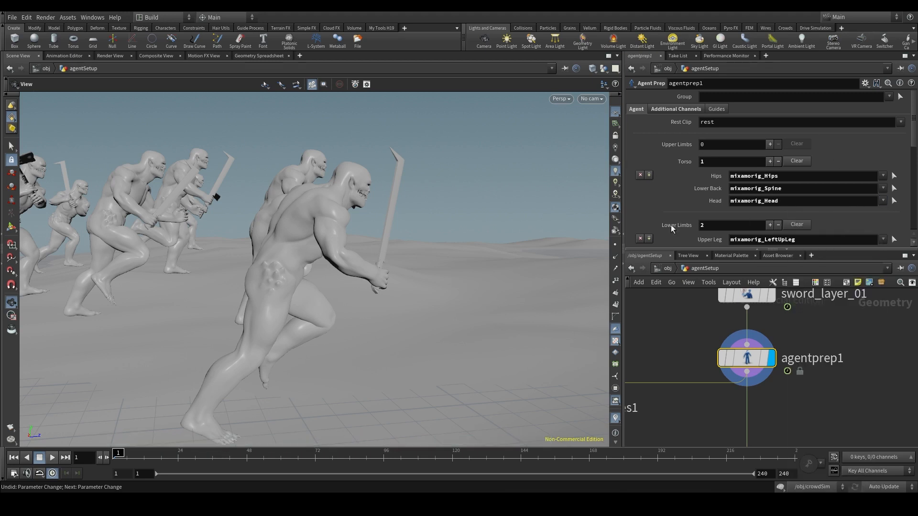
click(668, 268)
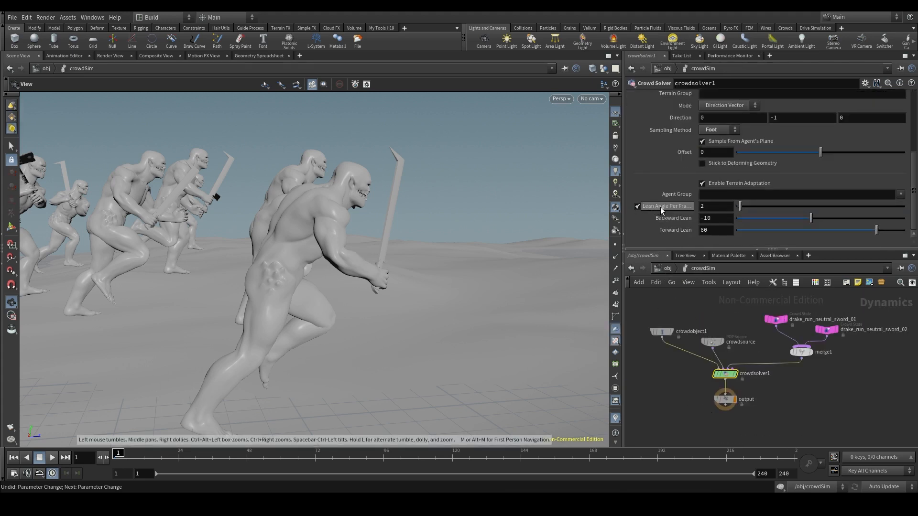
mouse_move(350, 255)
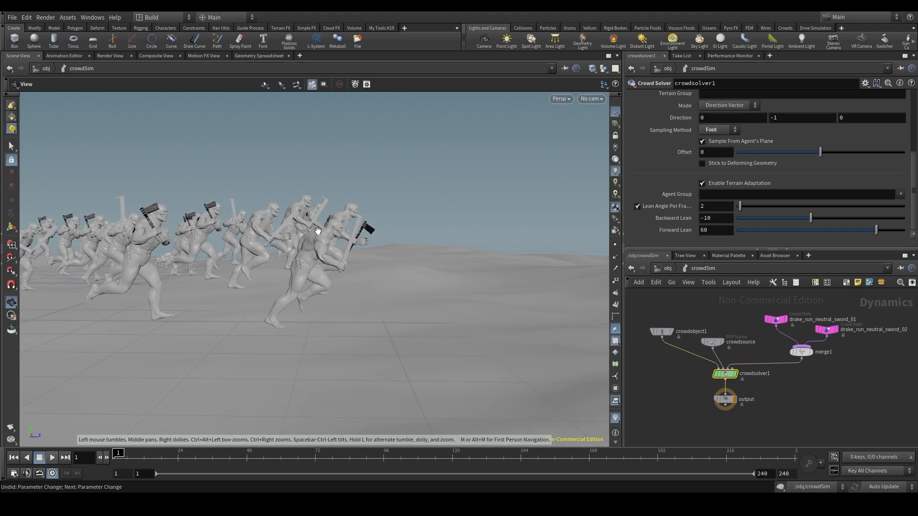
mouse_move(279, 218)
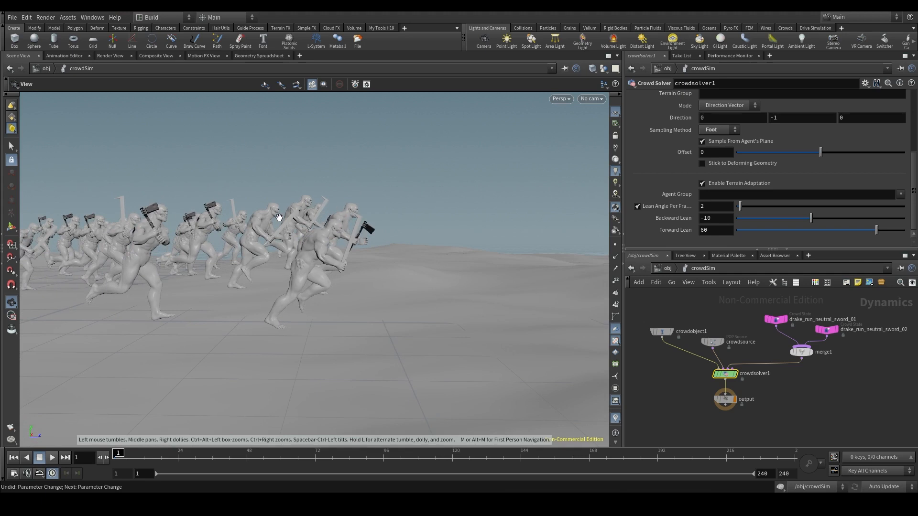
mouse_move(354, 208)
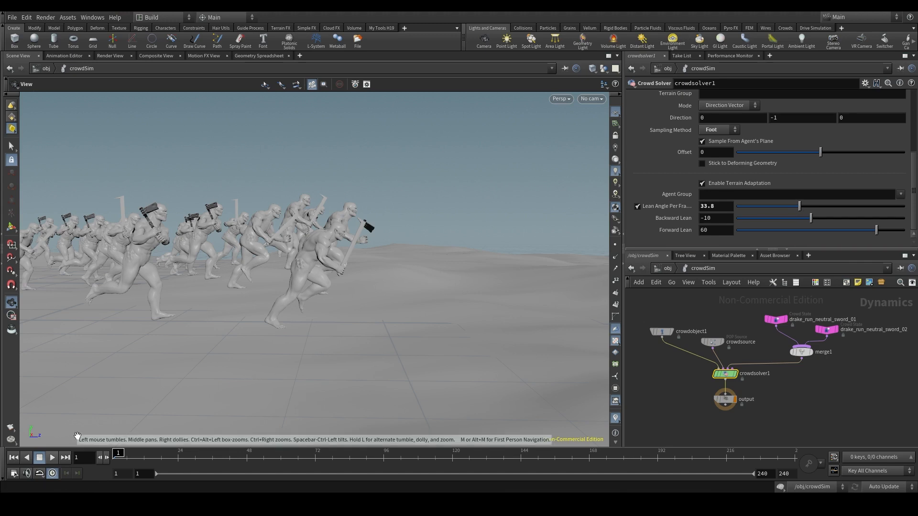
Play the simulation to watch the agents lean with the raised lean angle, then stop playback
click(51, 457)
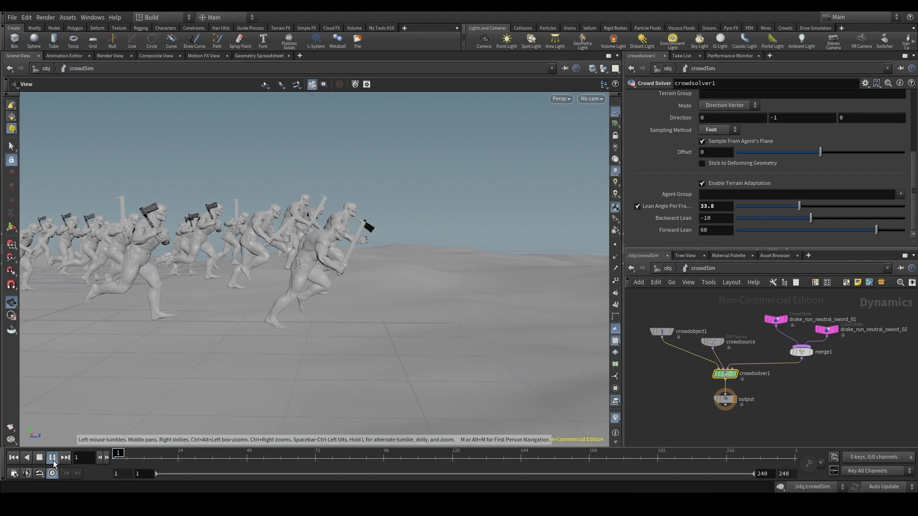
click(51, 458)
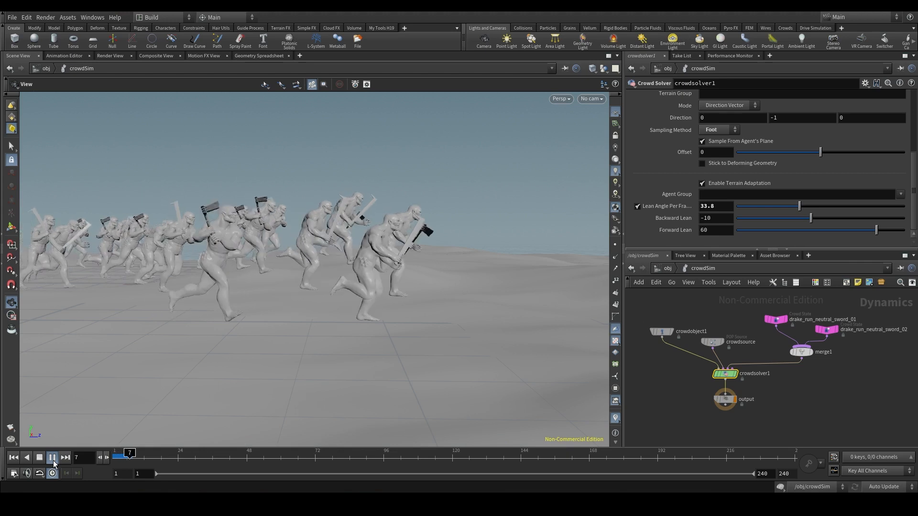
click(52, 457)
text(2)
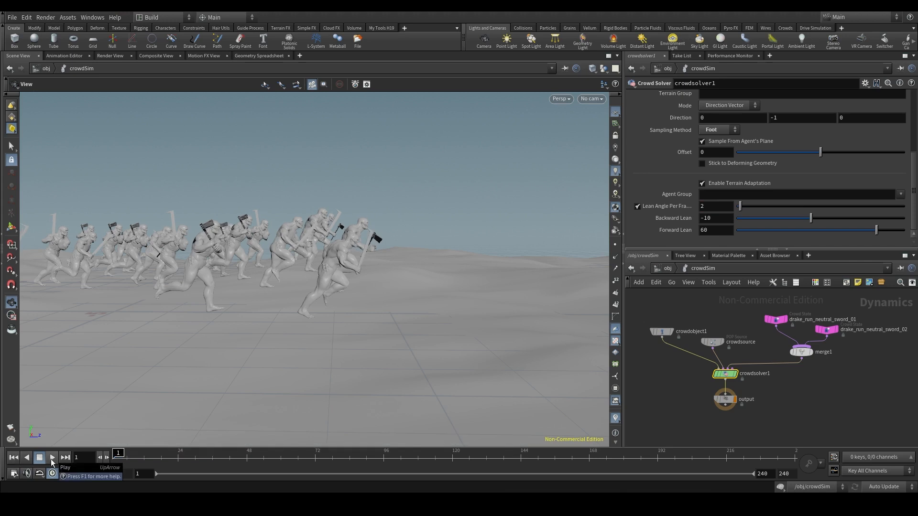
click(51, 457)
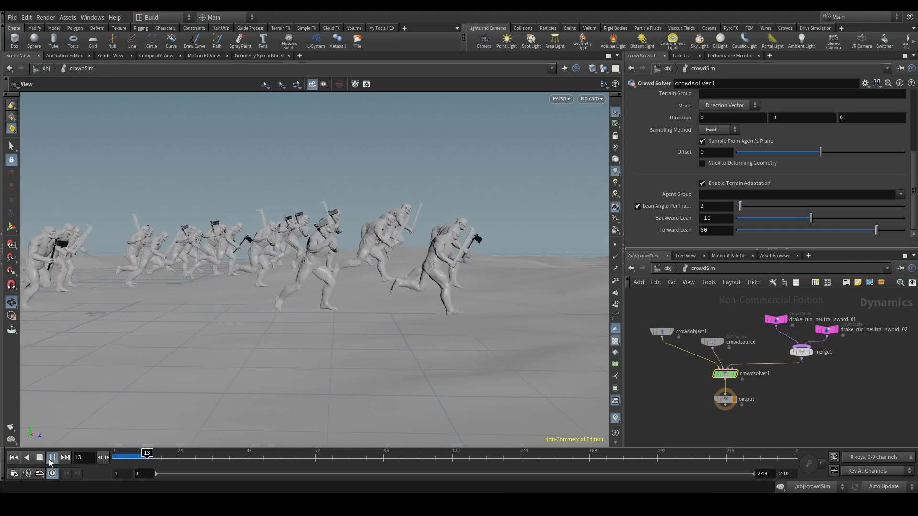
click(51, 457)
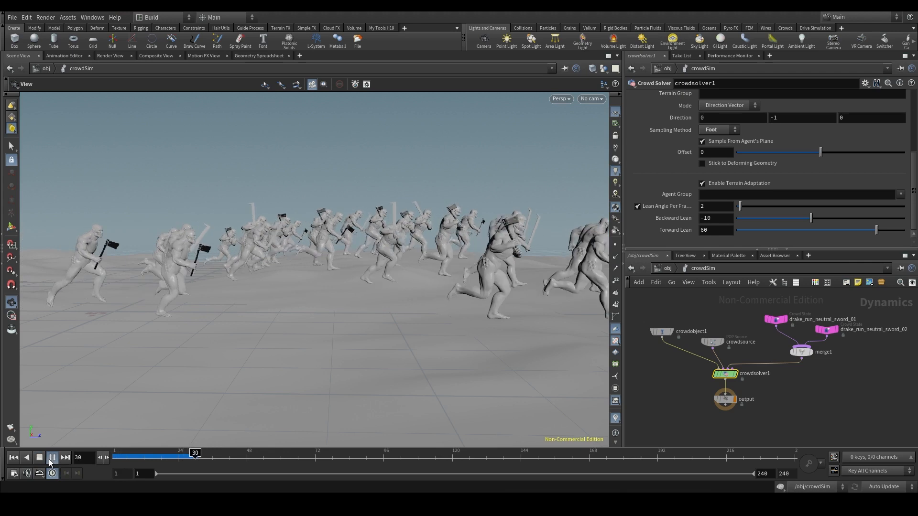
click(39, 458)
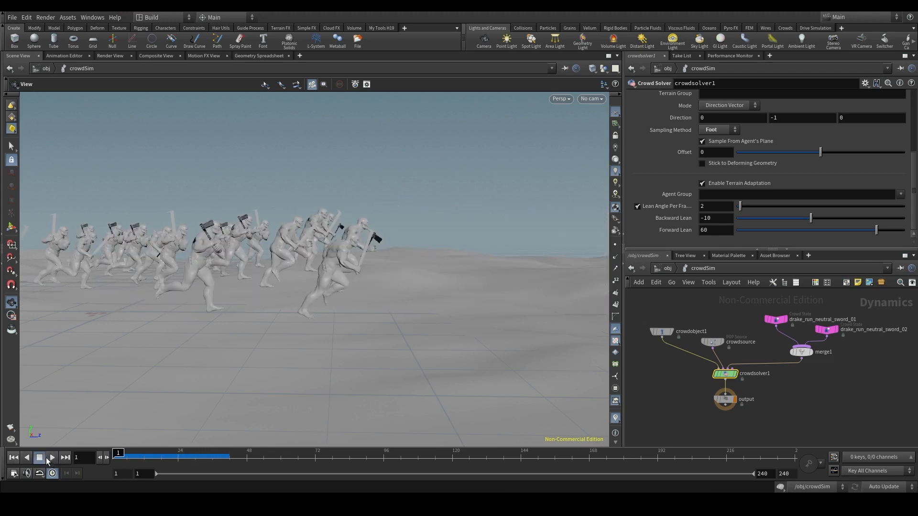
mouse_move(585, 236)
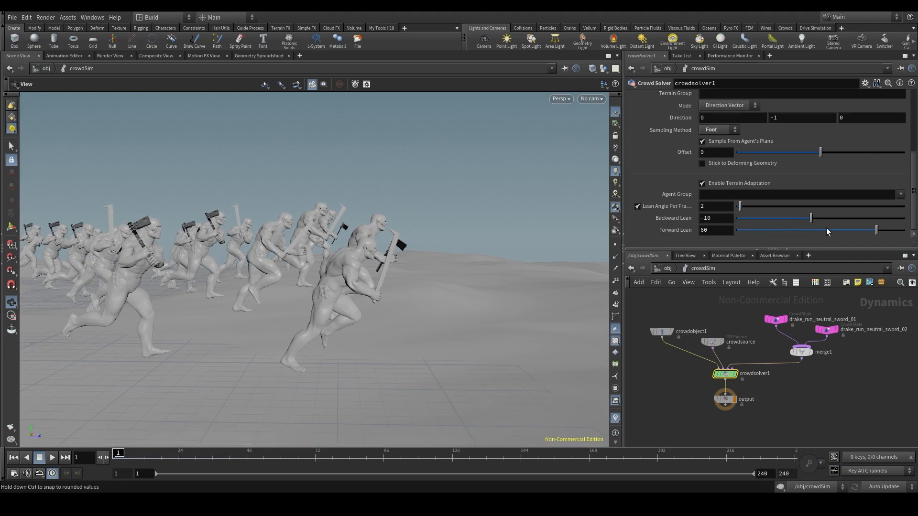
mouse_move(742, 220)
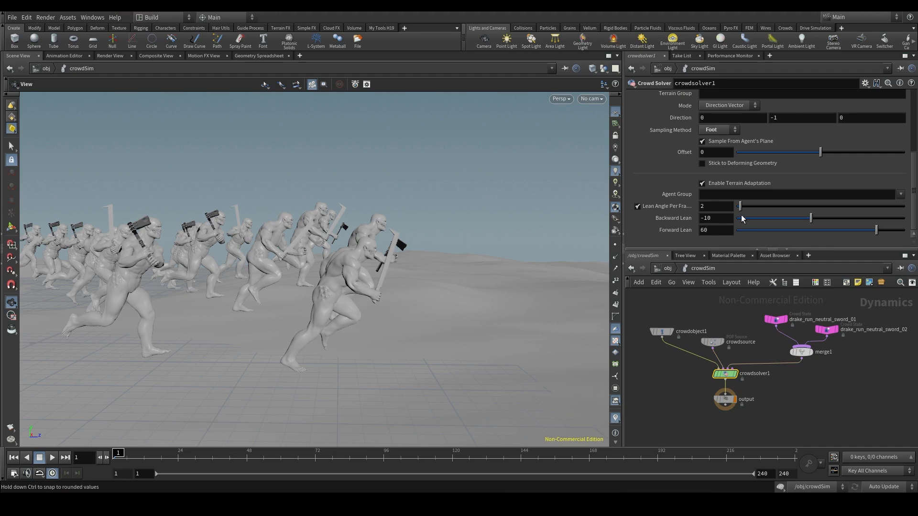
click(715, 207)
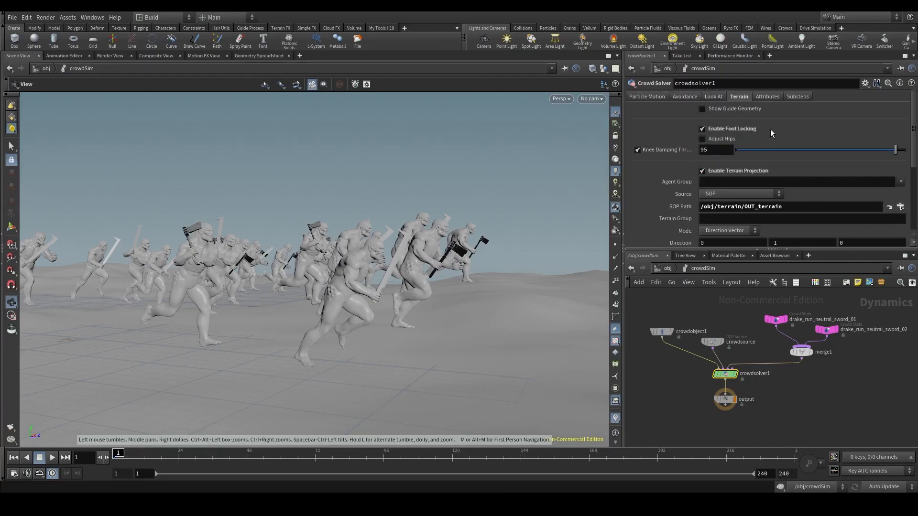
mouse_move(715, 143)
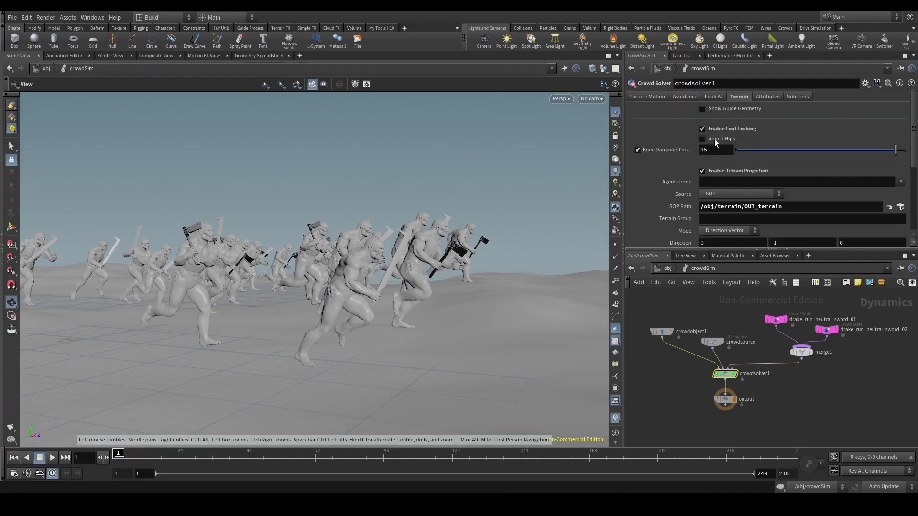
Tick Adjust Hips under foot locking, keeping hip offset 0 and hip shift per frame 0.05
click(702, 139)
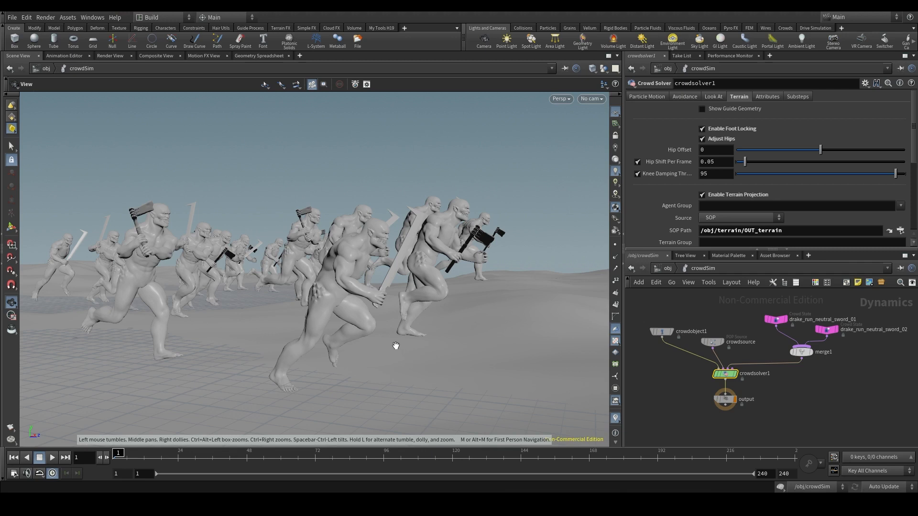
mouse_move(406, 336)
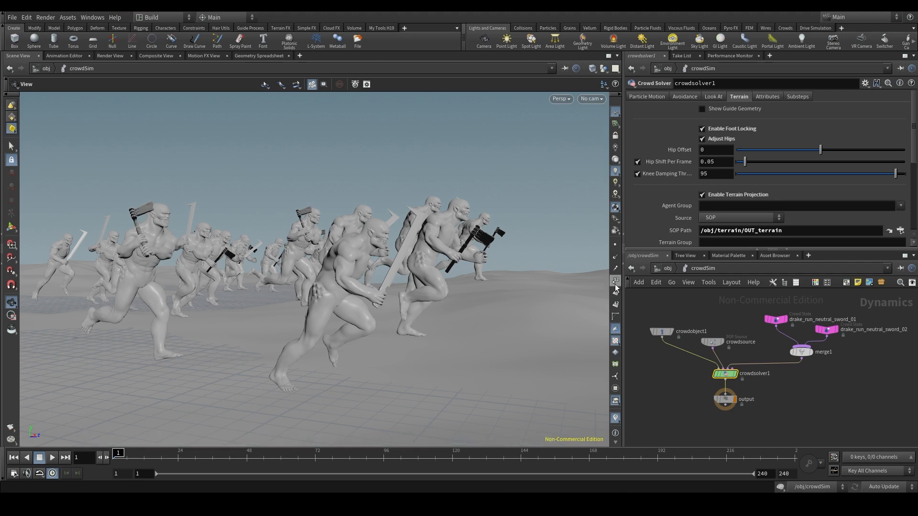
mouse_move(472, 246)
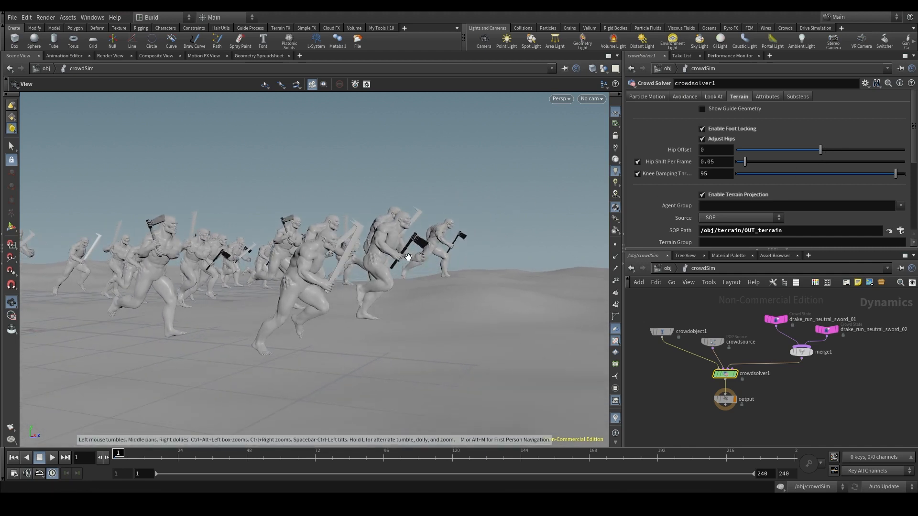
mouse_move(673, 151)
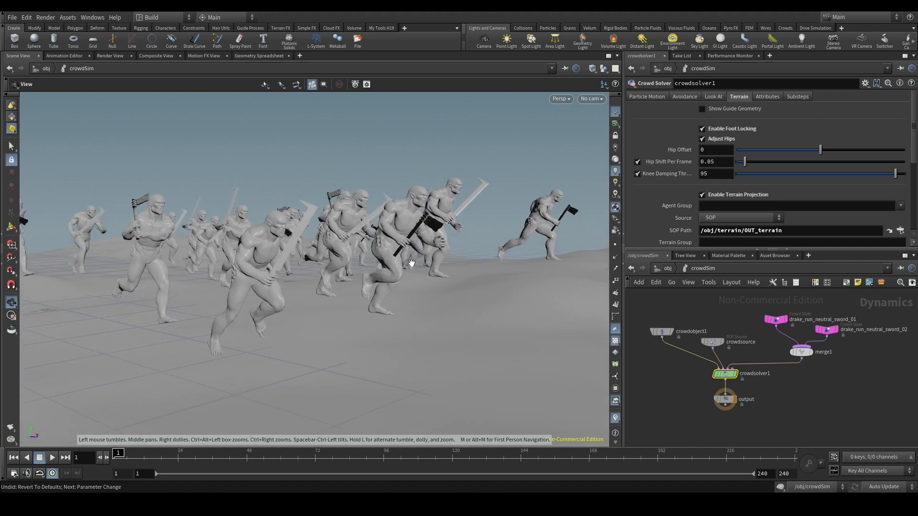
click(702, 138)
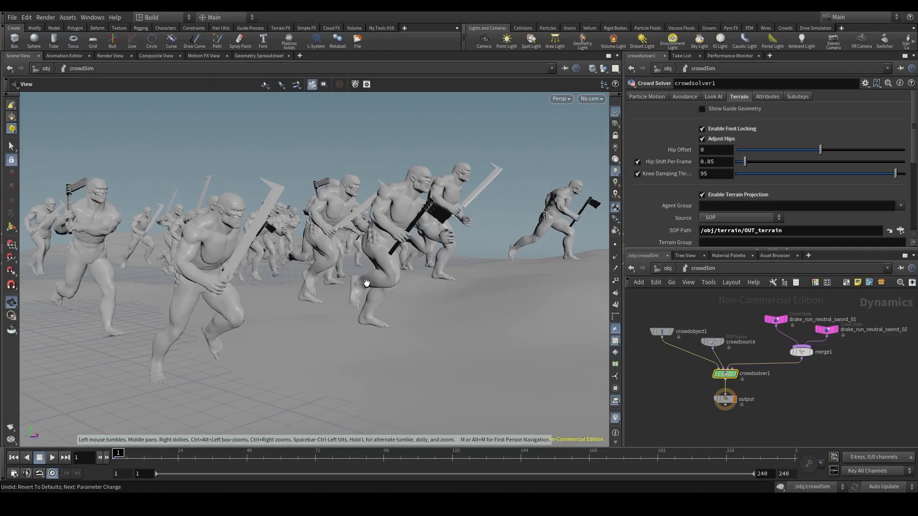
mouse_move(665, 174)
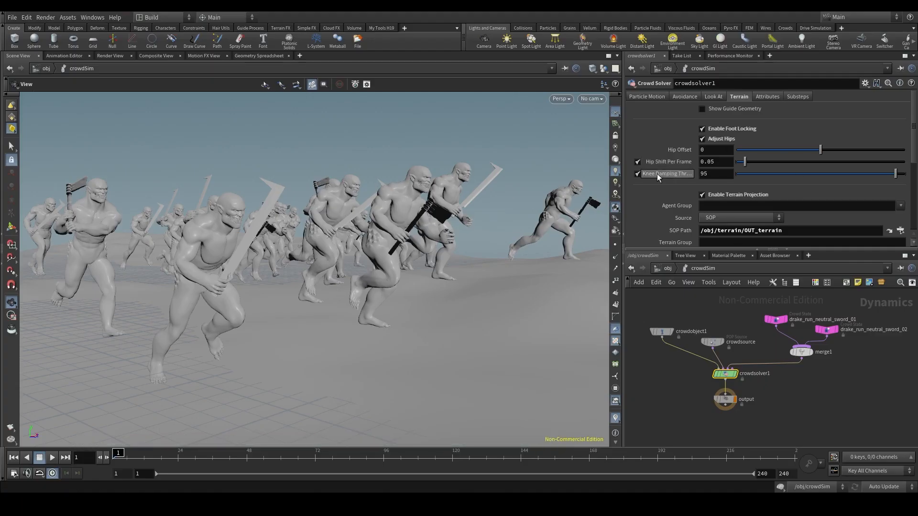
mouse_move(665, 173)
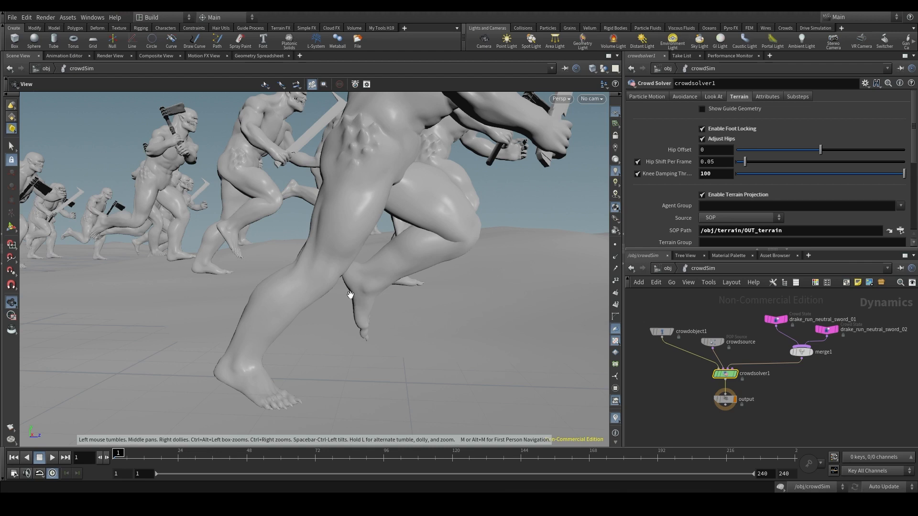
mouse_move(361, 204)
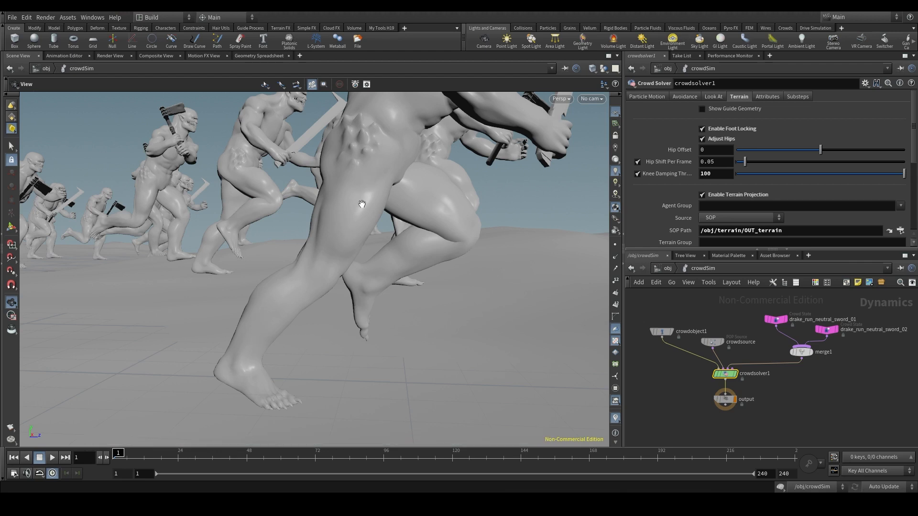
mouse_move(517, 199)
text(0)
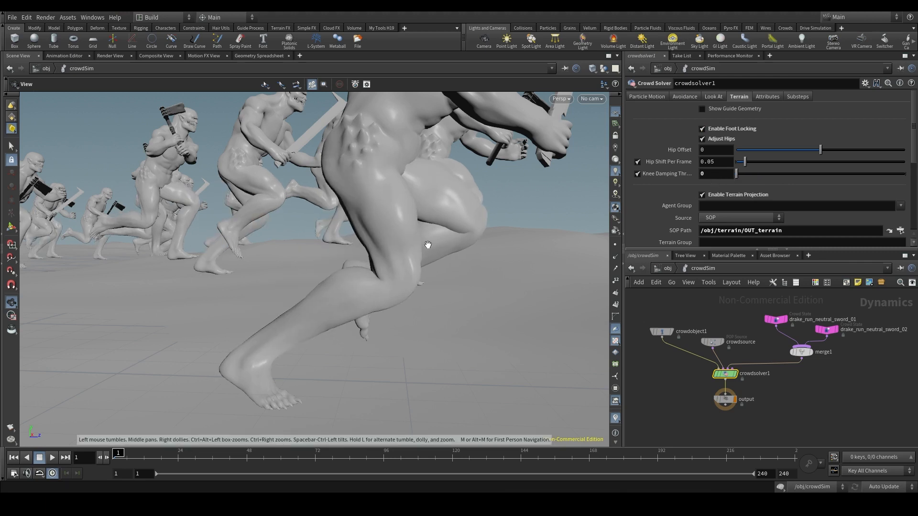
mouse_move(370, 234)
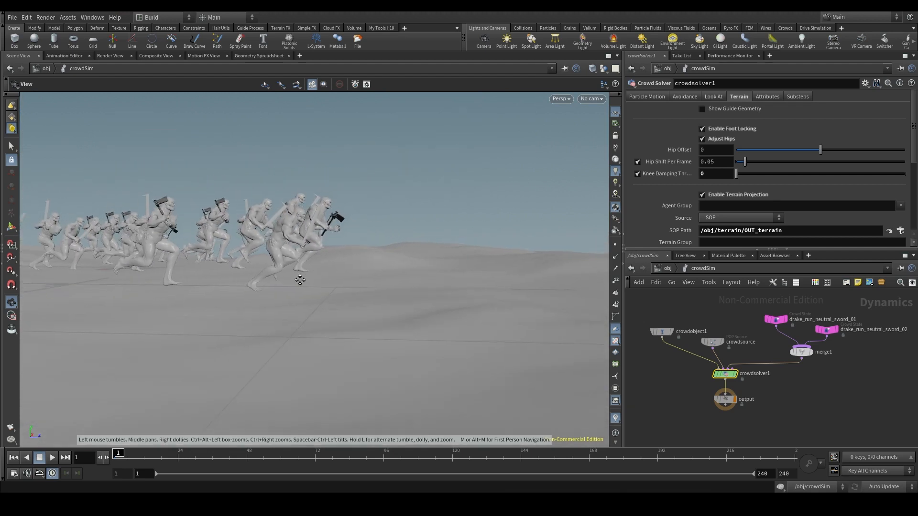
click(52, 458)
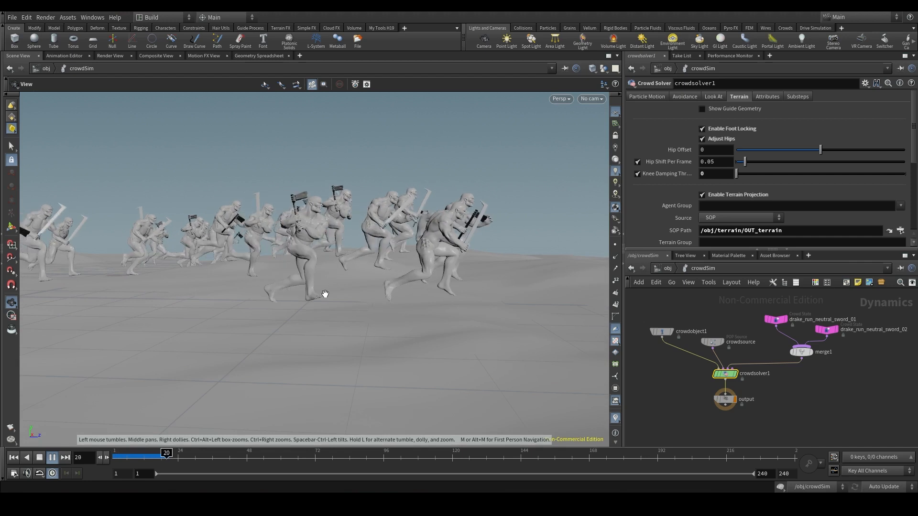
click(51, 457)
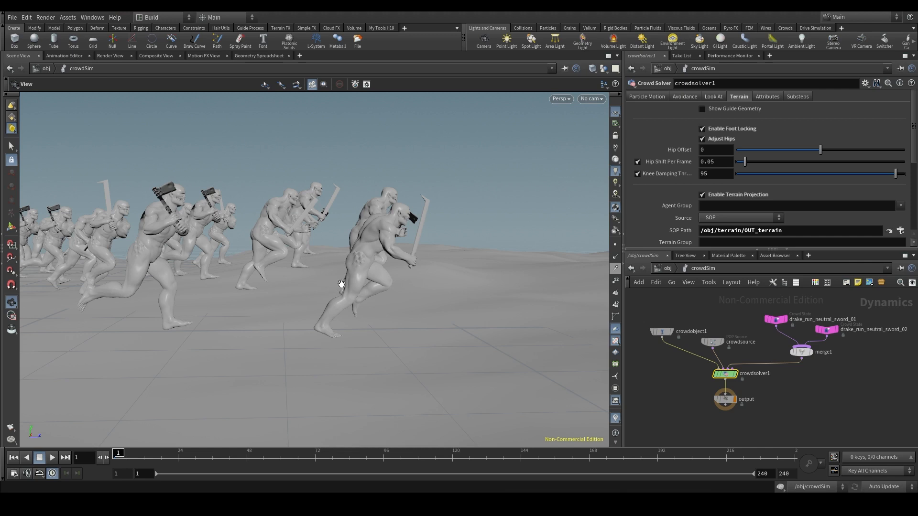
mouse_move(507, 257)
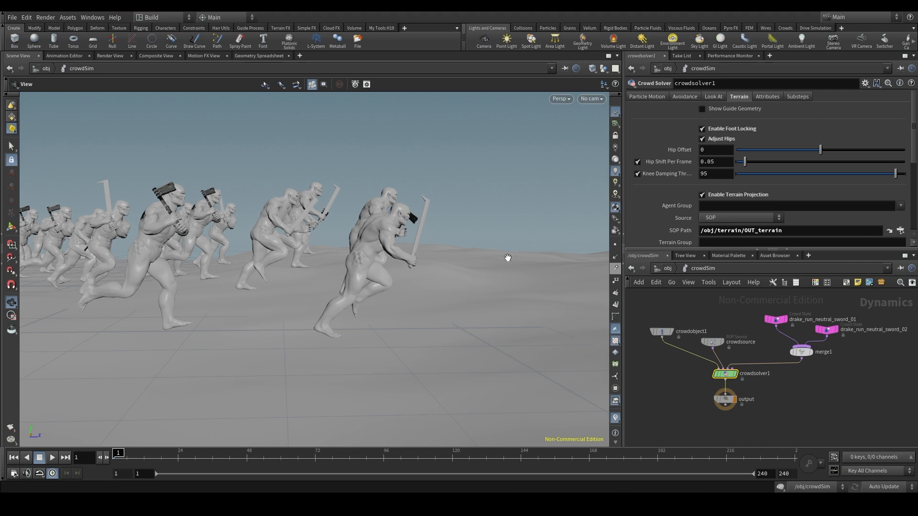
mouse_move(824, 176)
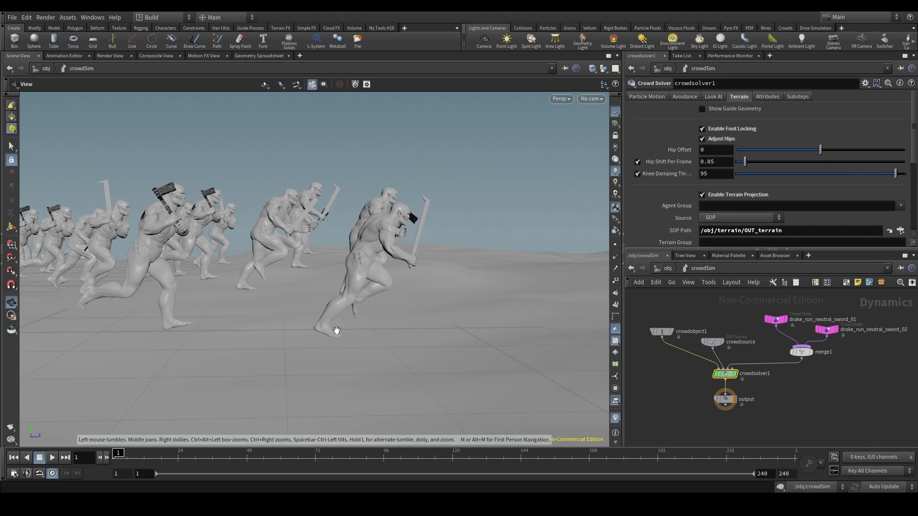
mouse_move(361, 288)
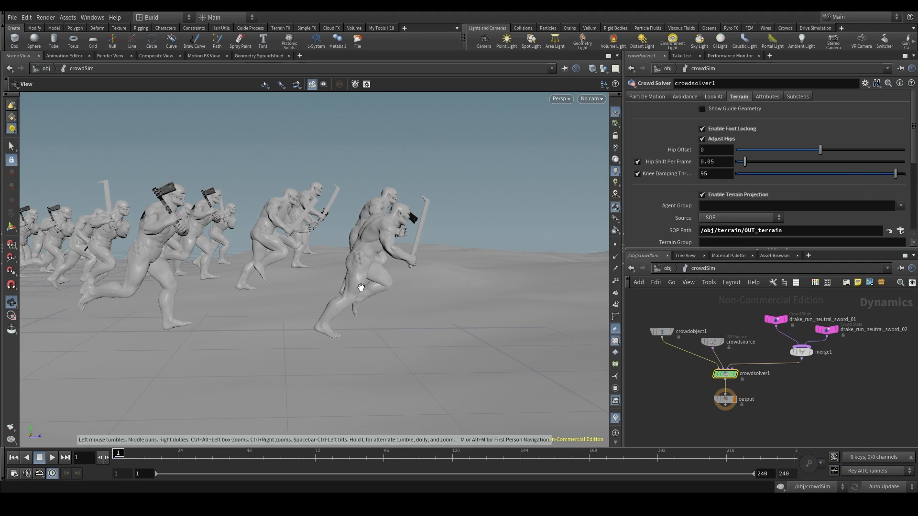
mouse_move(354, 323)
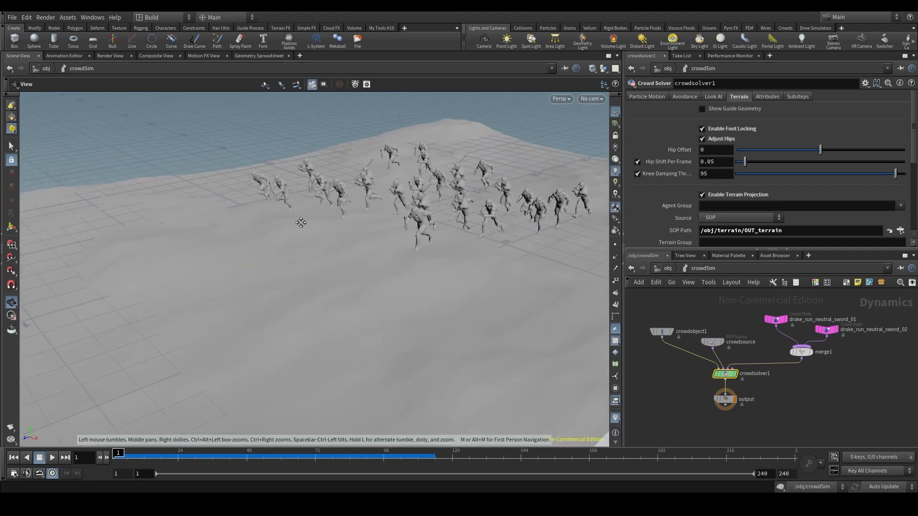
Play the simulation to watch the agents run across the whole uneven terrain
click(52, 457)
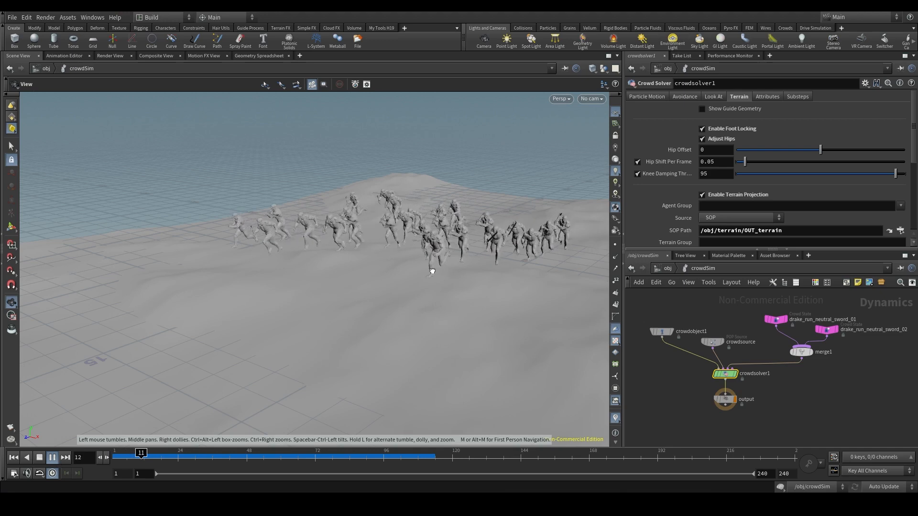